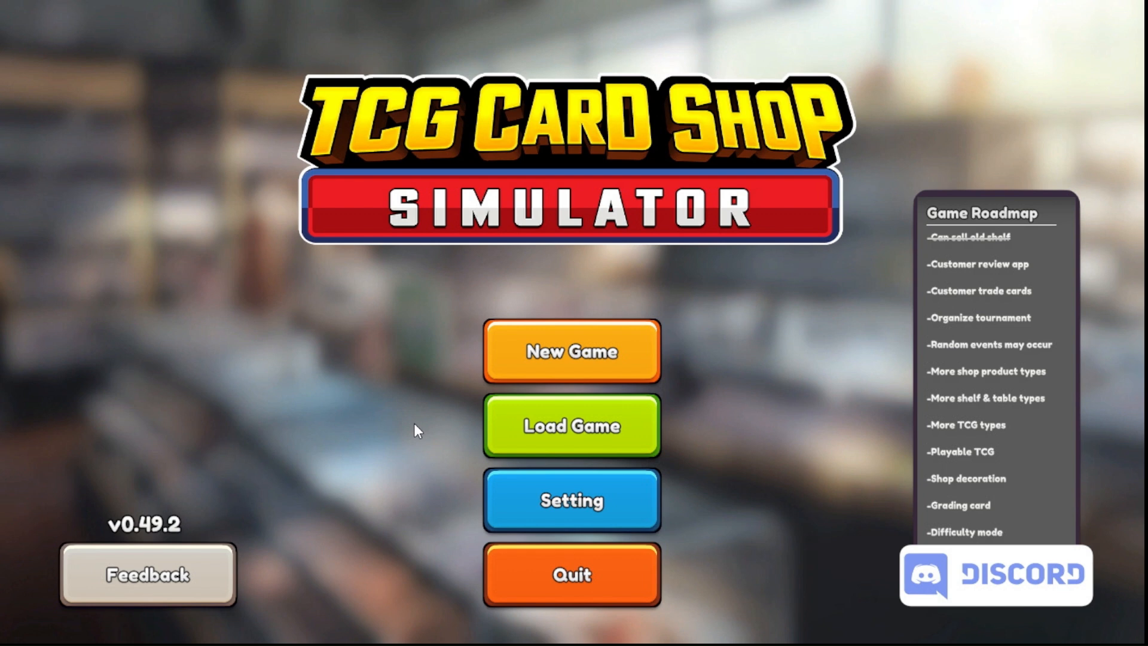
mouse_move(400, 301)
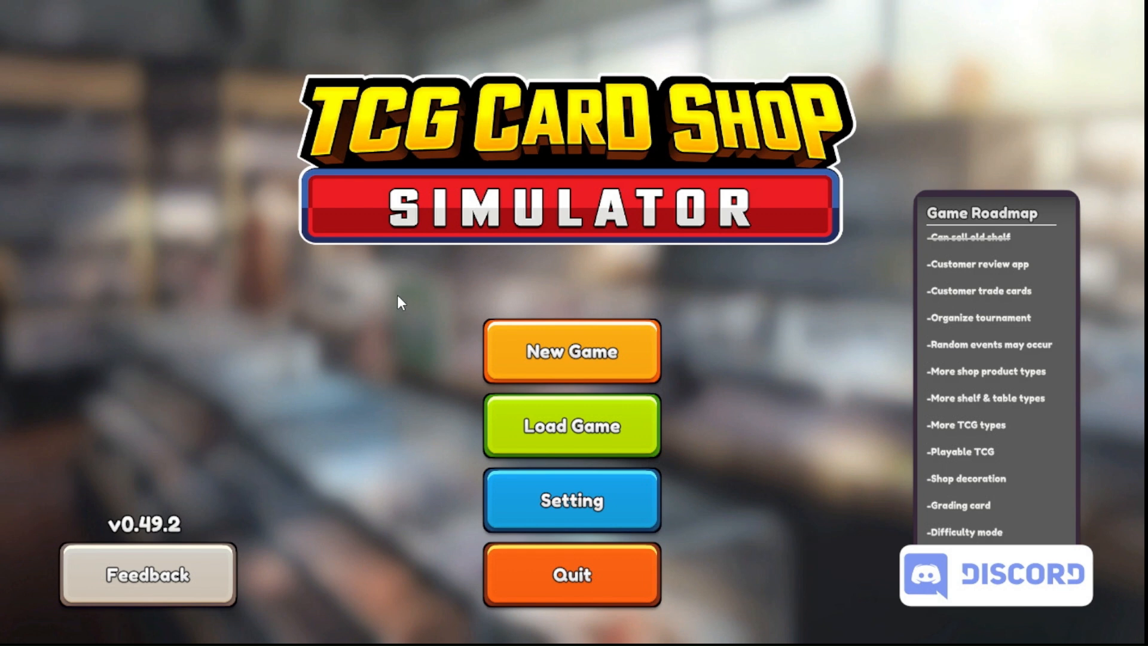
mouse_move(402, 293)
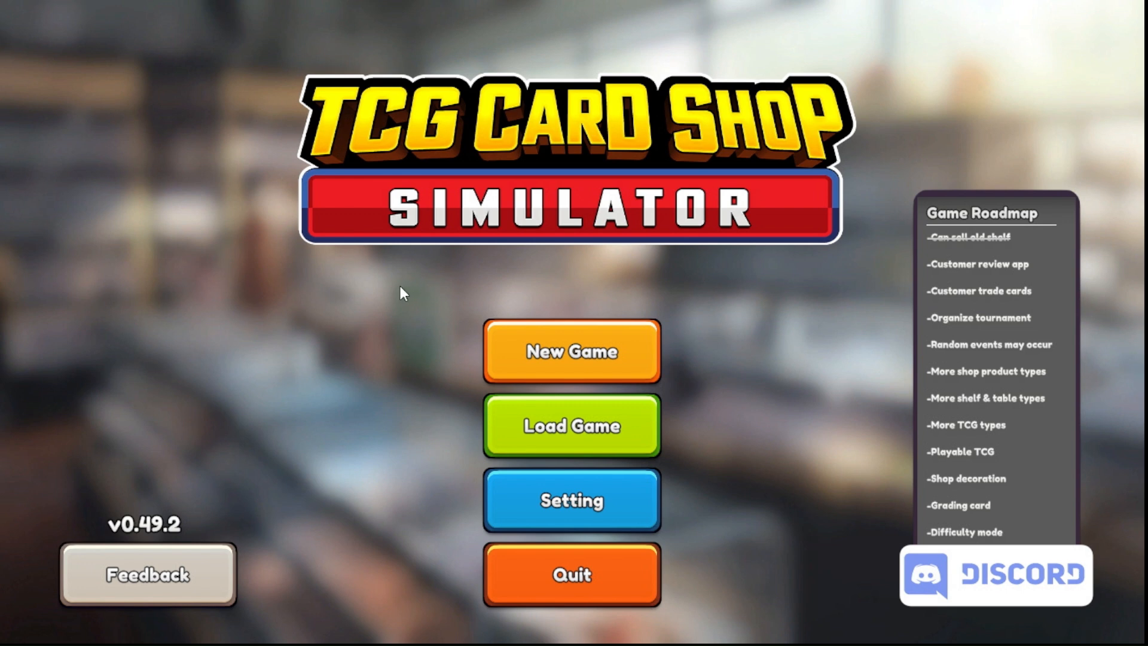
mouse_move(149, 541)
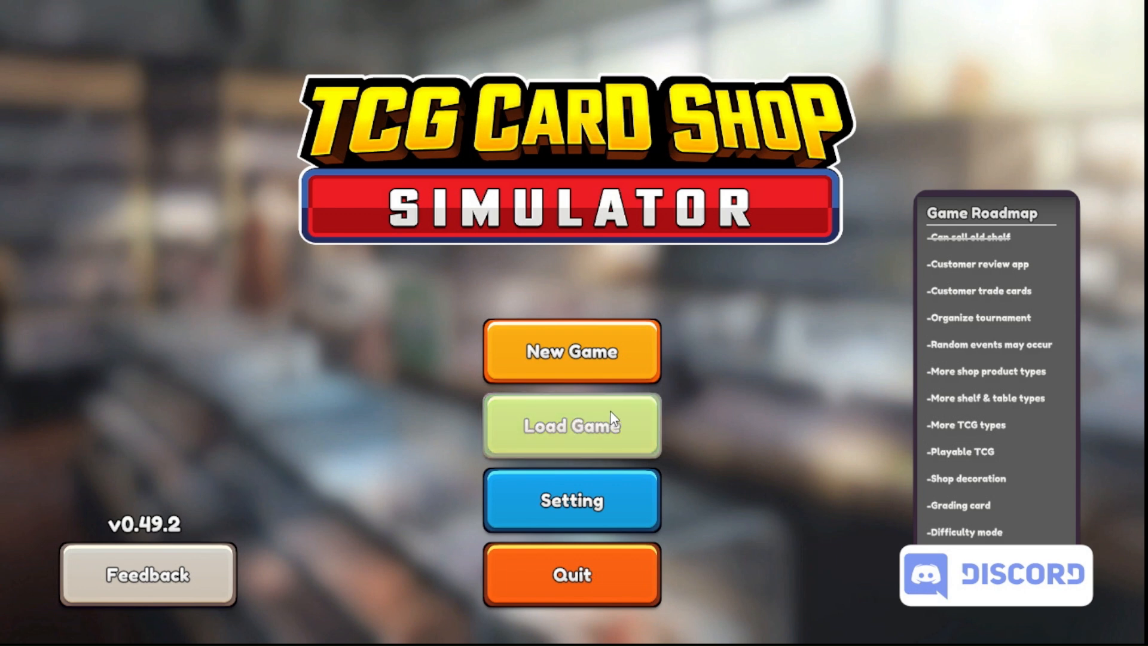
mouse_move(651, 475)
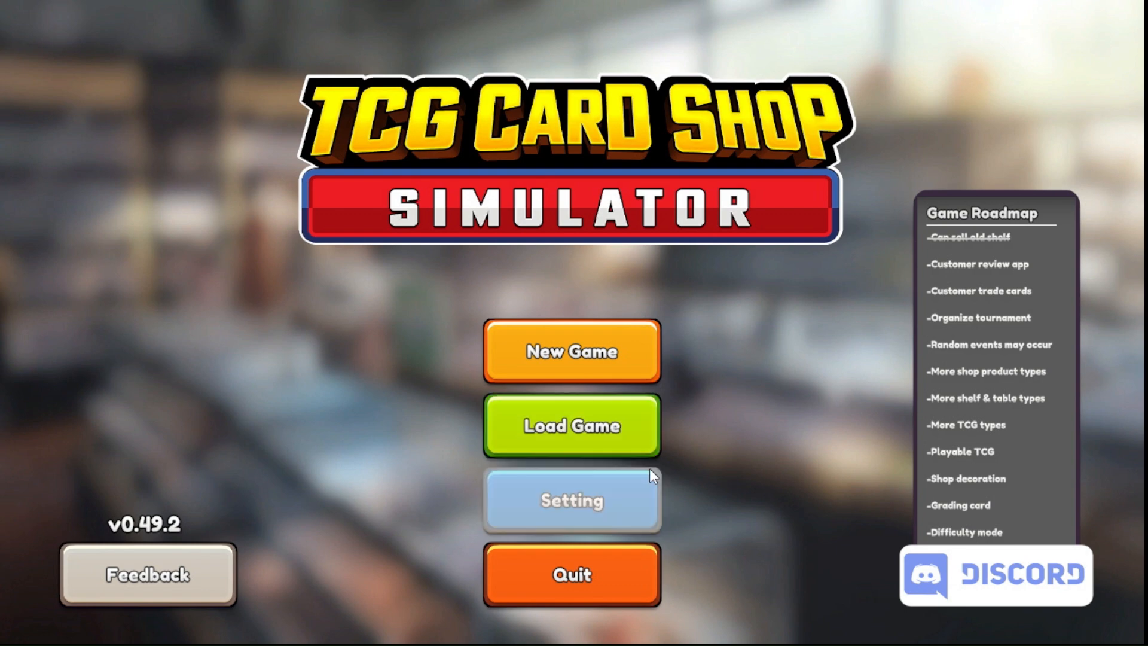
- Bring up the load-game list of saved shops from the title menu
left_click(572, 425)
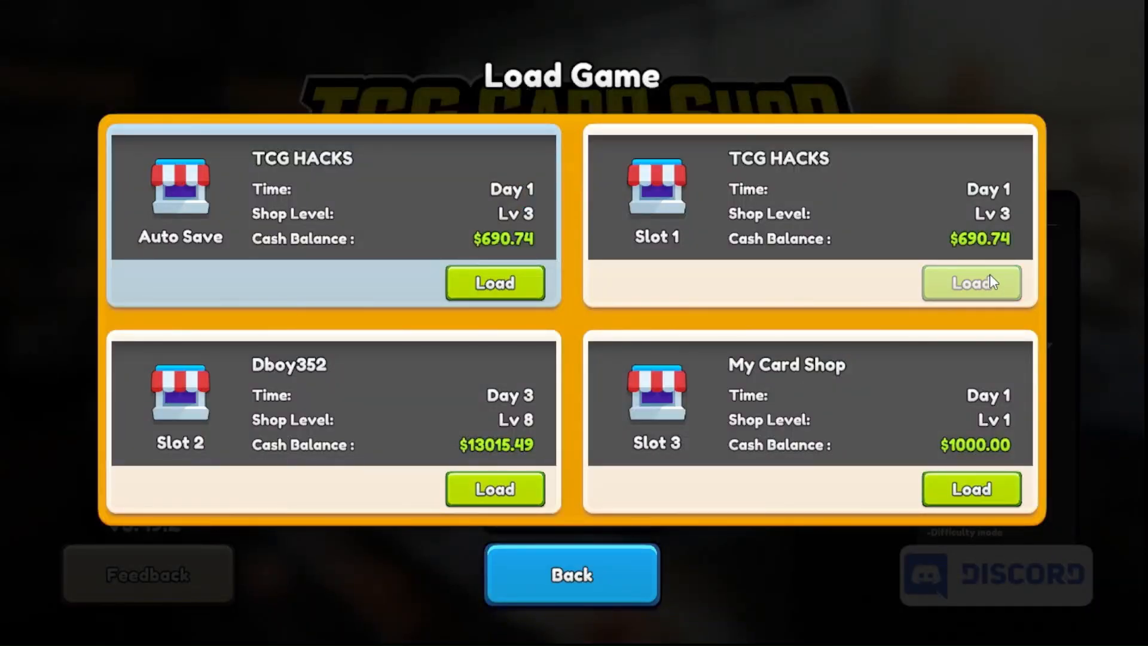
- Load the TCG HACKS Slot 1 save (Day 1, level 3, $690.74), put the phone away and pause
left_click(971, 282)
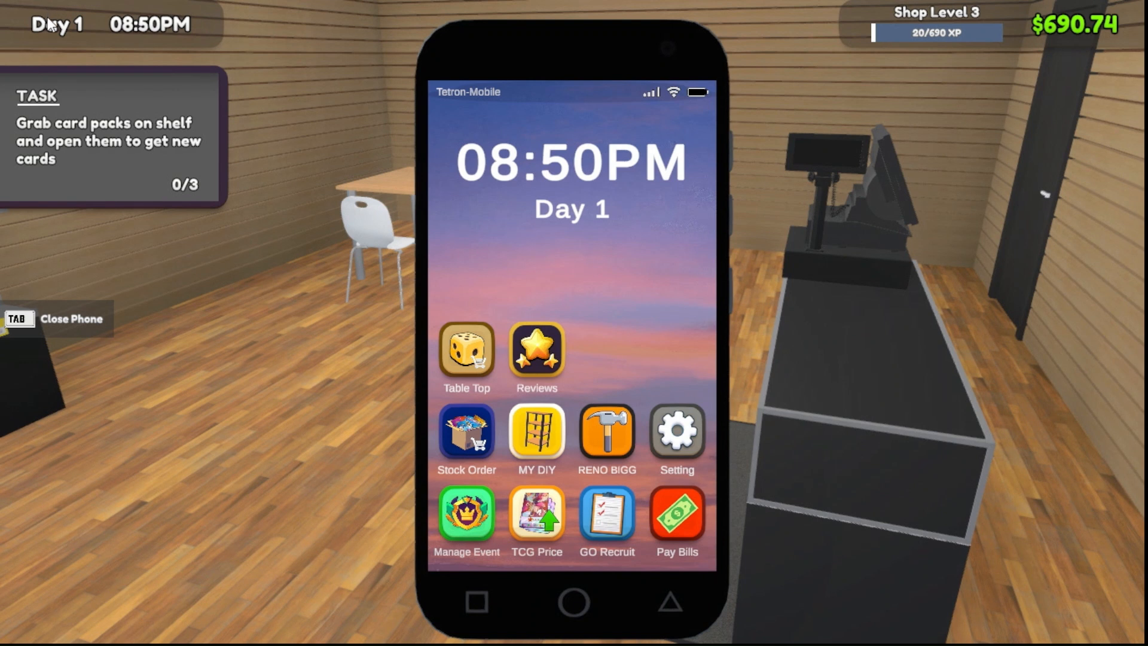
mouse_move(211, 300)
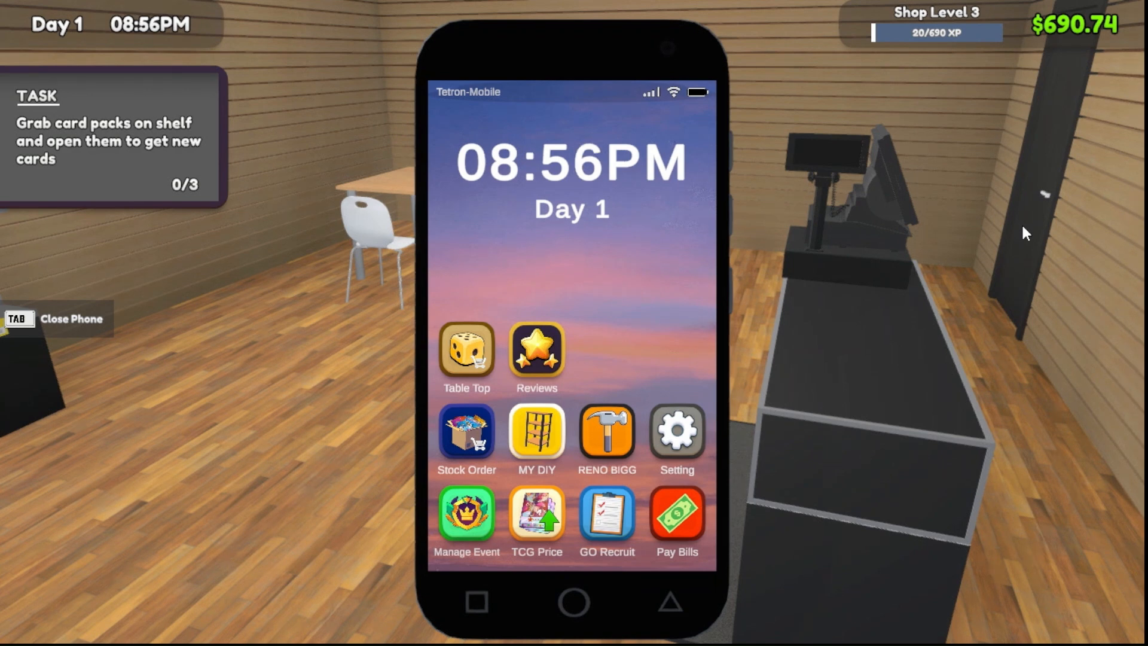
key("Tab")
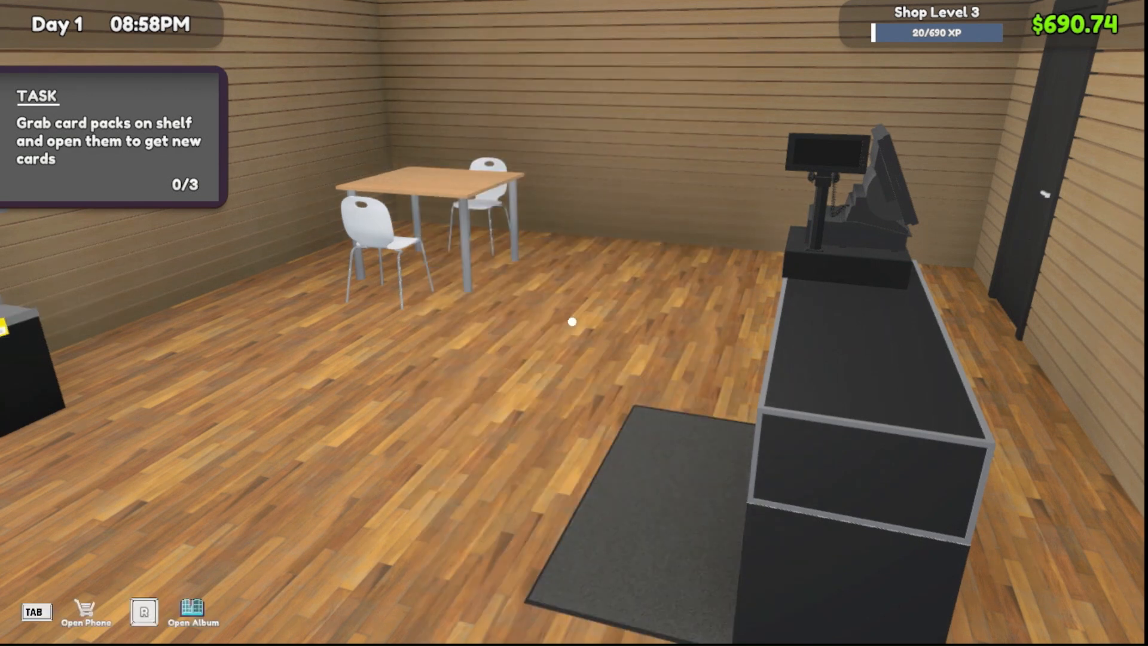
key("Escape")
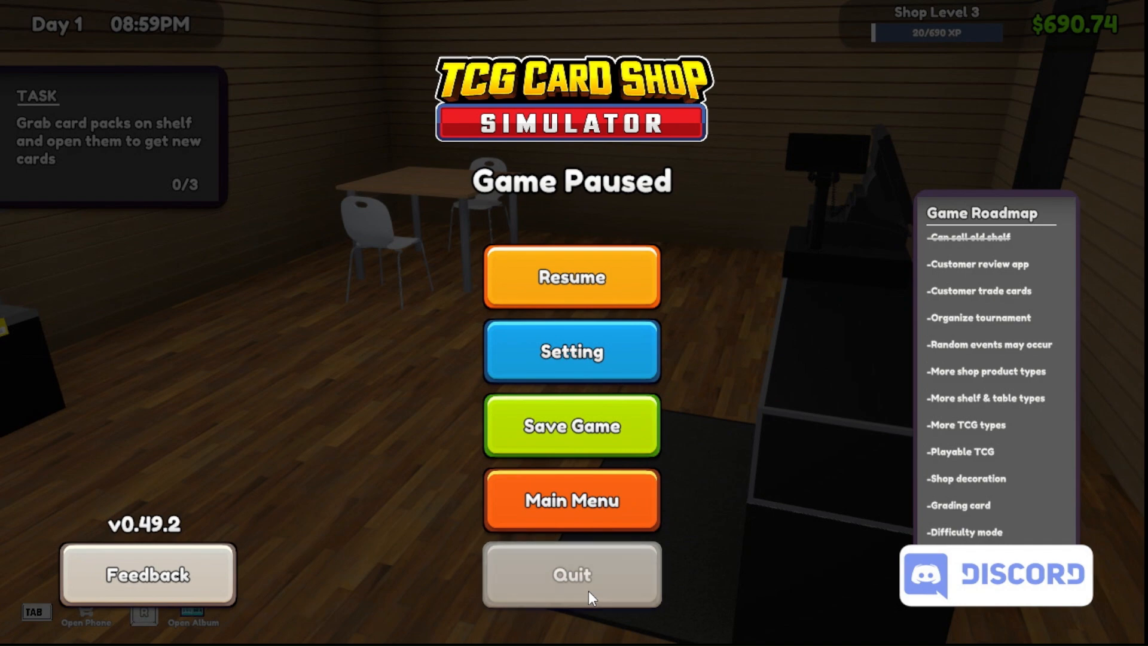
- Quit the game and launch Notepad++ via a Start menu search for 'note'
left_click(571, 574)
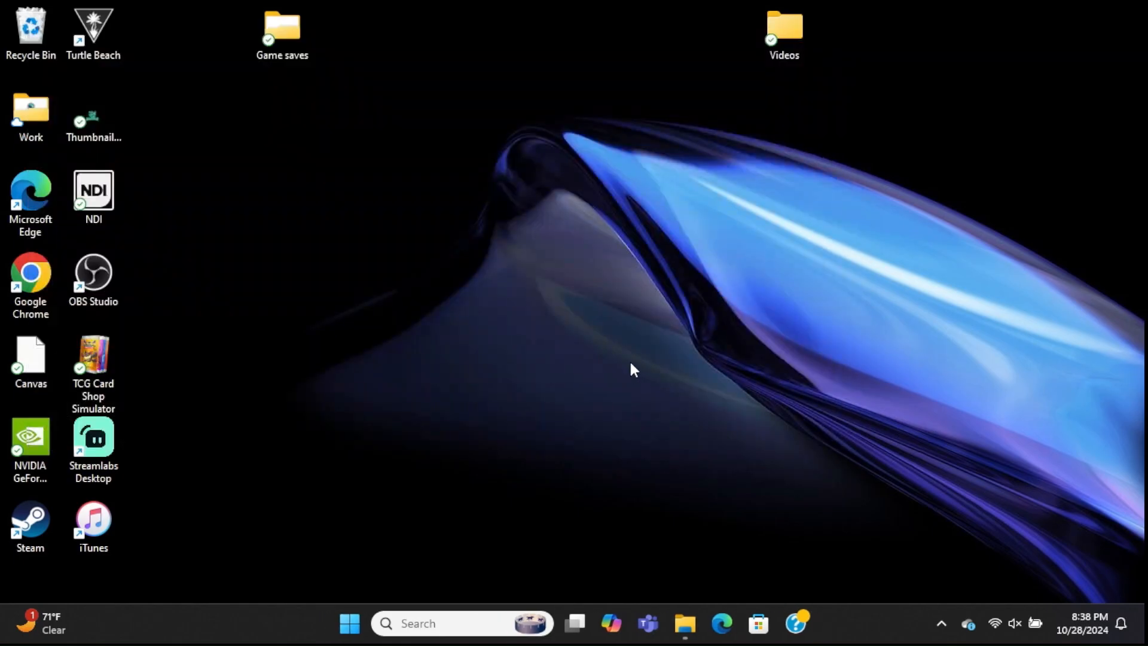
left_click(439, 623)
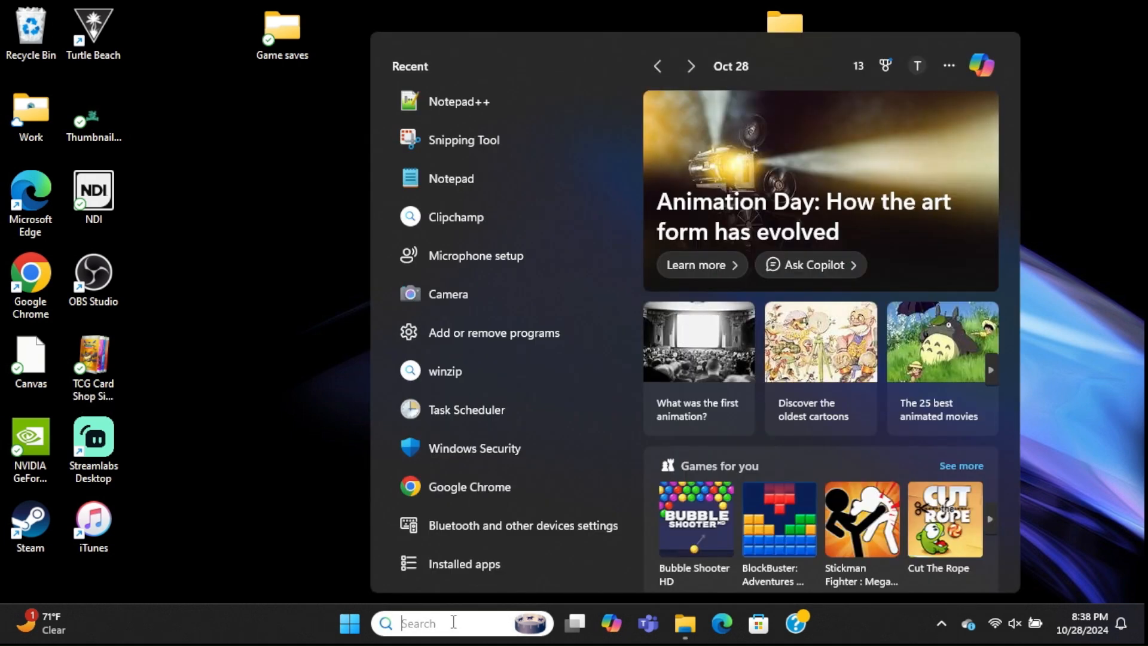
type("note")
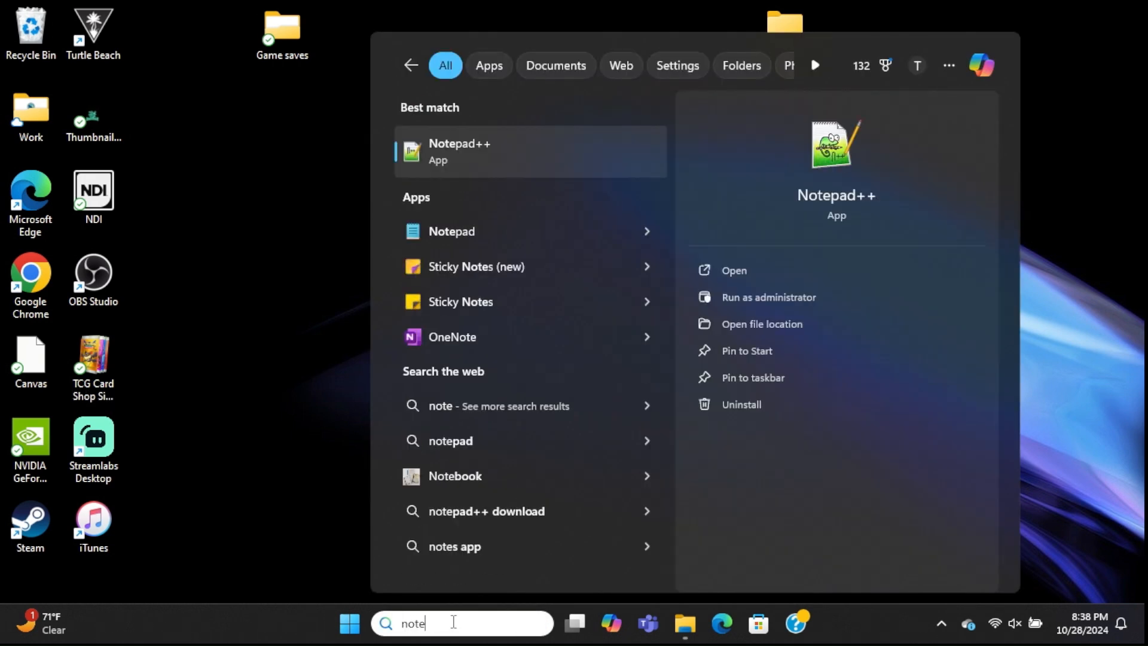
left_click(460, 151)
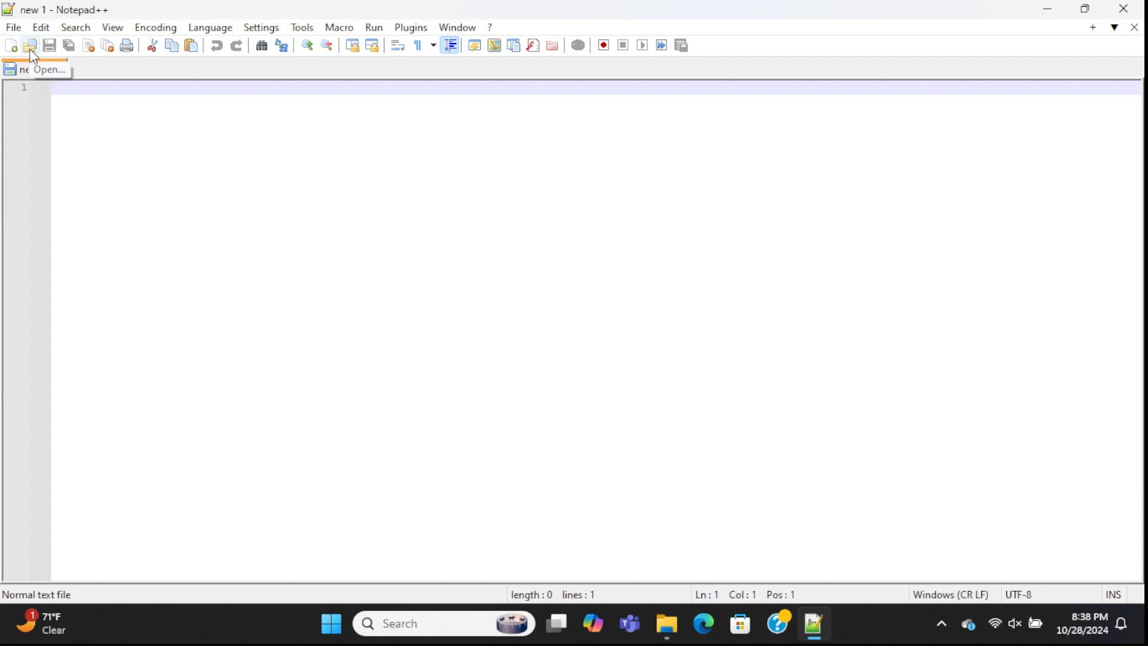
- Start opening a file and browse into the user's AppData folder on the C drive
left_click(28, 45)
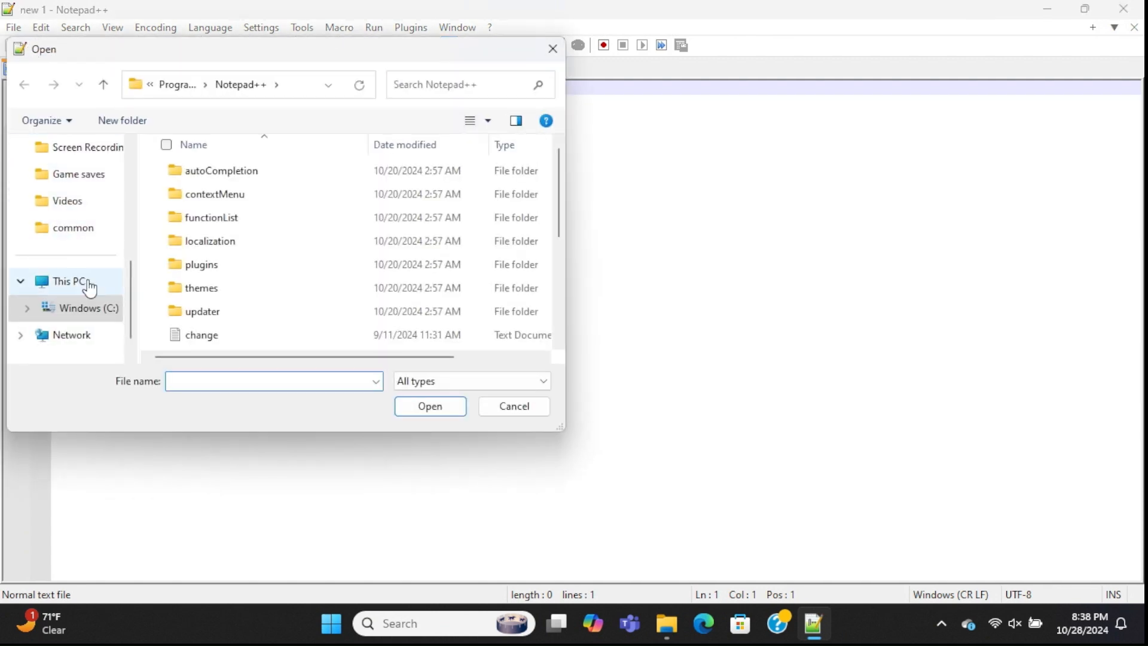
left_click(86, 307)
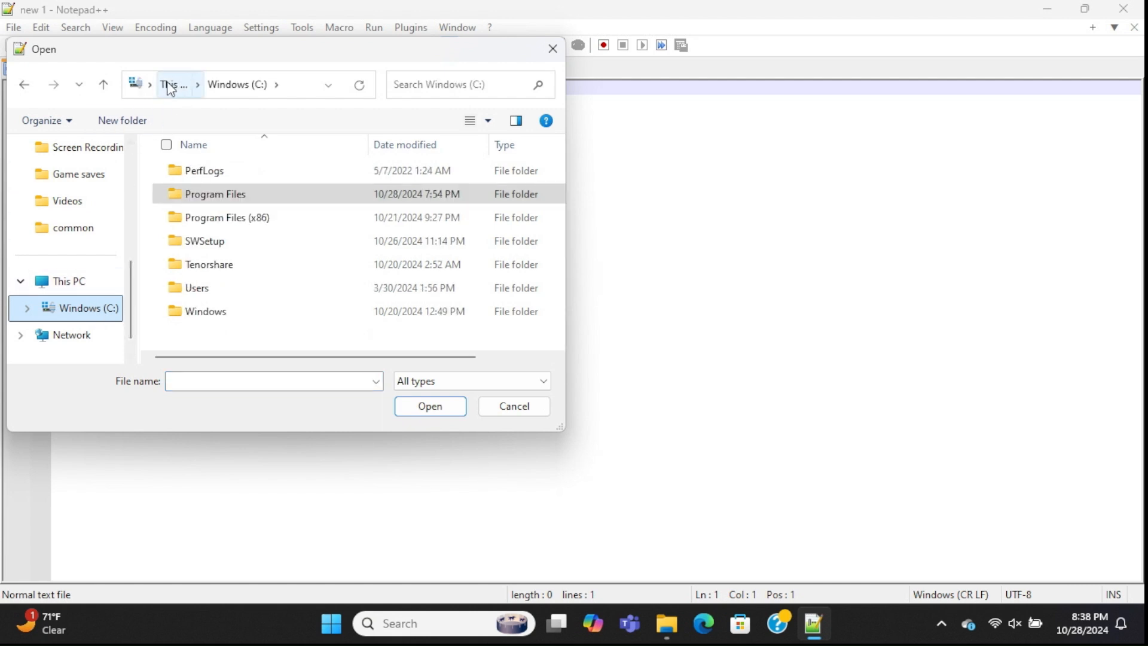
left_click(174, 84)
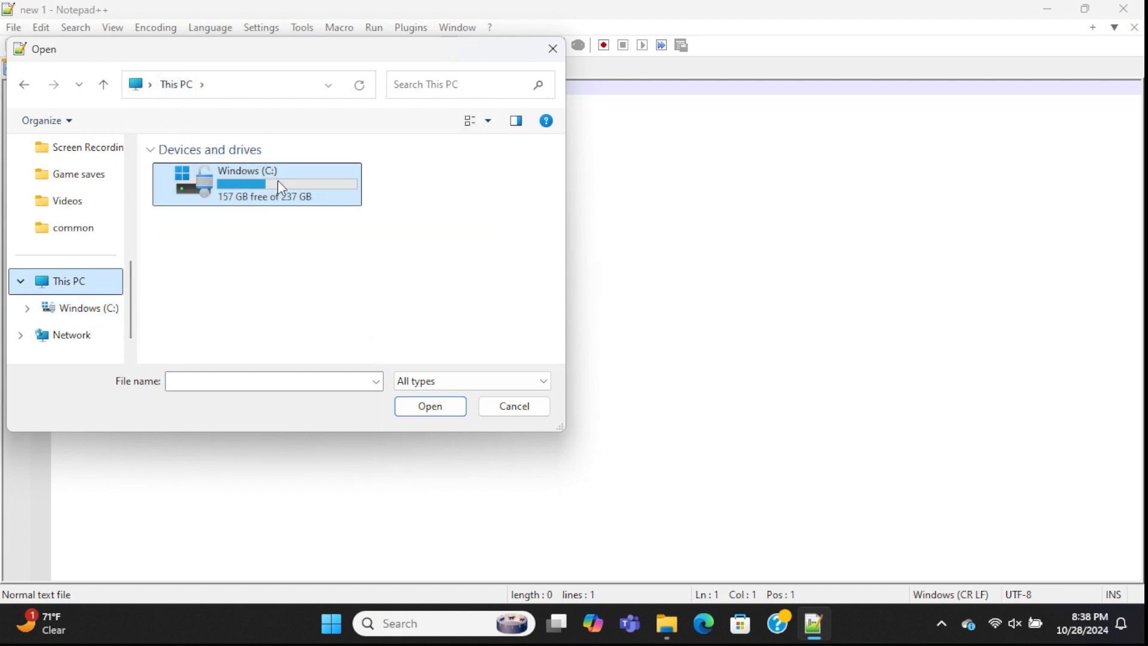
mouse_move(248, 194)
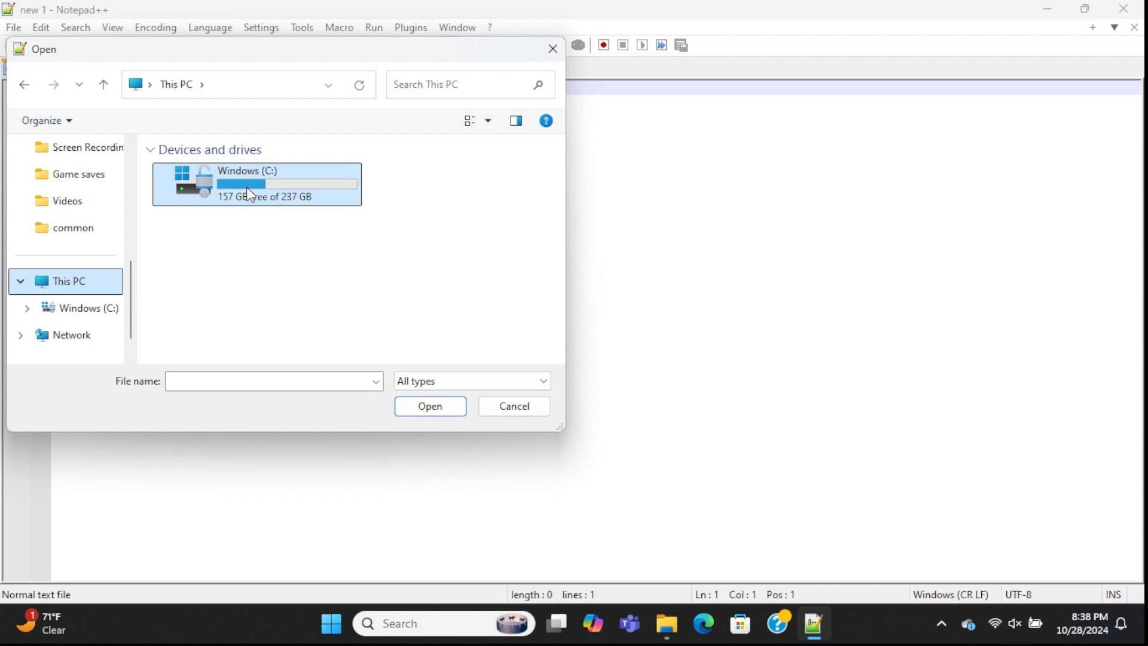
mouse_move(236, 191)
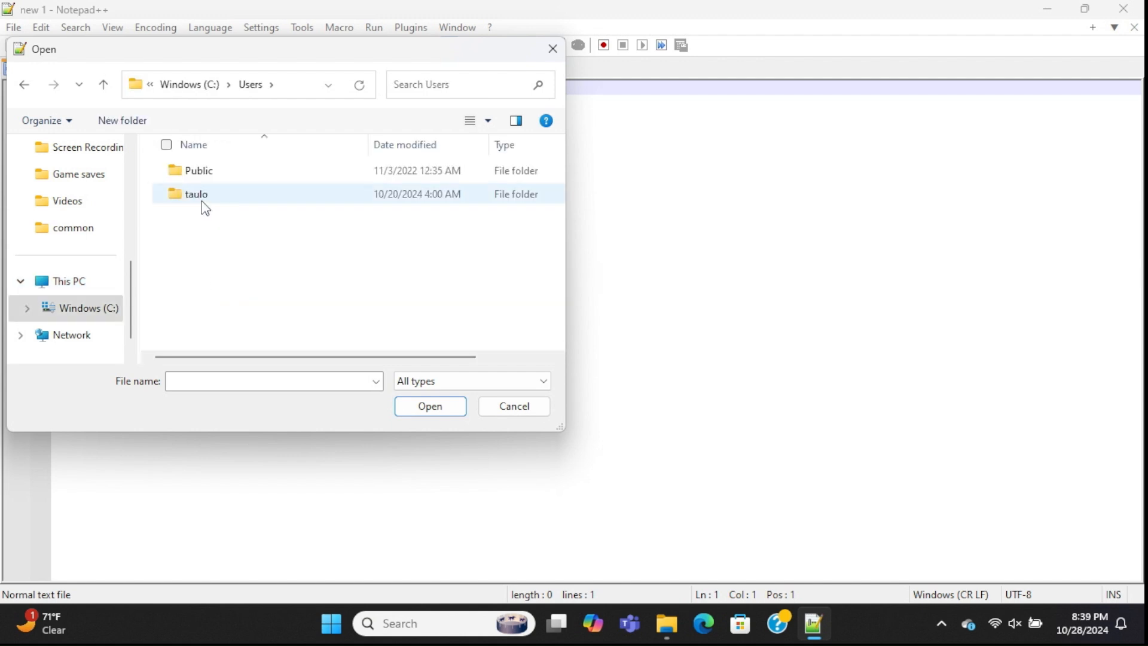
double_click(195, 194)
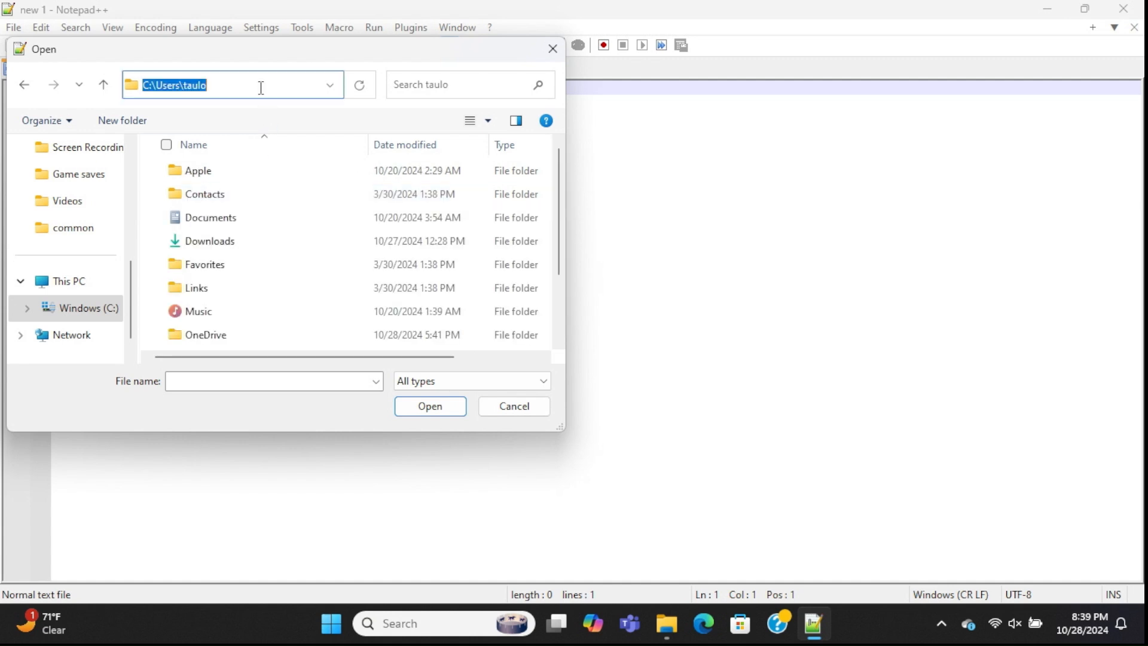
type("\\ap")
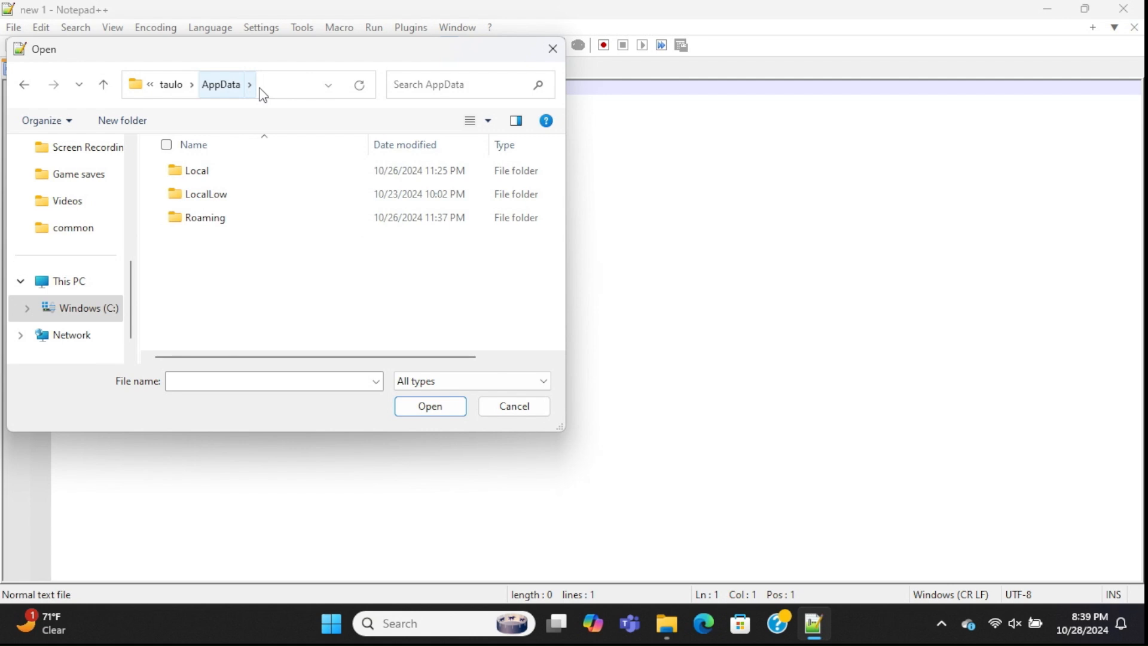
- Go into LocalLow\OPNeonGames\Card Shop Simulator and choose savedGames_Release1.json
left_click(206, 193)
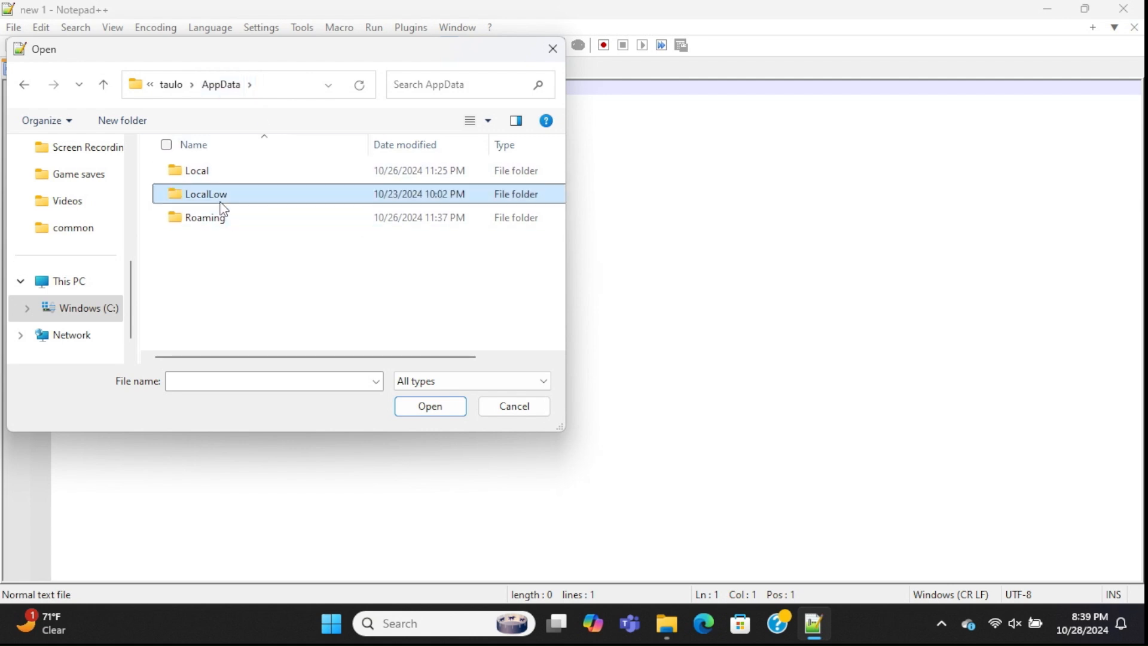
double_click(204, 194)
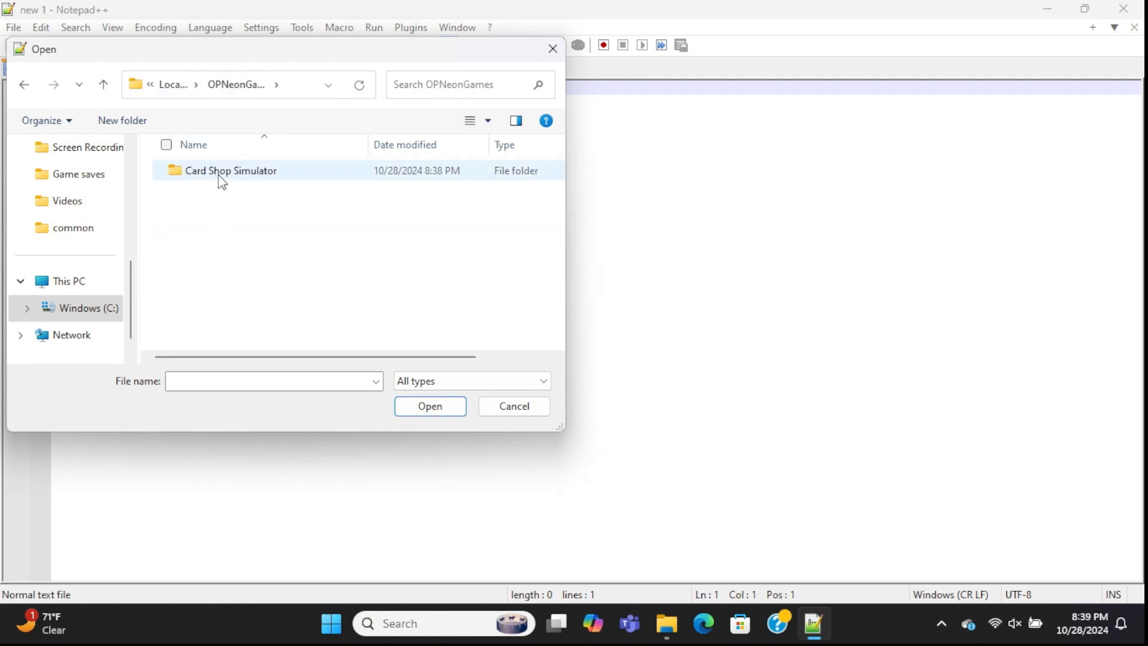
double_click(230, 169)
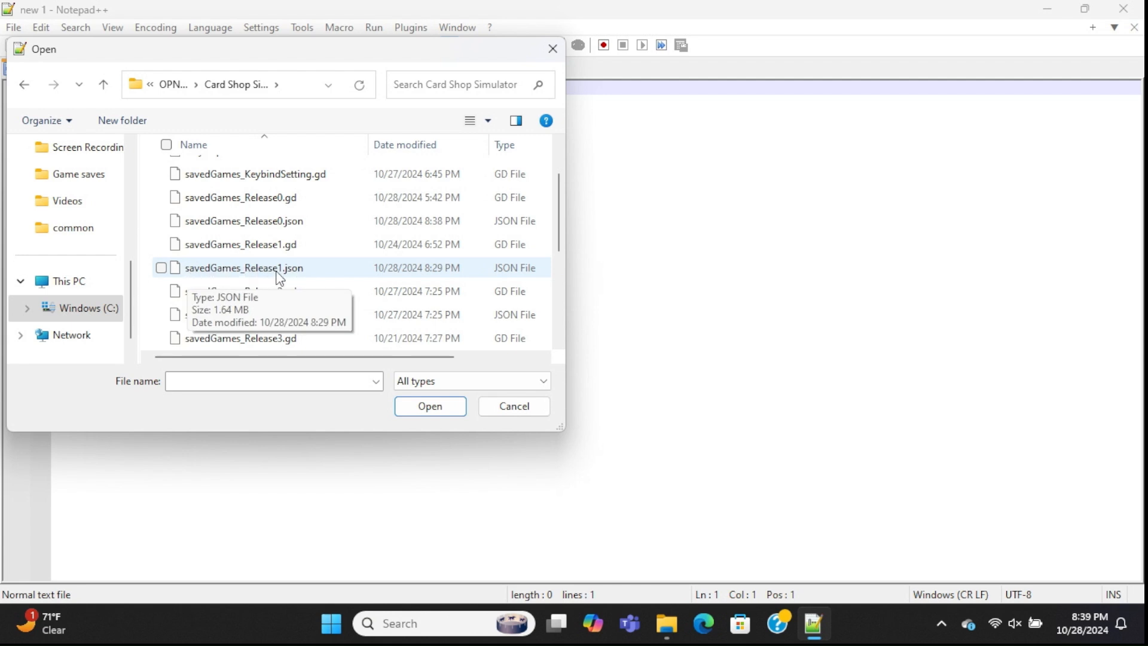
left_click(244, 266)
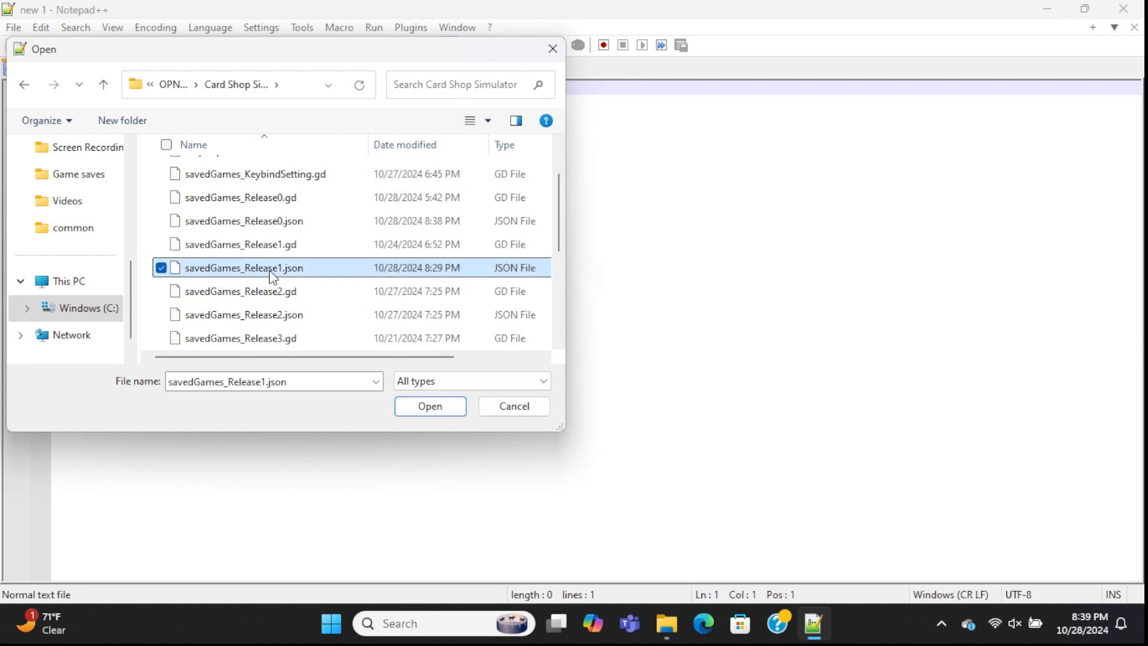
mouse_move(429, 406)
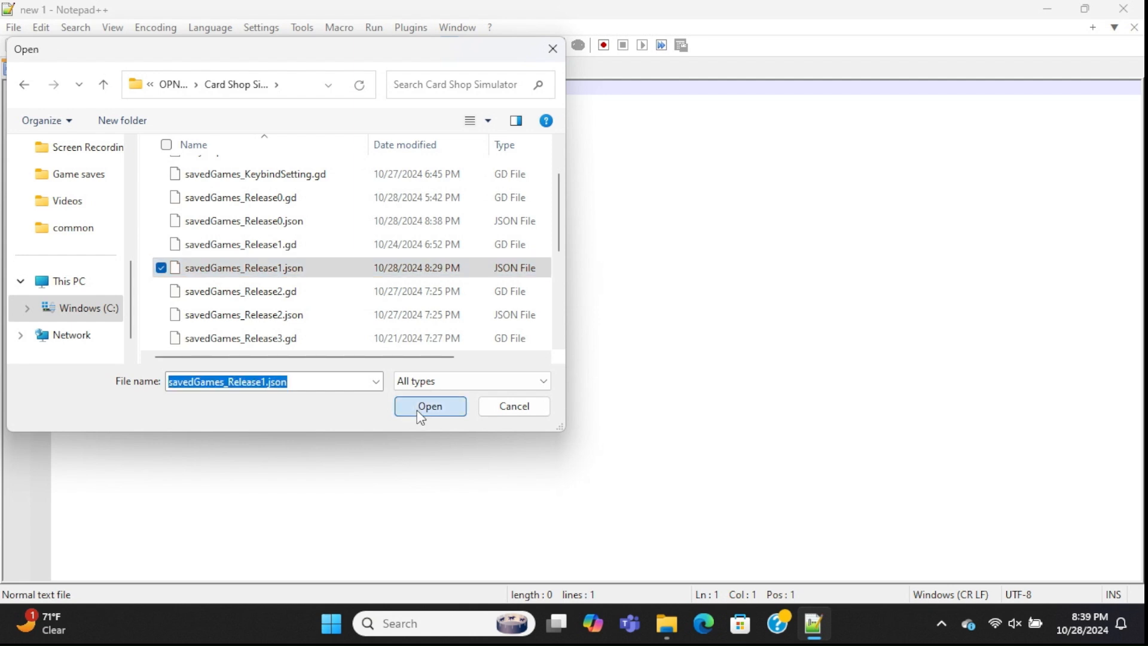
left_click(429, 406)
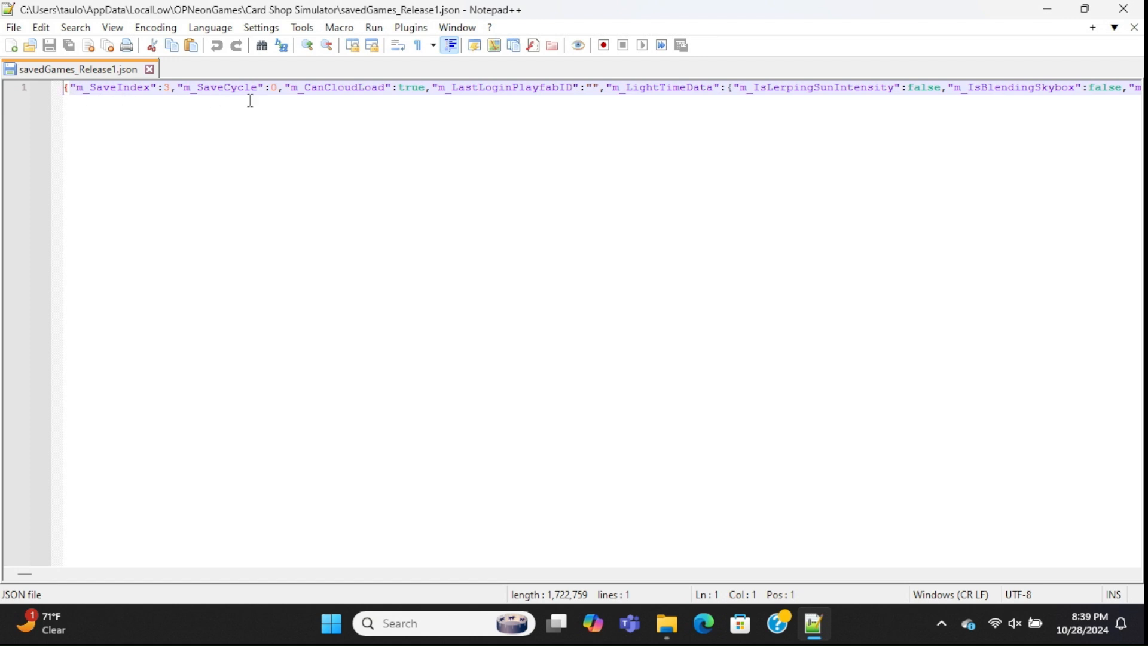
mouse_move(1128, 96)
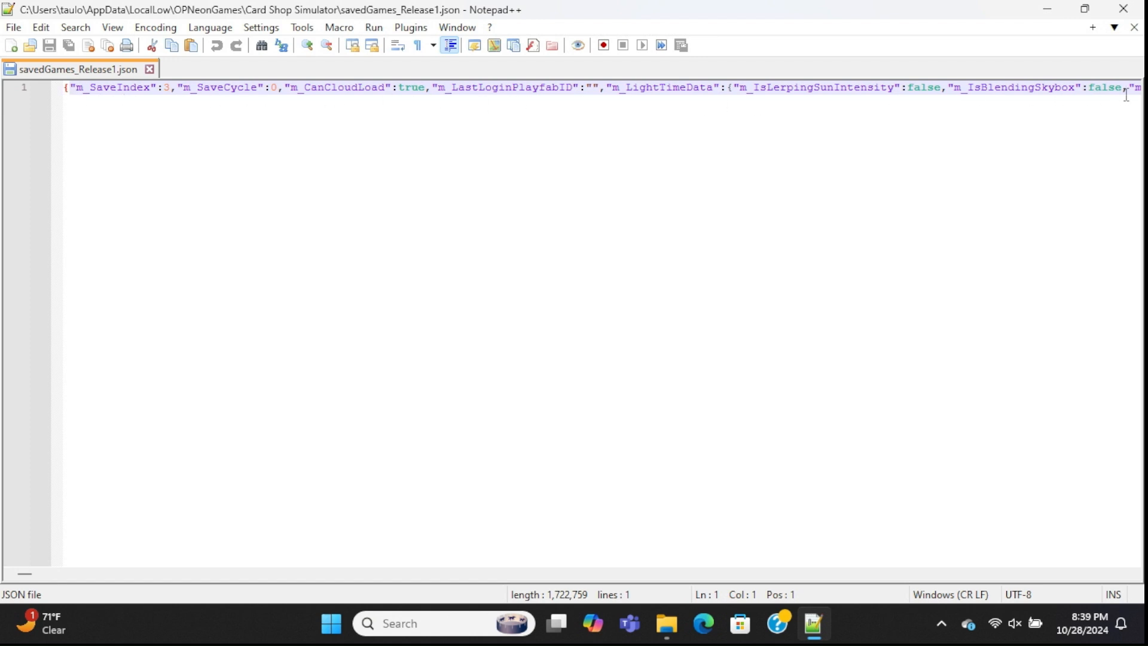
mouse_move(87, 100)
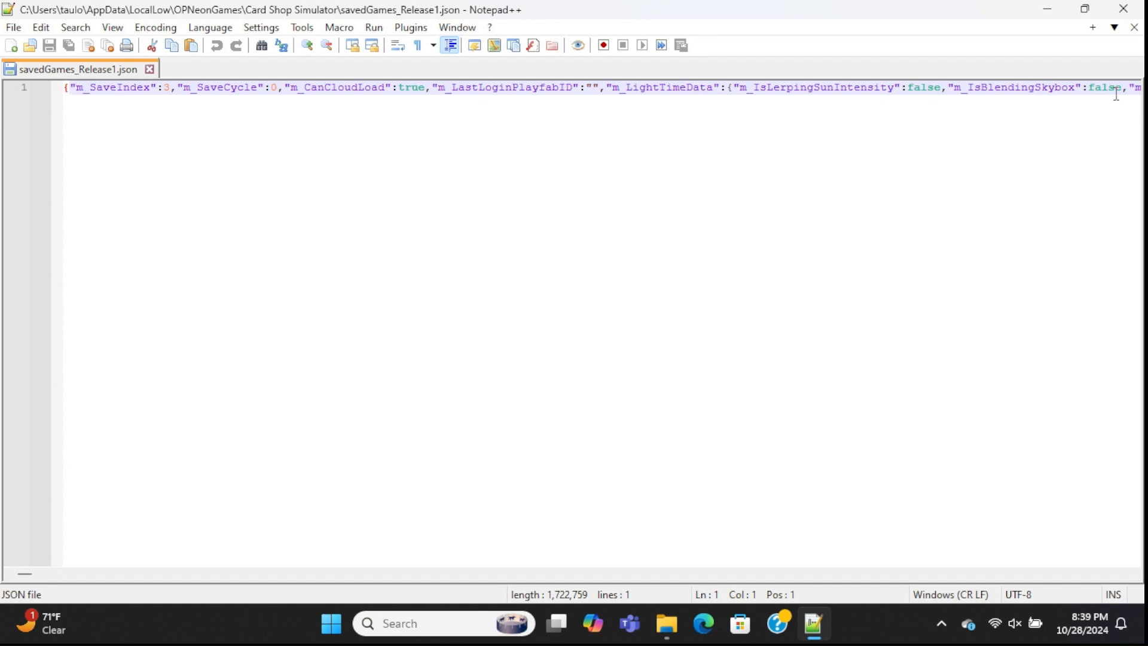
mouse_move(450, 96)
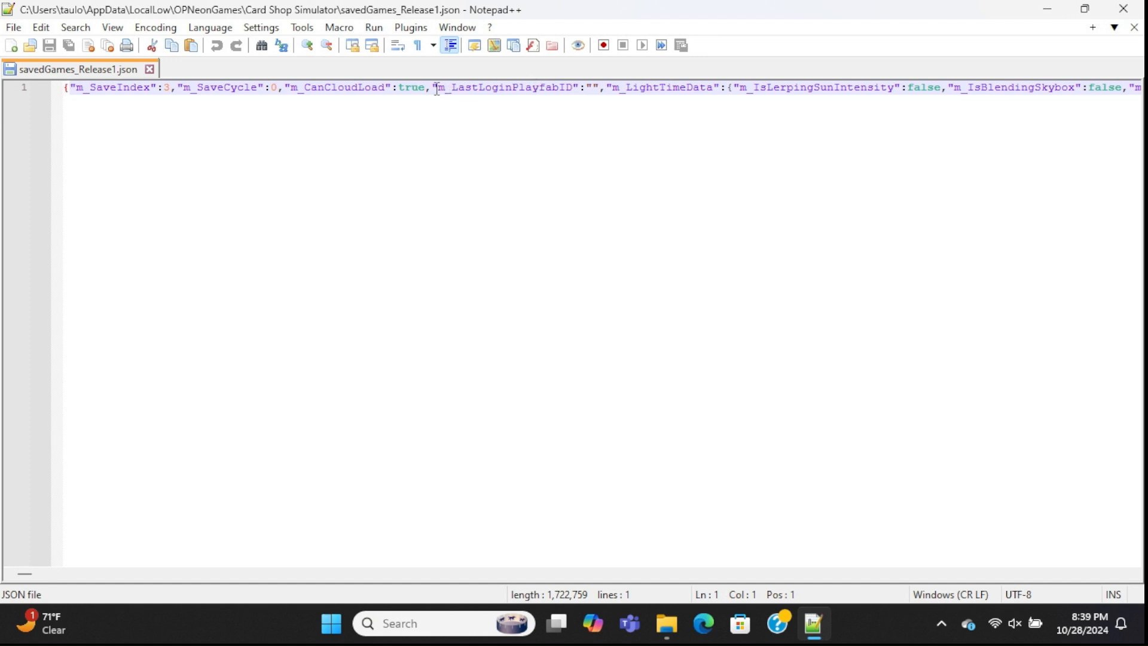
left_click(476, 152)
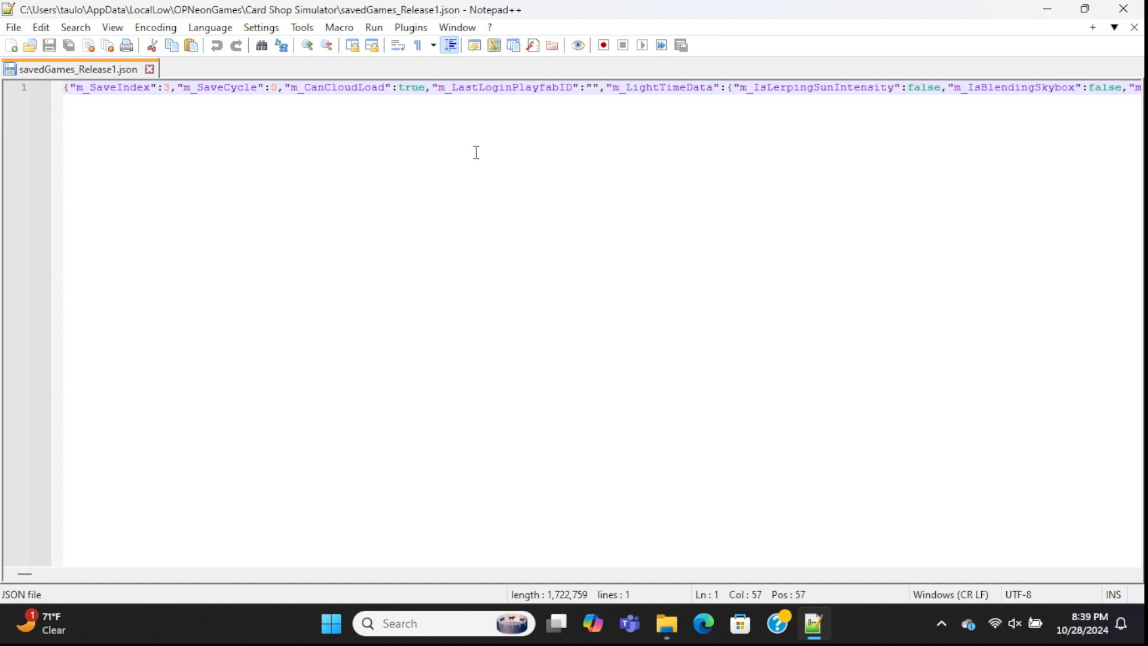
key("Backspace")
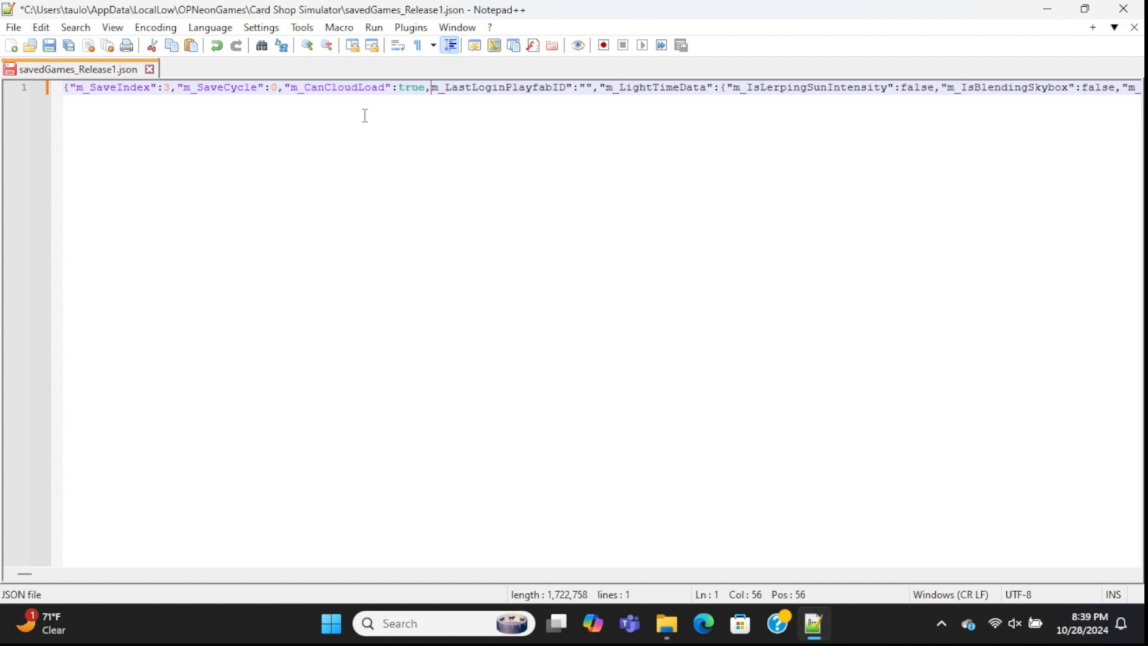
mouse_move(546, 191)
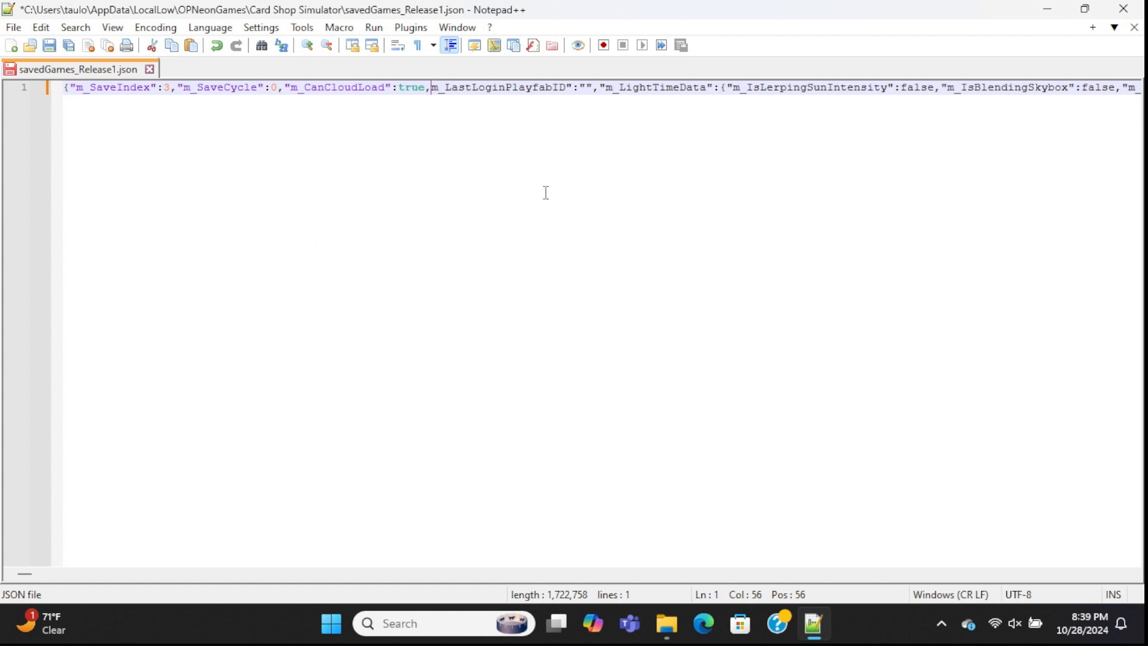
type("\"")
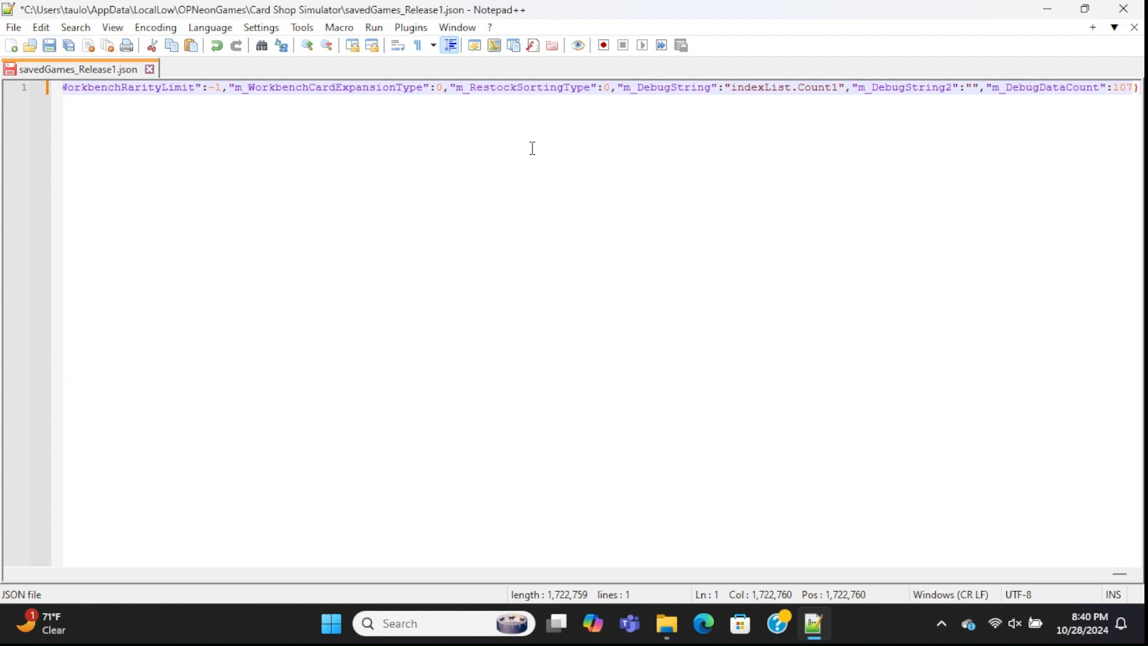
- Search the save for 'coin' to land on the m_CoinAmount entry (6900000.74)
key("Ctrl+f")
type("coin")
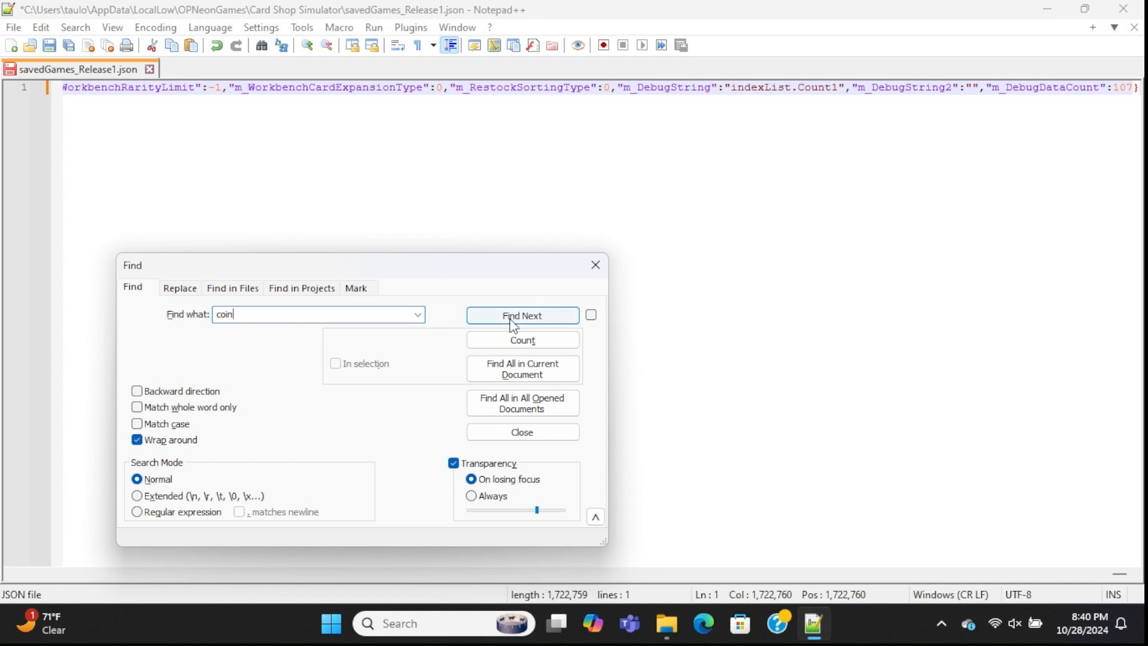
left_click(521, 316)
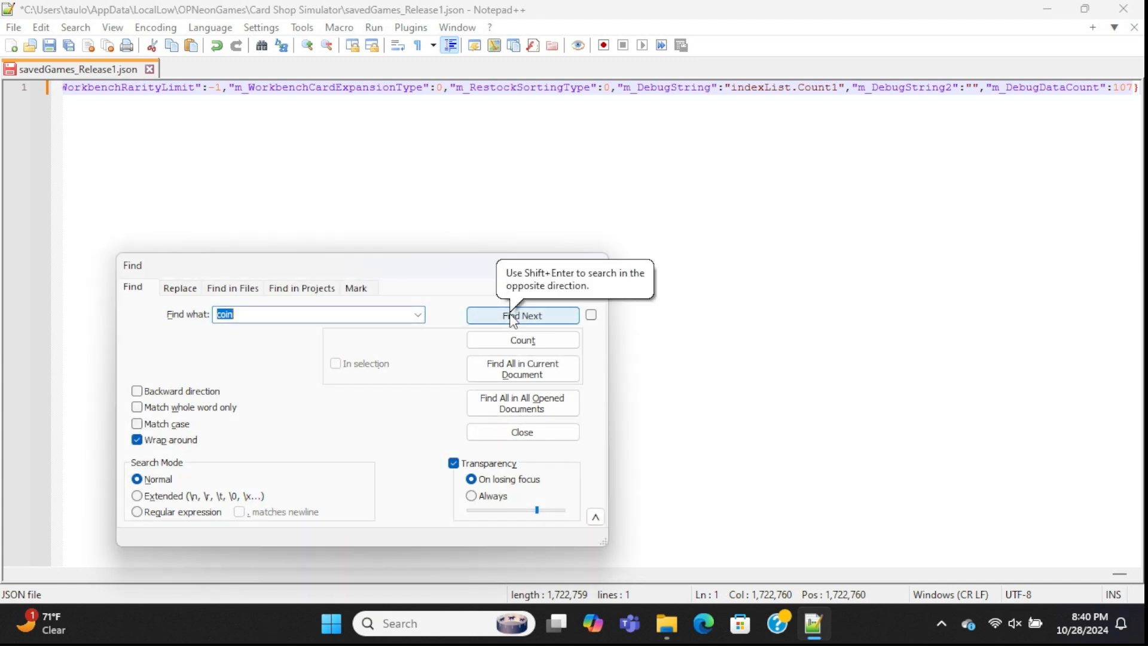
left_click(523, 316)
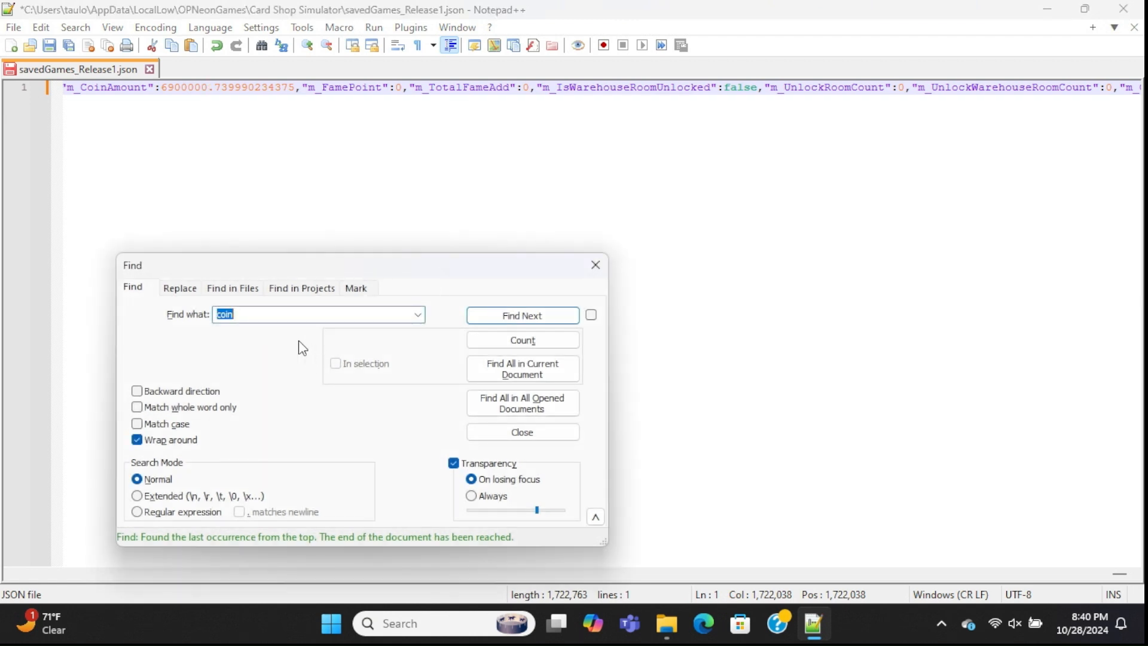
mouse_move(292, 335)
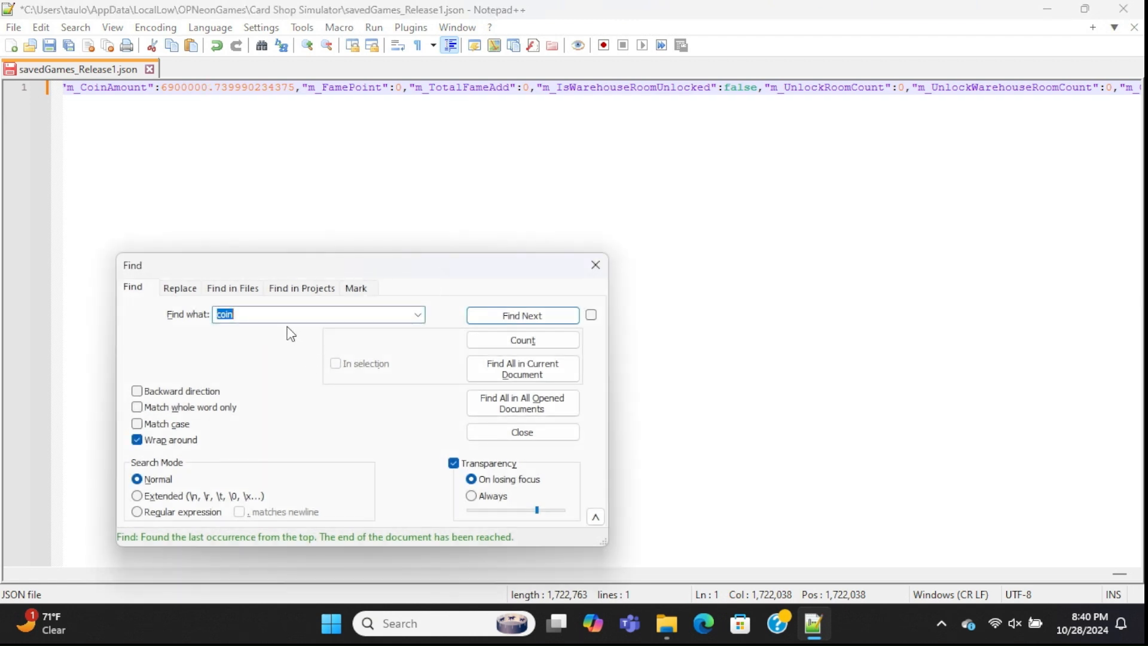
- Search 'shoplevel' and change the m_ShopLevel value to 80
type("shoplevel")
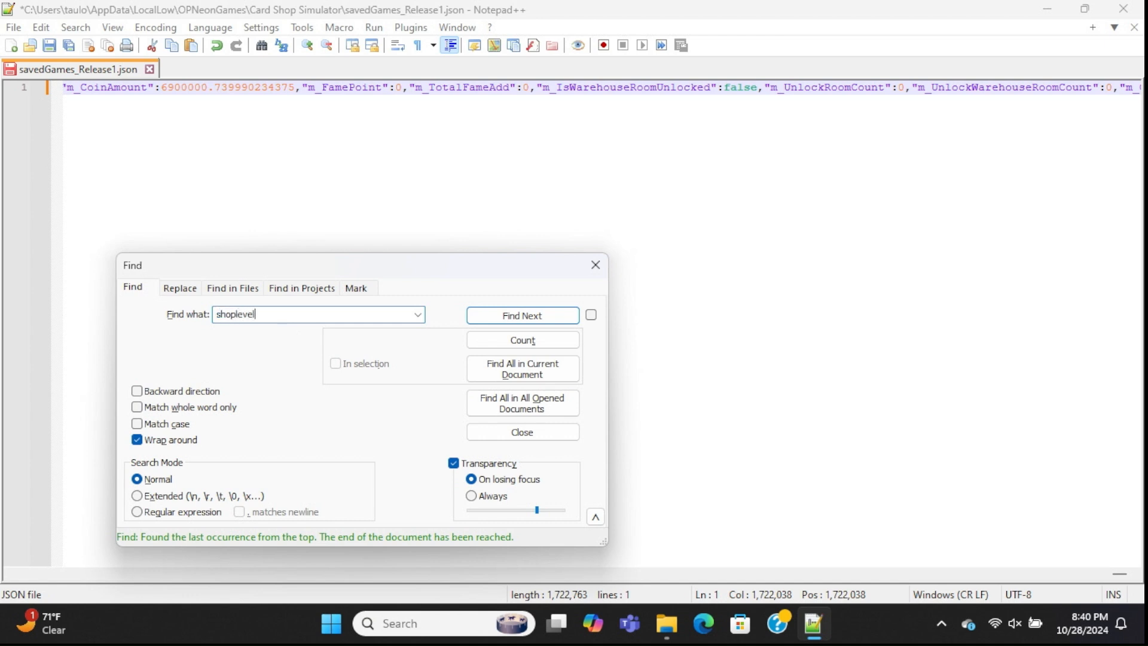
left_click(522, 316)
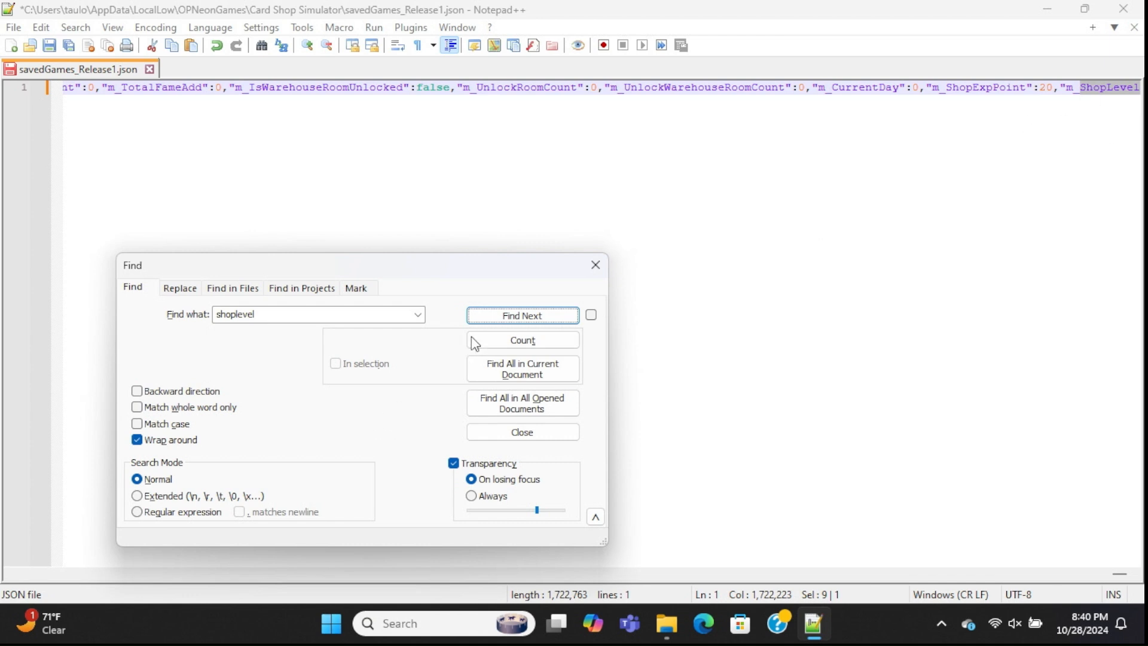
left_click(521, 315)
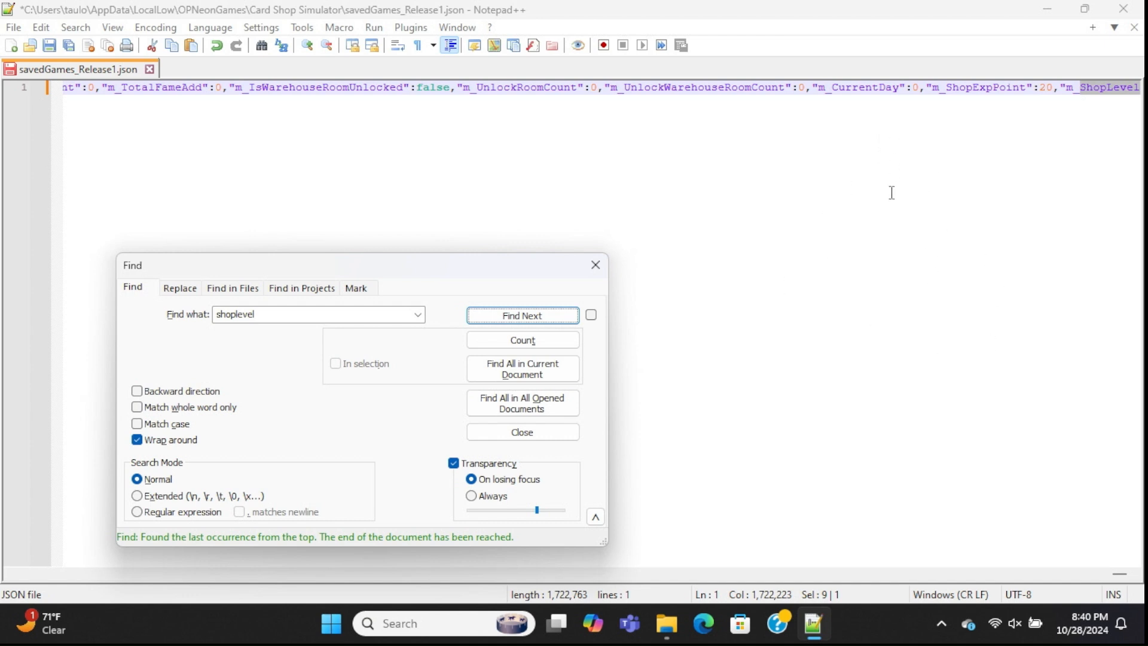
left_click(522, 315)
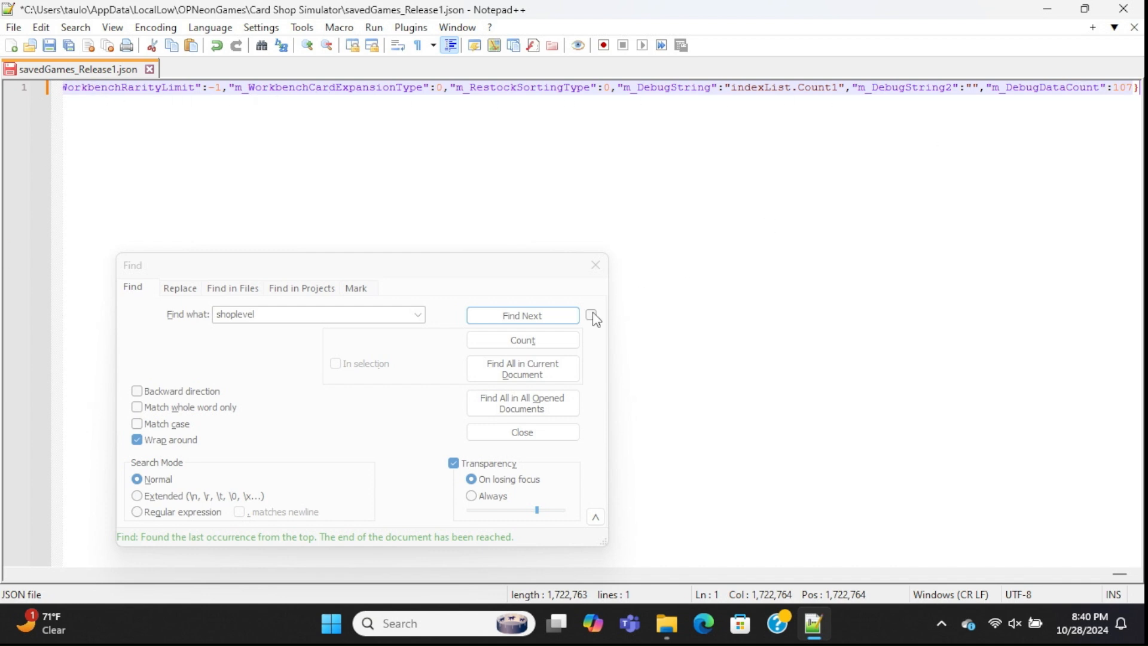
left_click(522, 314)
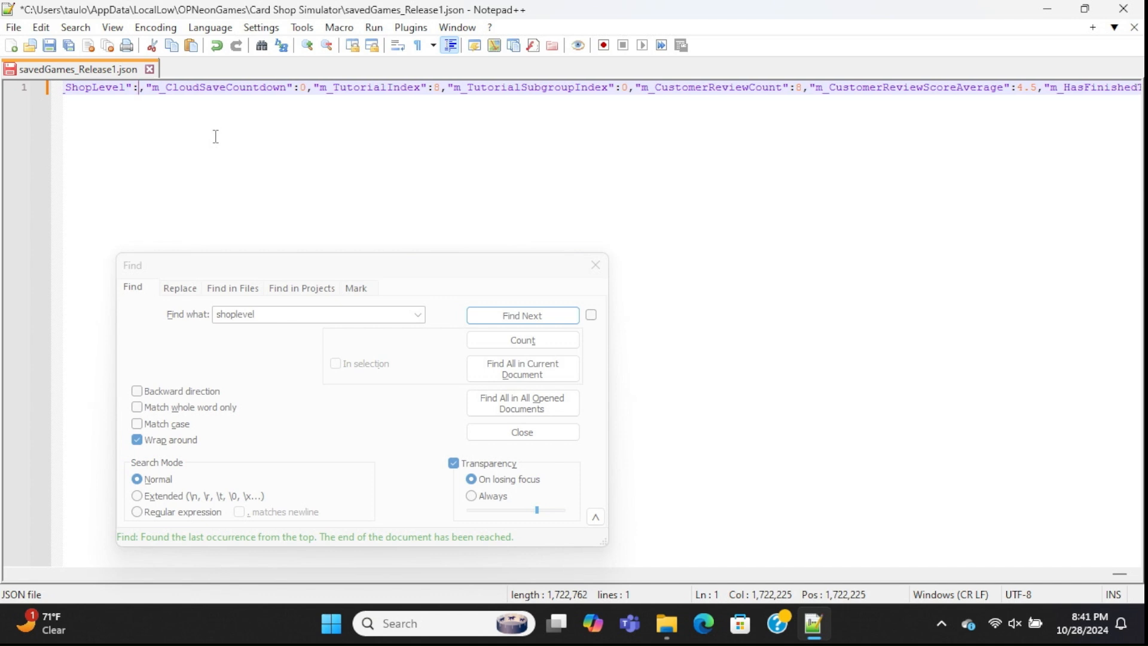
type("80")
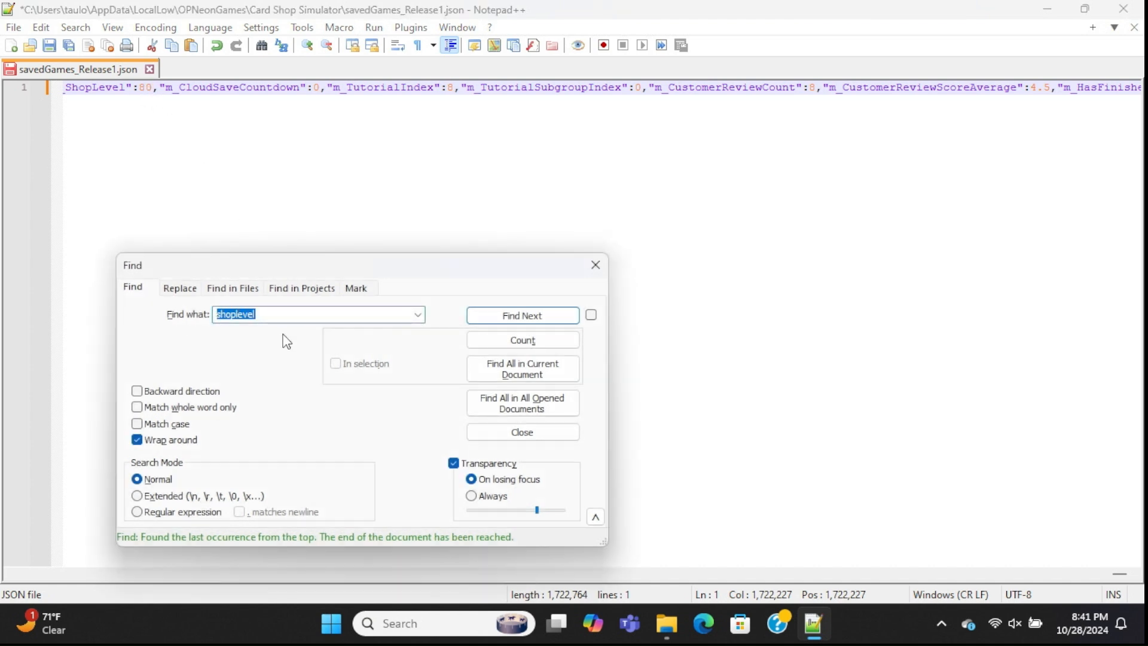
- Search 'curren' to locate m_CurrentDay and set it to 80
type("currentday")
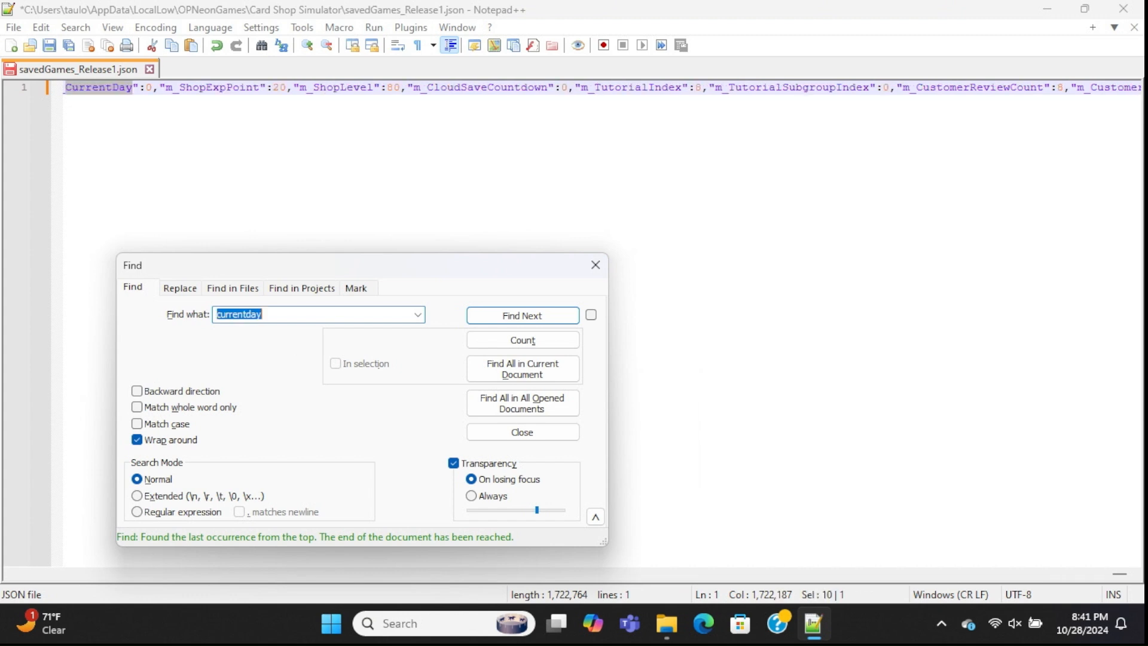
left_click(522, 315)
type("8")
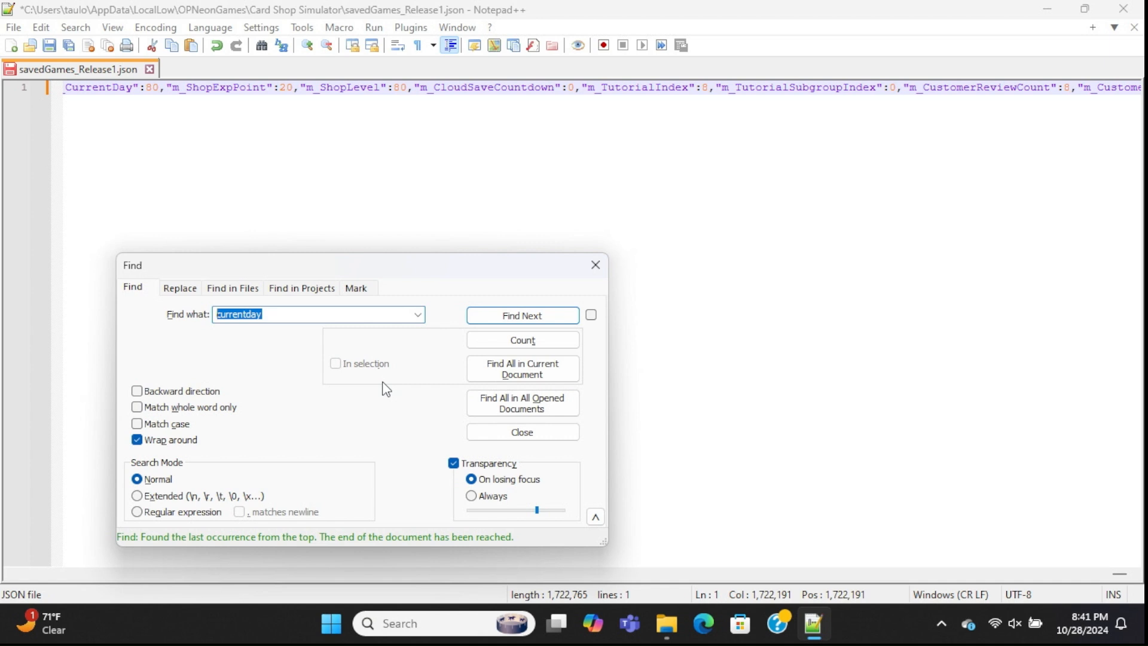
- Search 'roomun' and change m_IsWarehouseRoomUnlocked from false to true
type("roomunlocked")
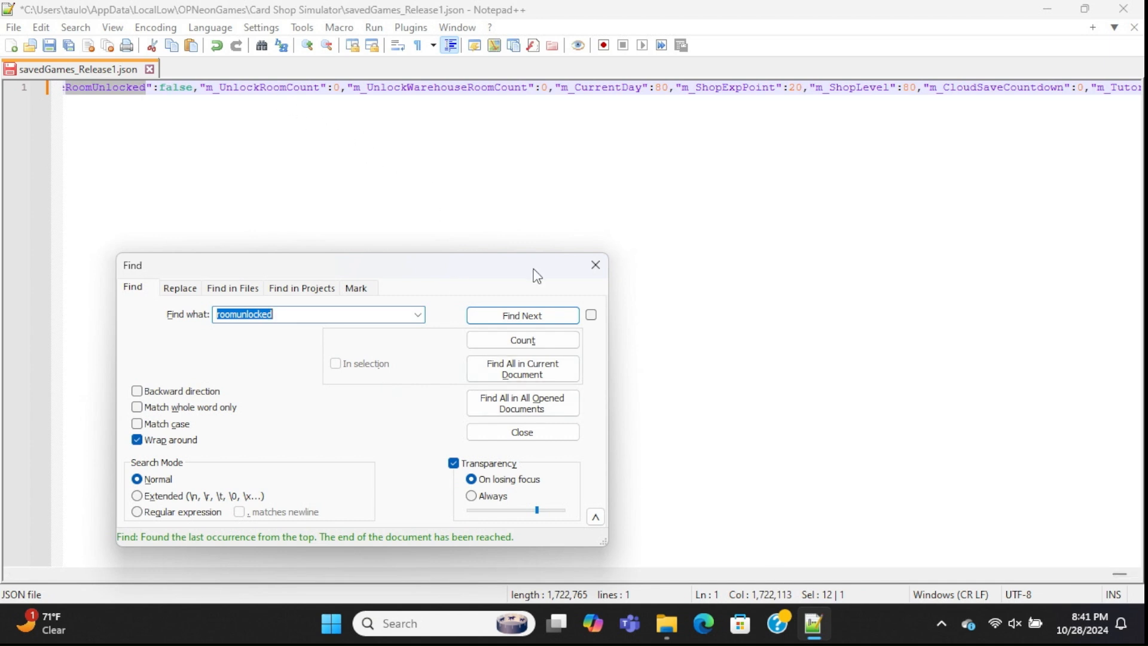
left_click(522, 314)
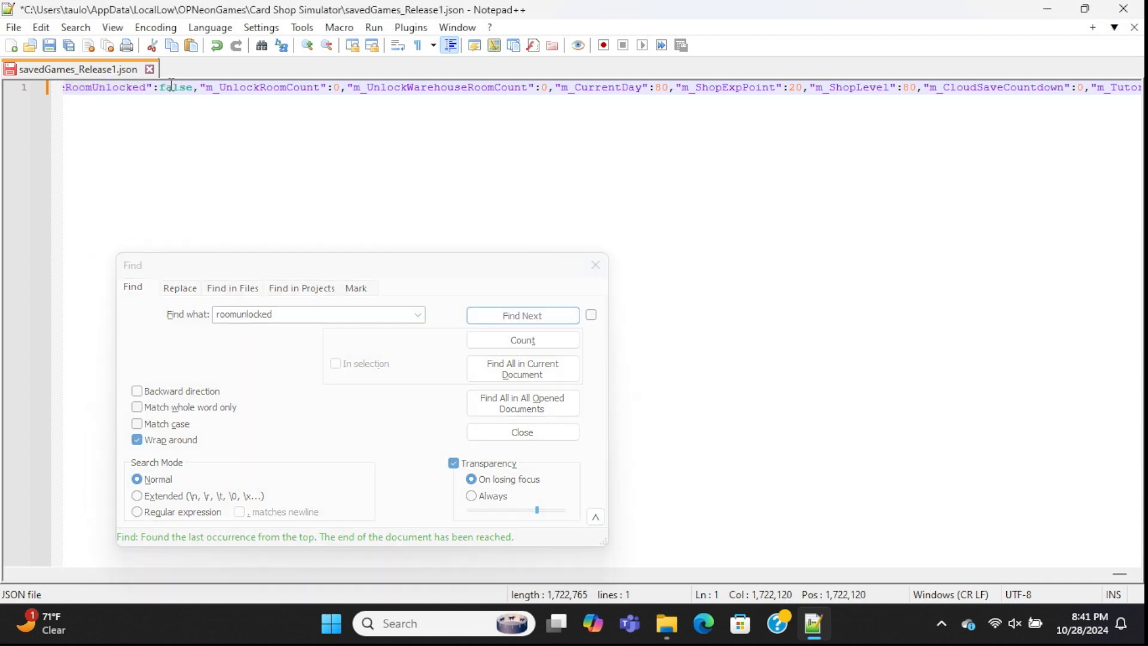
left_click(522, 314)
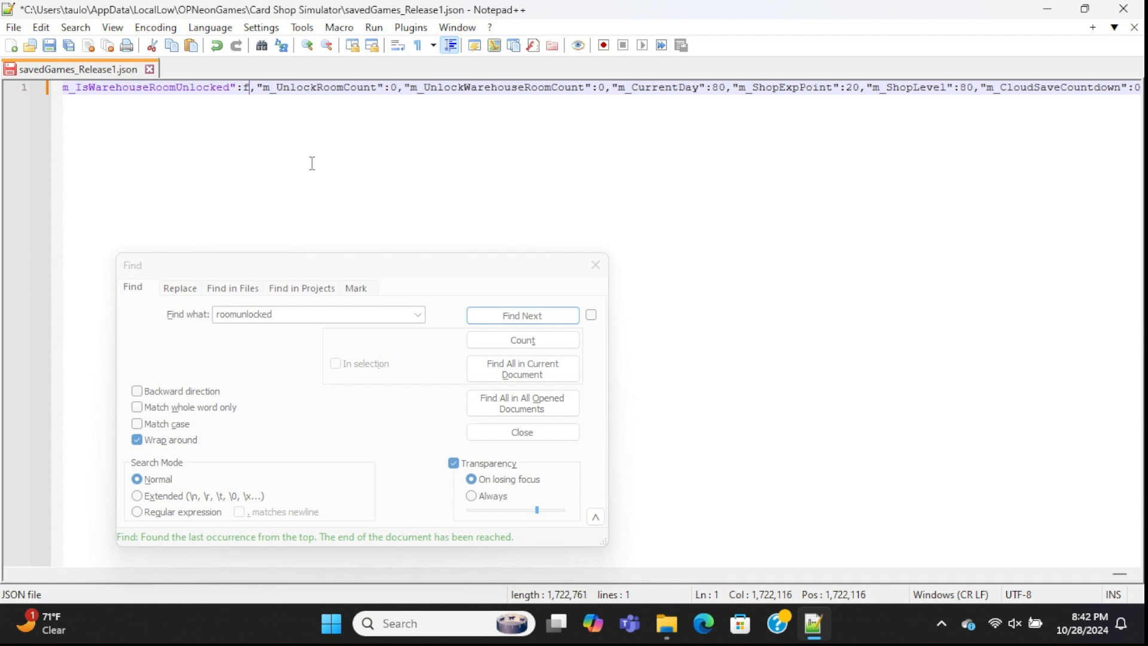
type("rue")
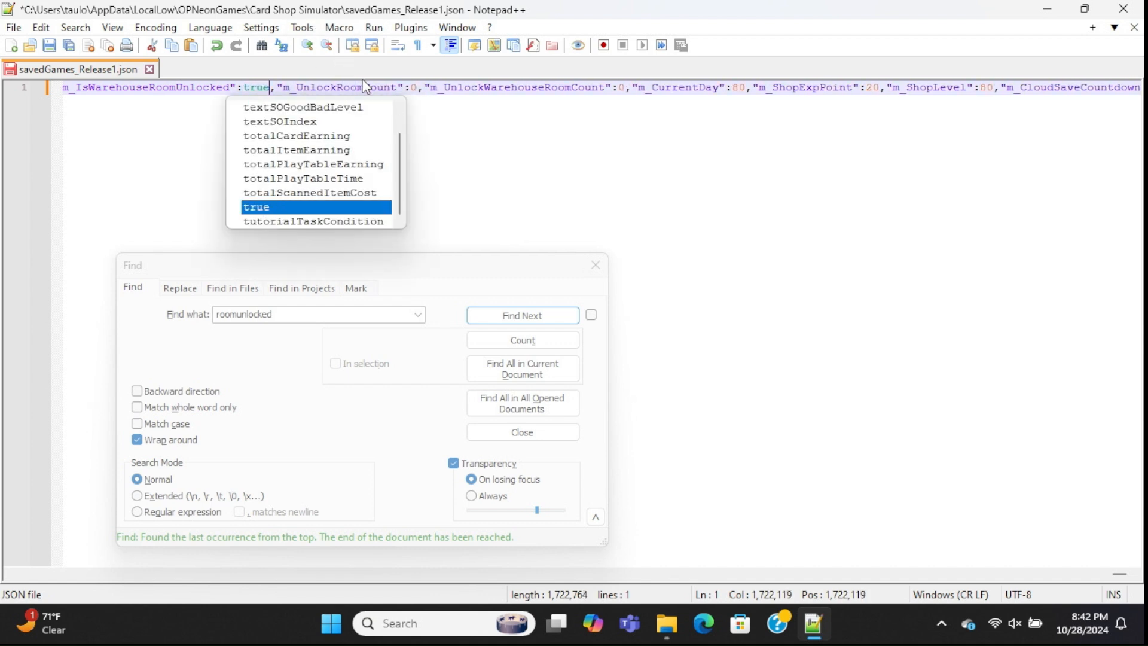
left_click(338, 88)
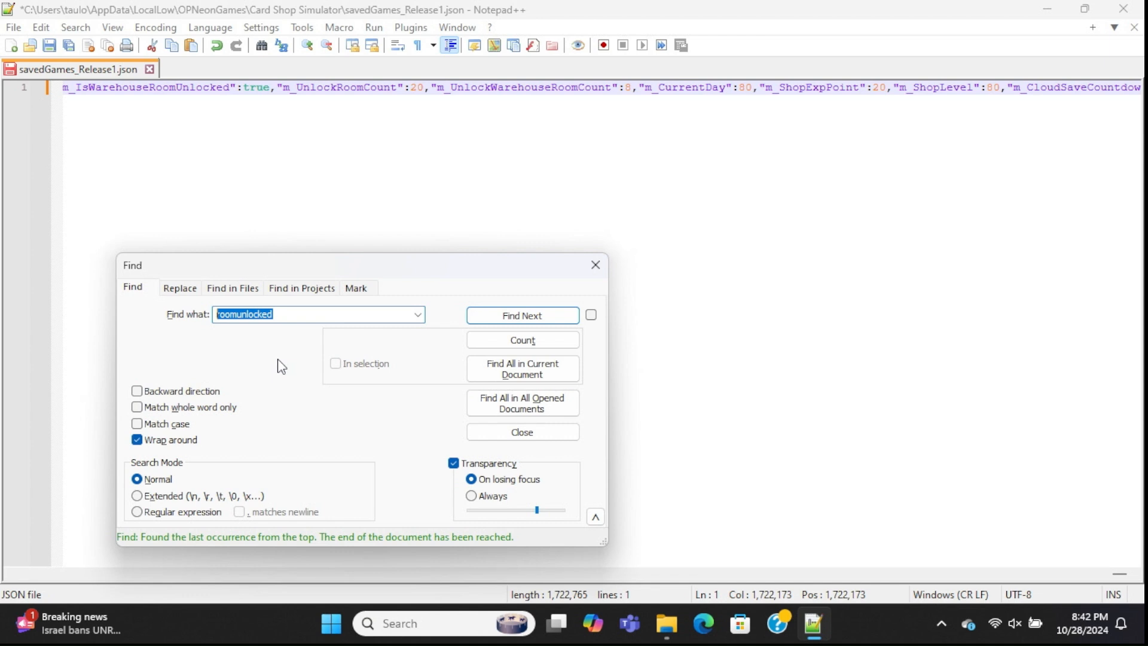
- Search 'gamecollect' to reach m_GameReportDataCollectPermanent and set customerPlayed to 5000
type("gamereportdata")
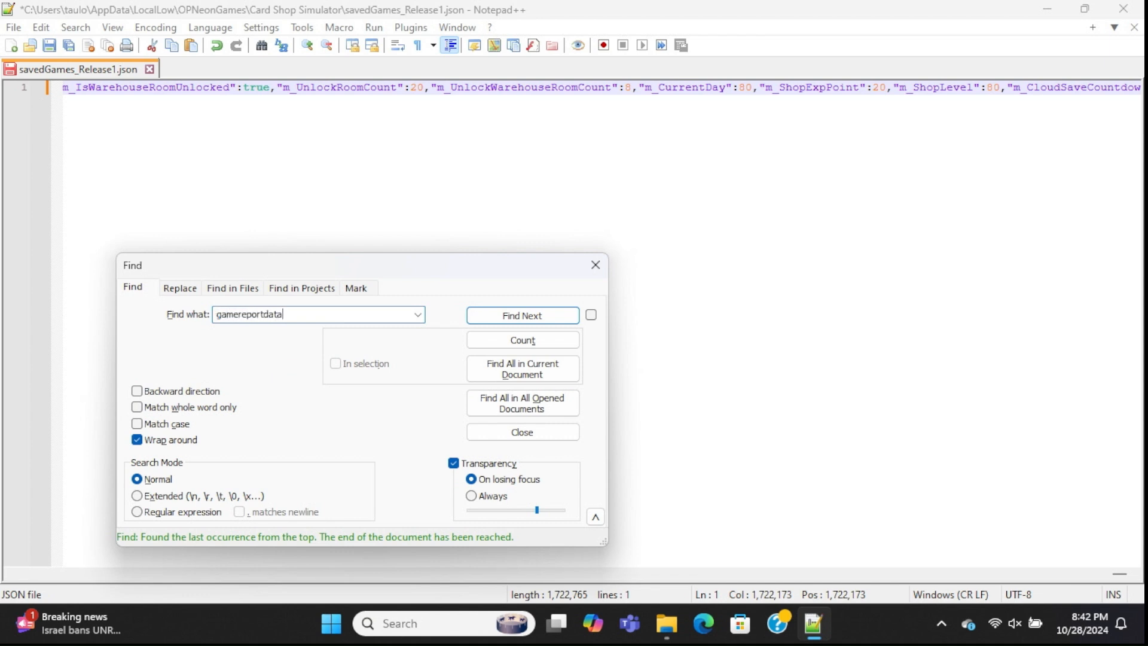
type("collect")
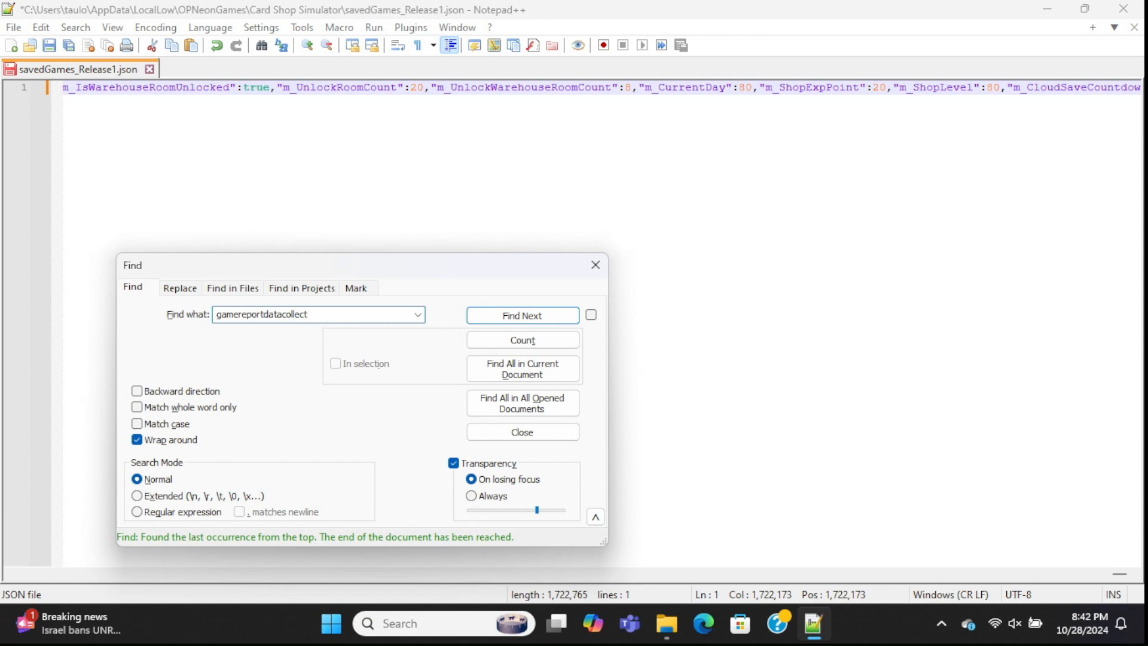
left_click(521, 314)
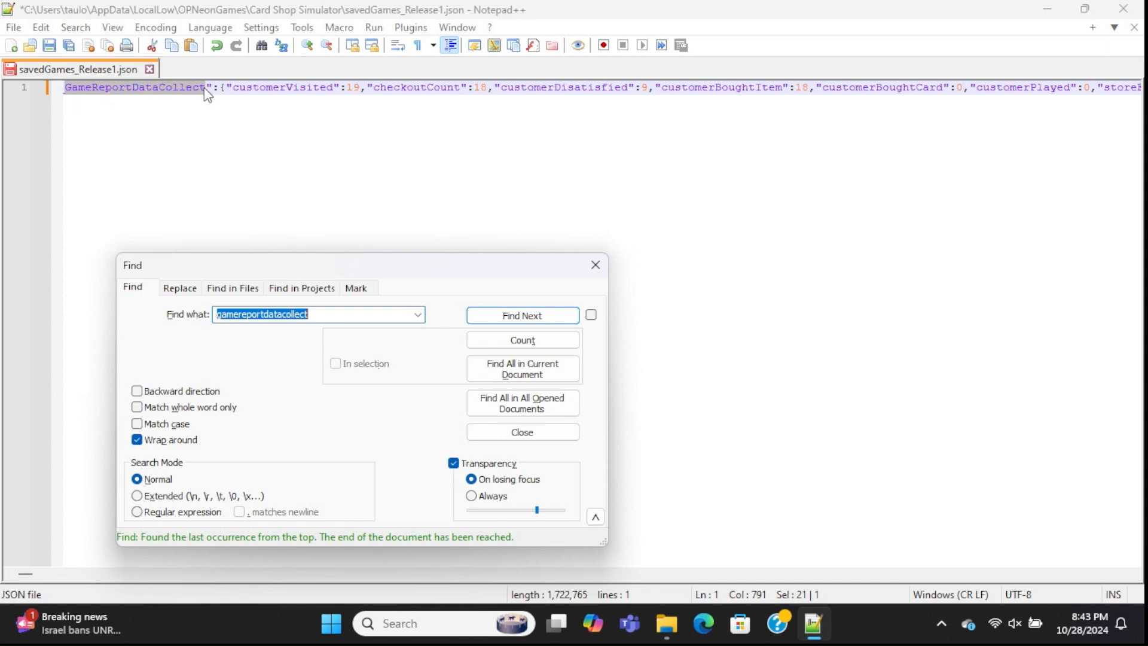
left_click(522, 315)
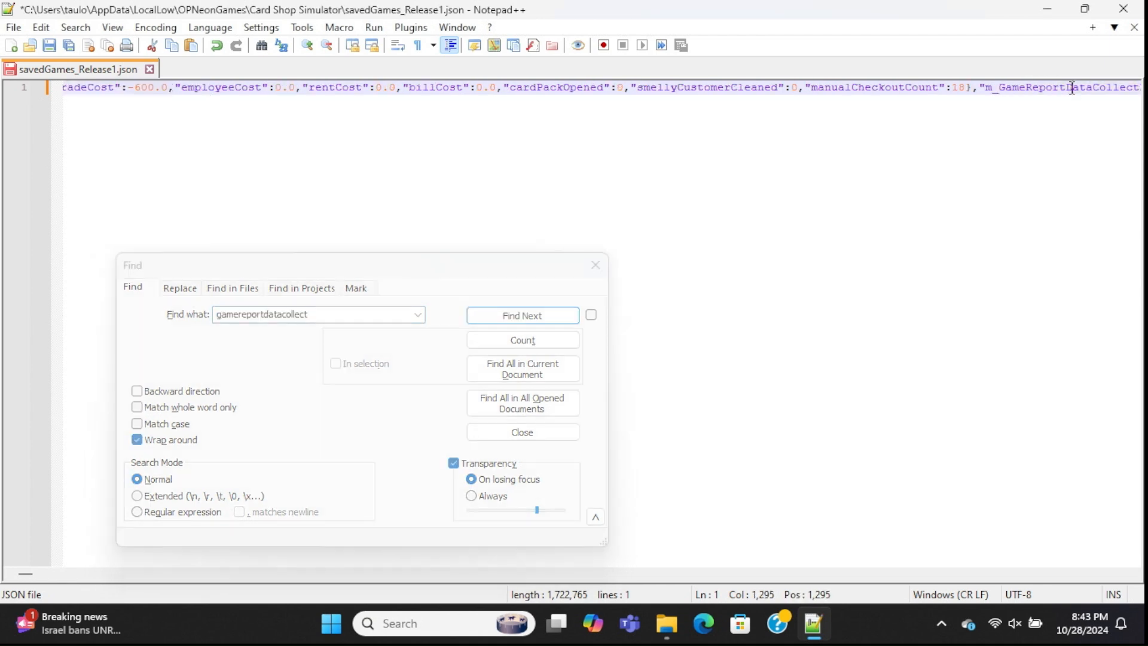
left_click(521, 315)
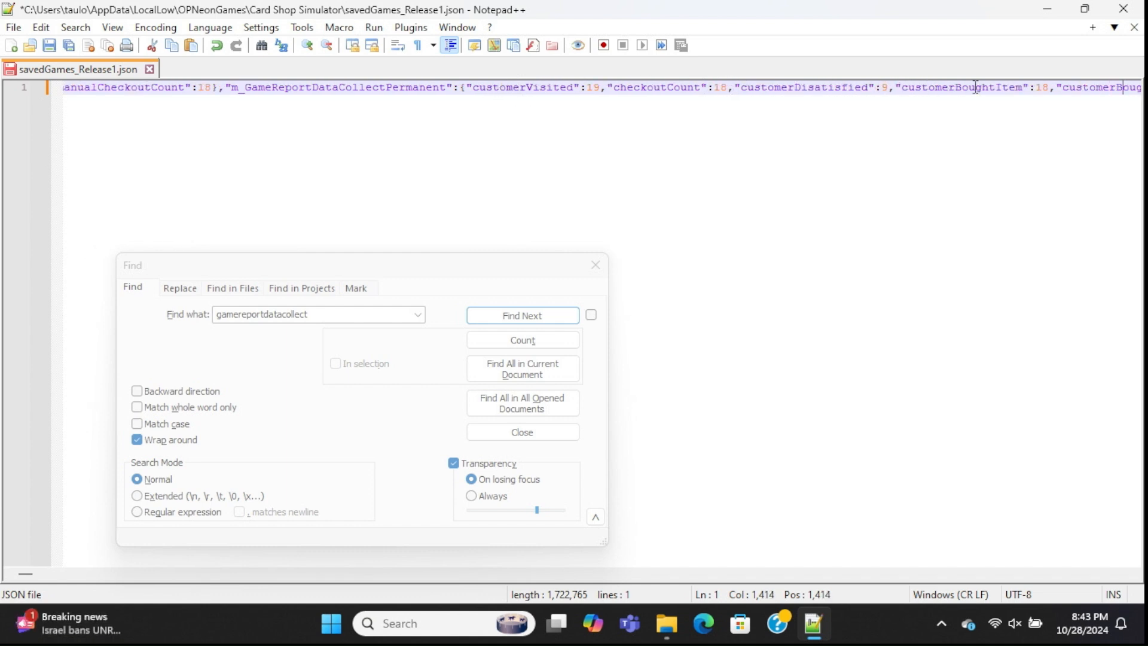
left_click(521, 315)
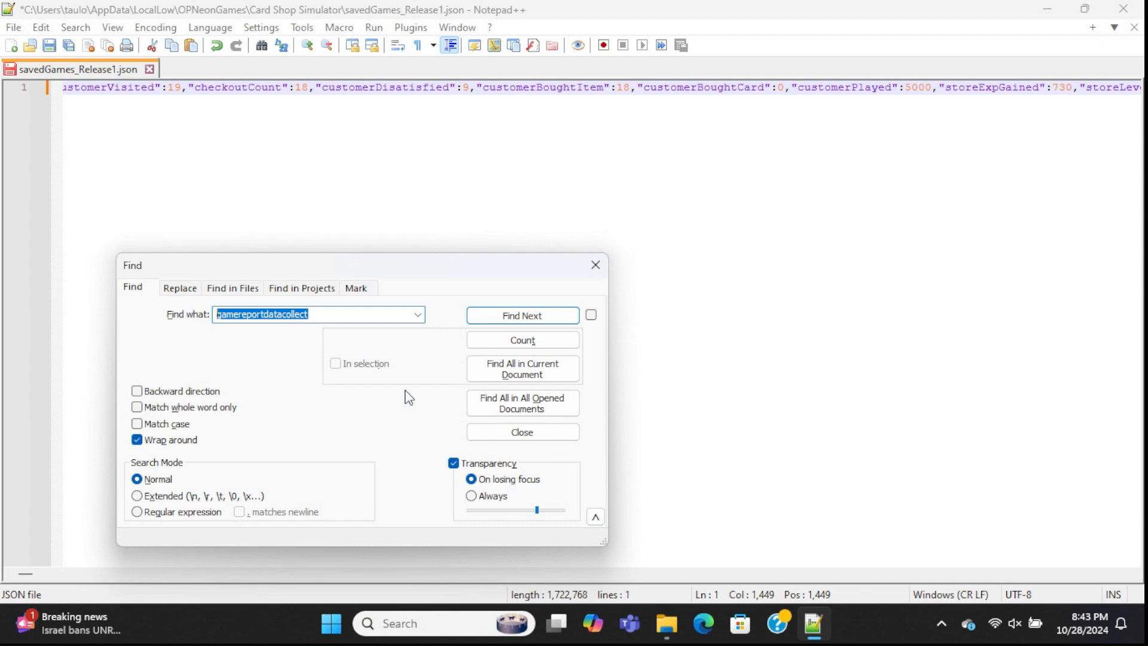
- Search '"expansiontype"' through its matches and wrap back to the first card in the card data list
type("1")
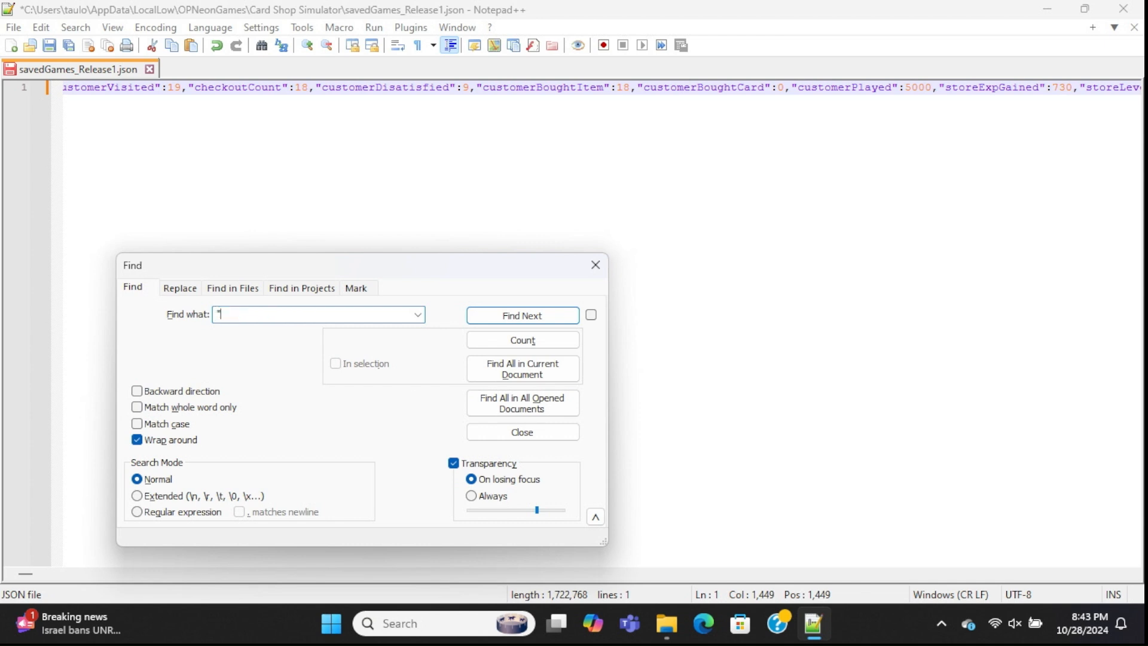
type("expansio")
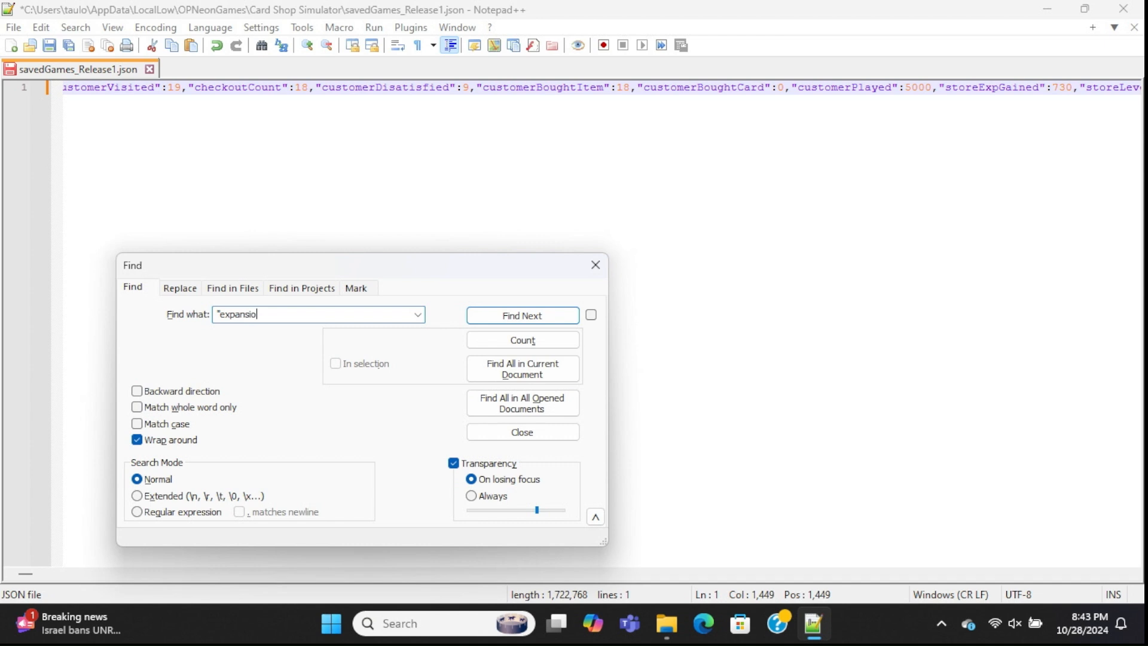
type("type\"")
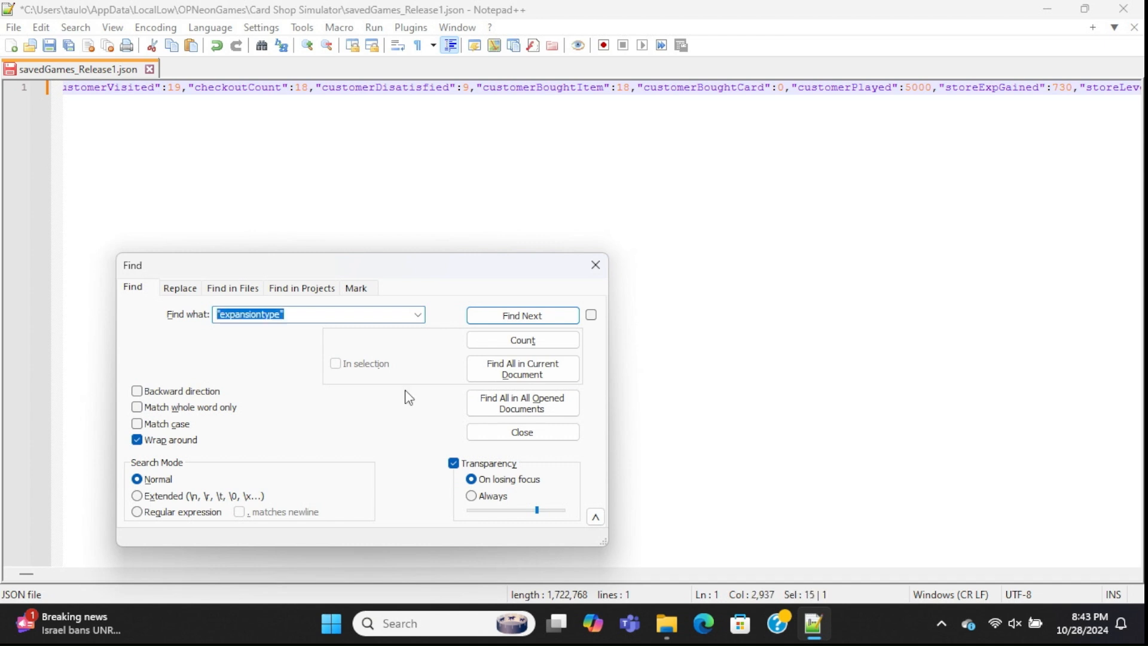
left_click(522, 314)
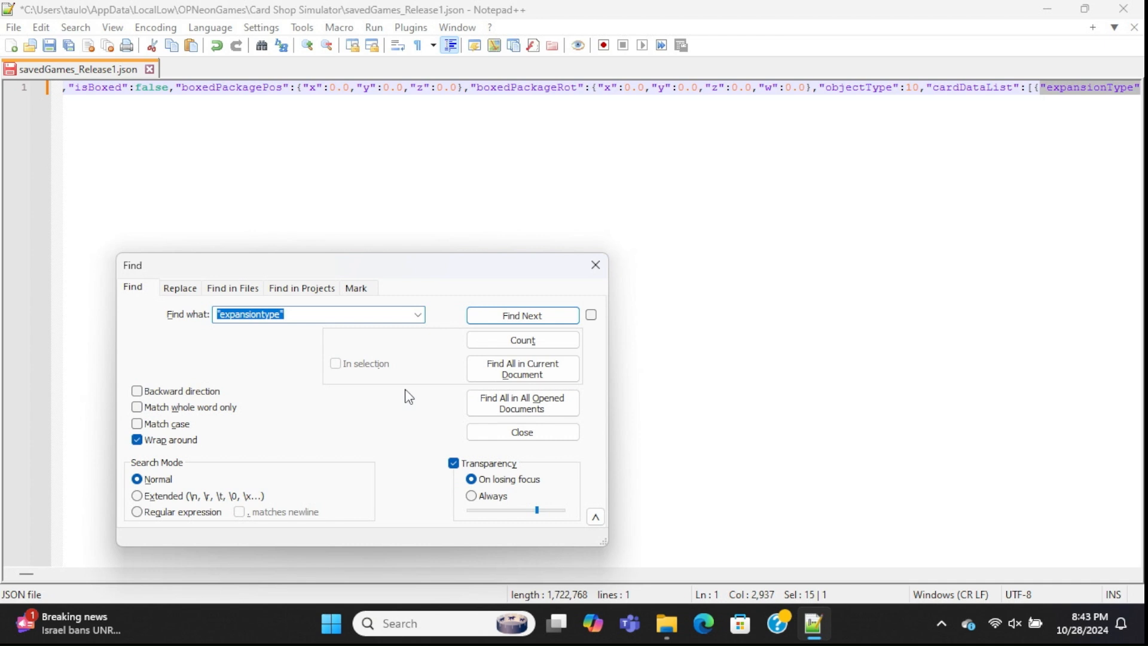
mouse_move(973, 79)
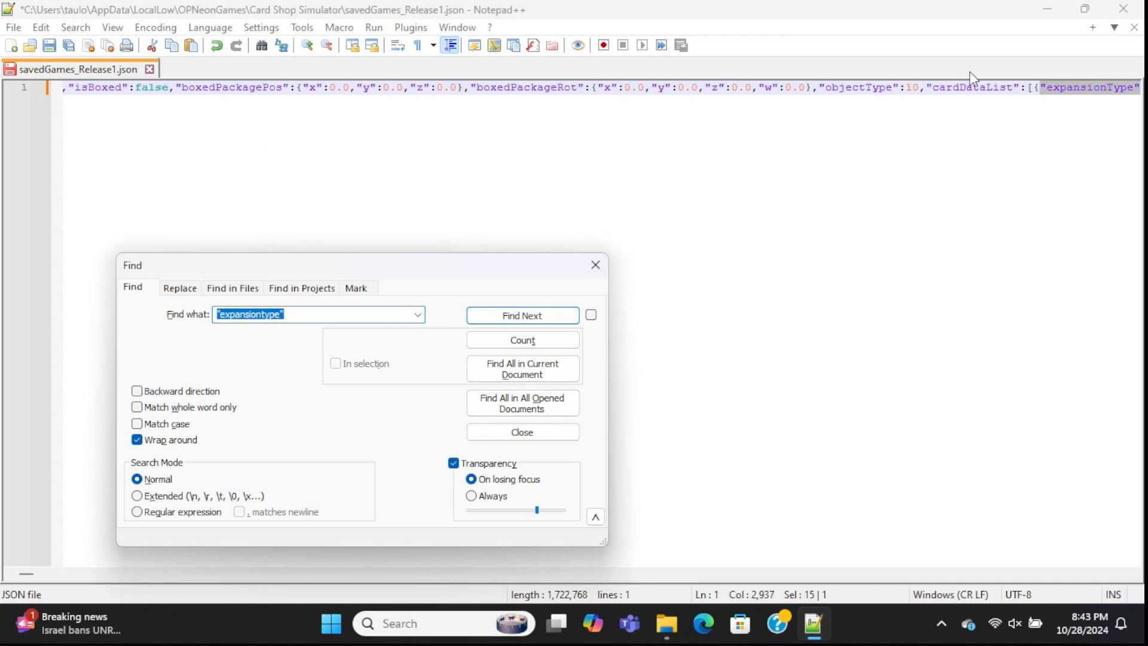
mouse_move(1024, 128)
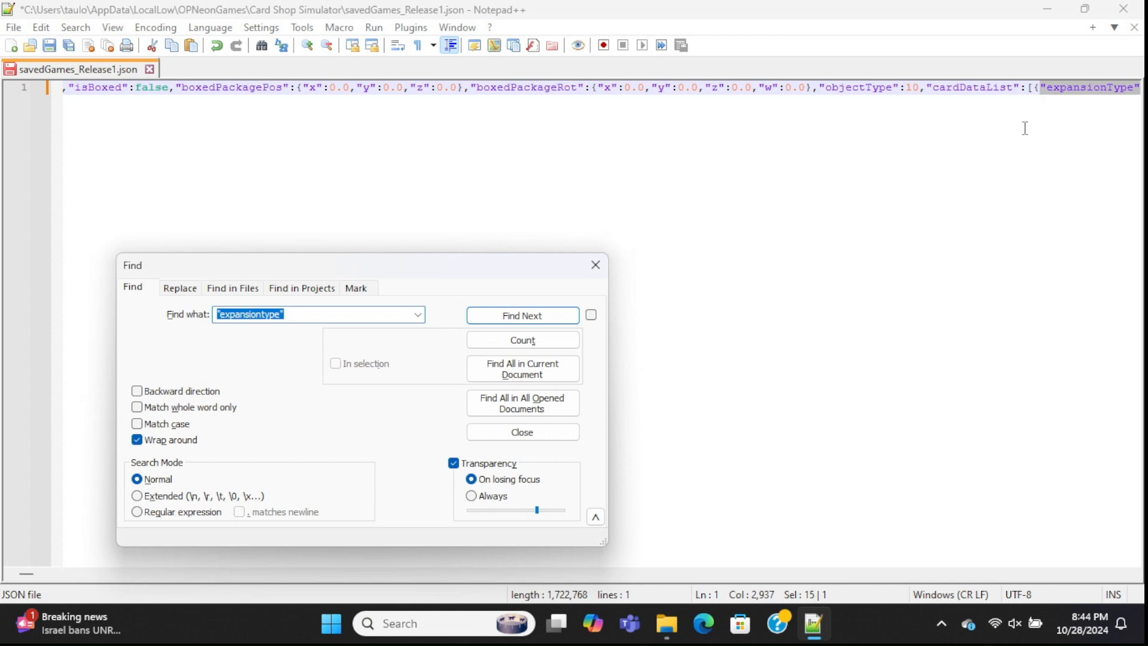
left_click(521, 315)
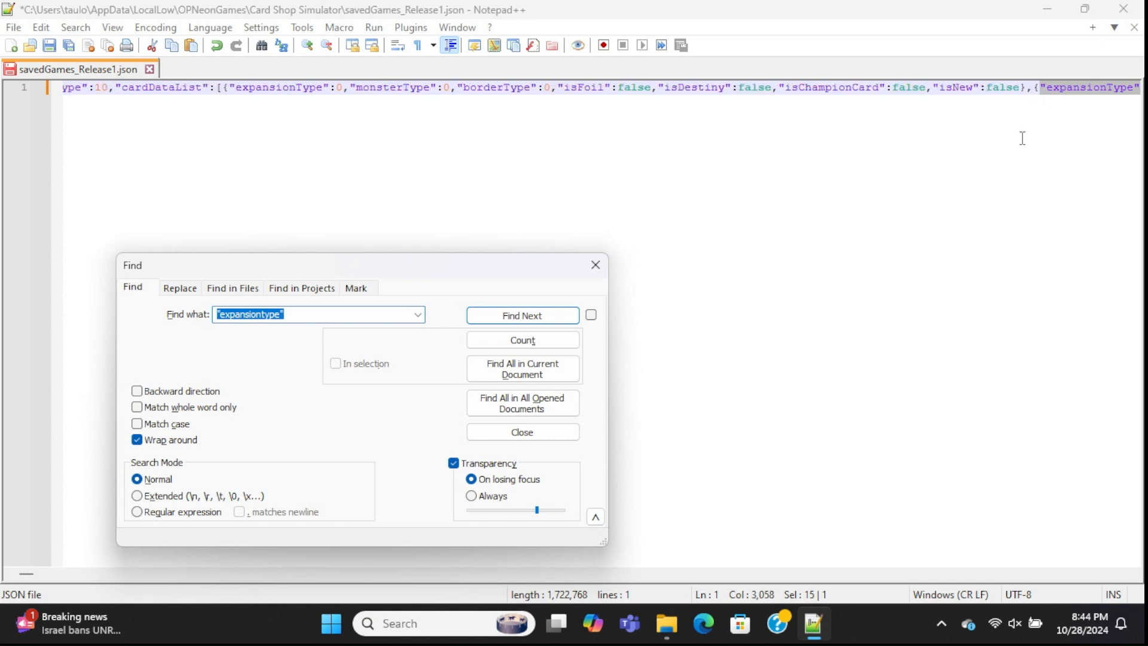
left_click(522, 315)
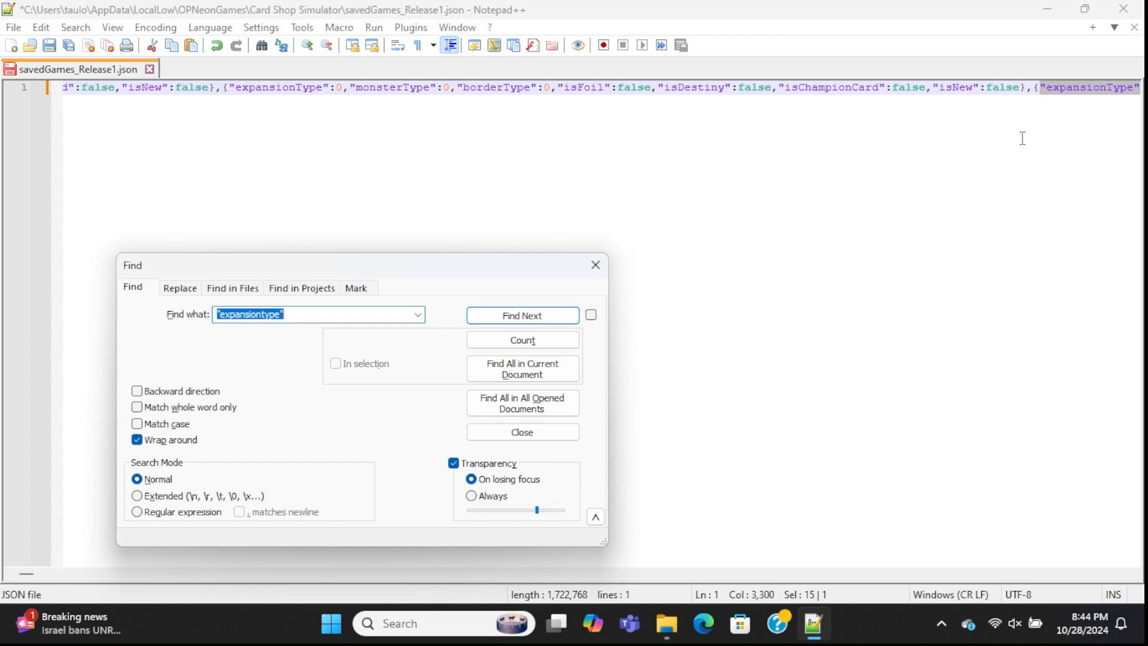
left_click(522, 314)
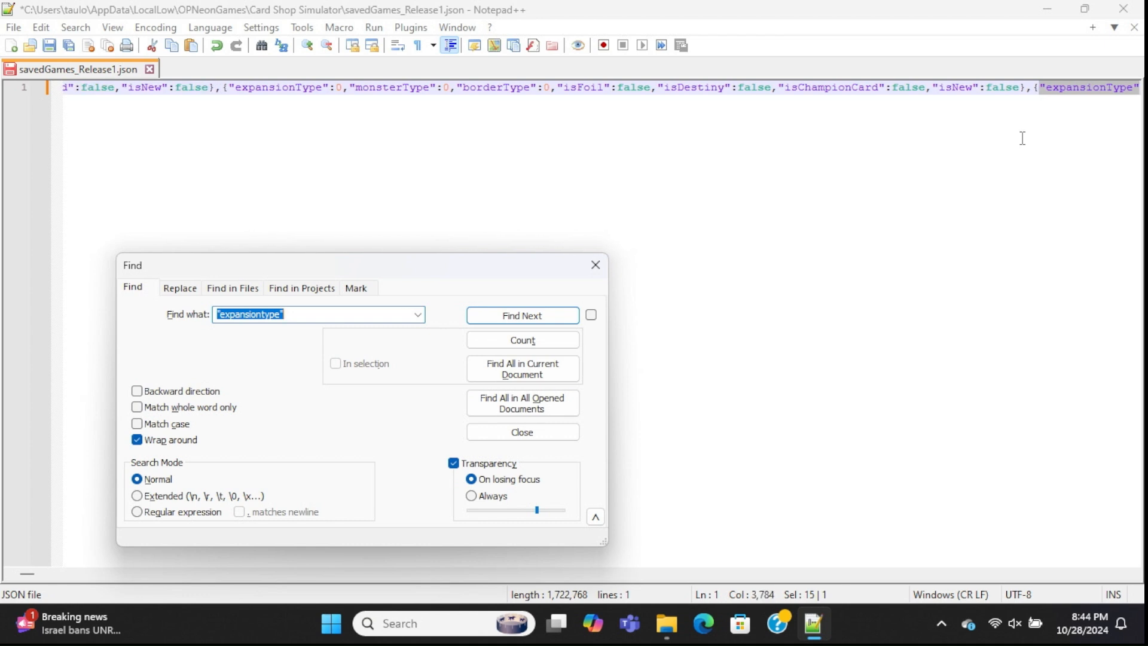
left_click(522, 314)
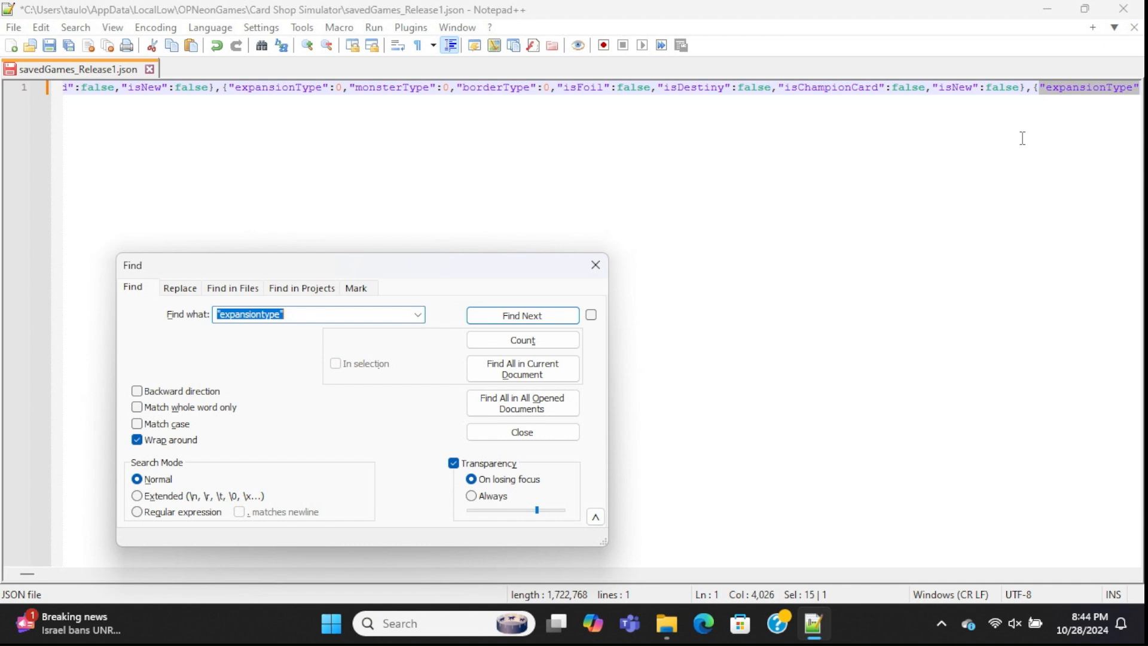
left_click(522, 314)
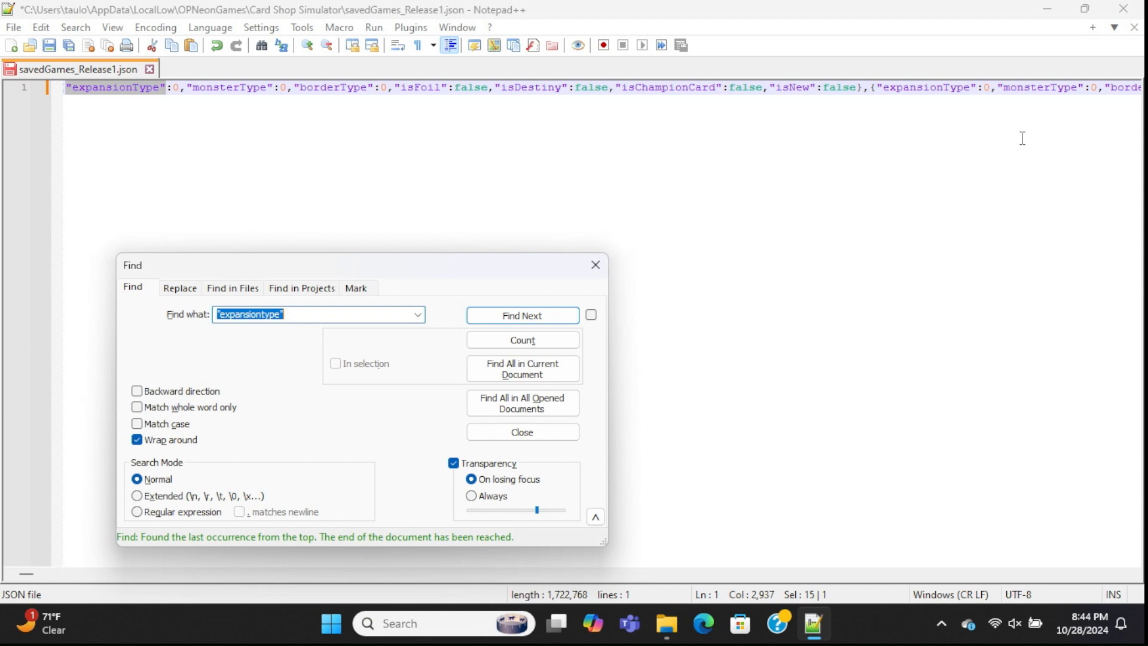
mouse_move(122, 103)
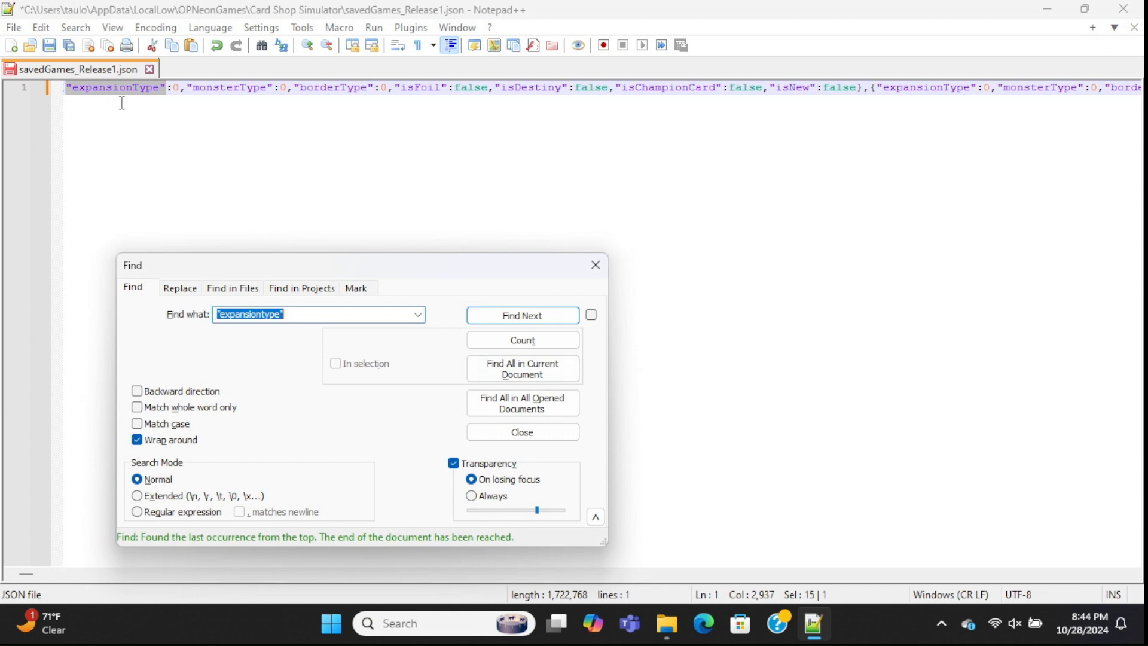
- Set the first card's monsterType to 61, borderType 4 and isFoil true, then move to the second card's borderType
left_click(217, 143)
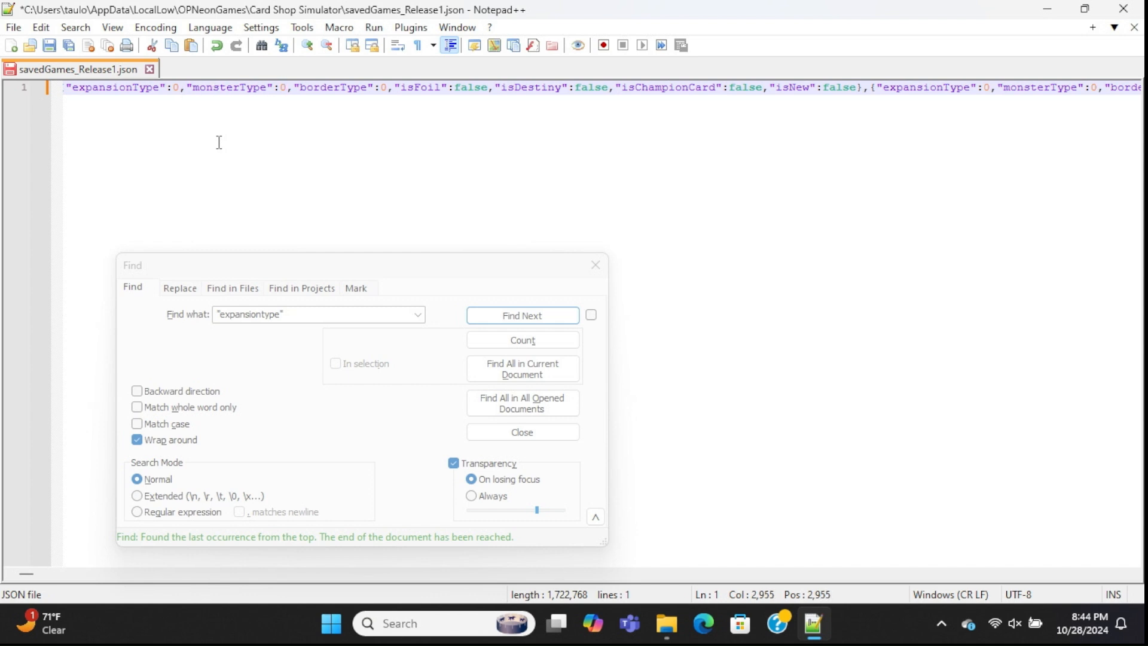
key("Backspace")
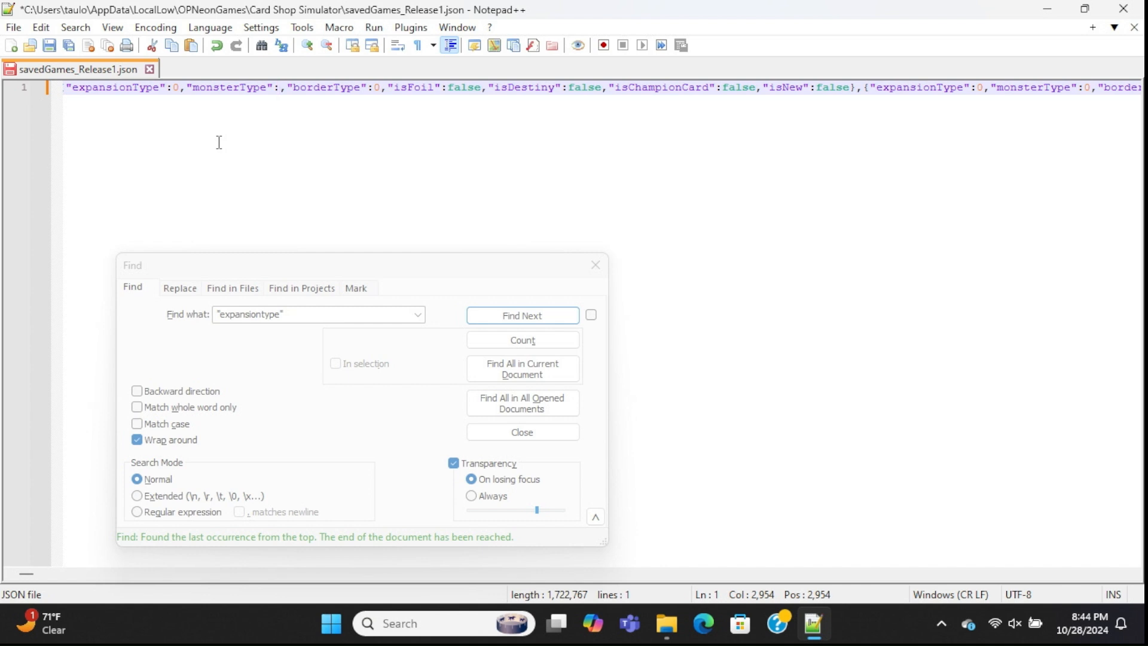
type("61")
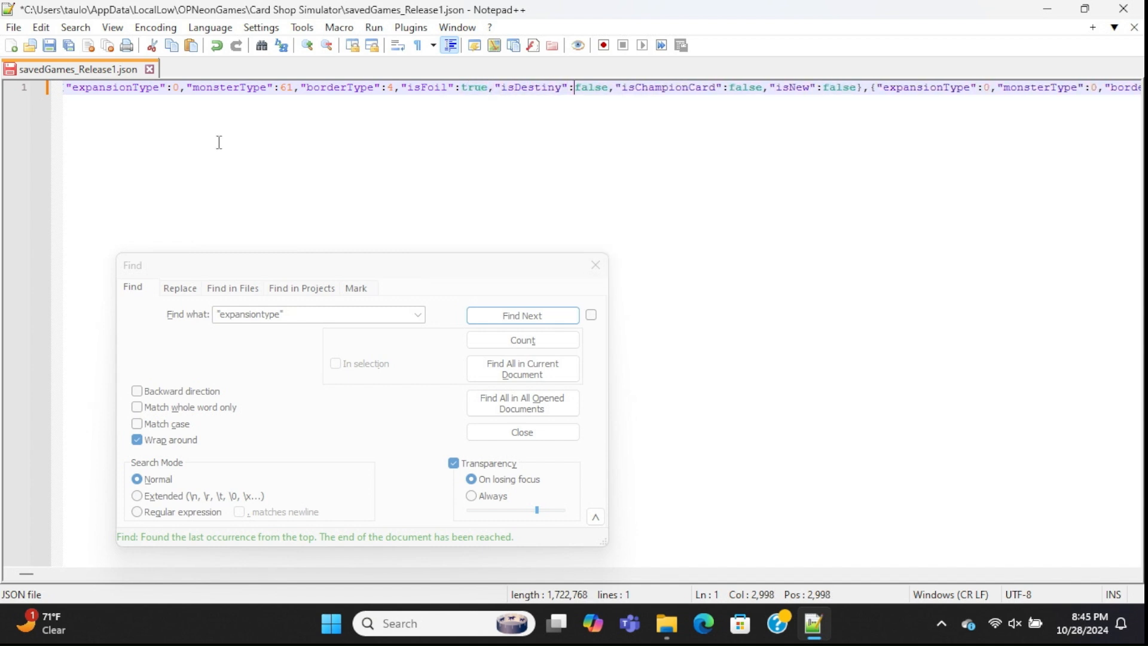
left_click(521, 315)
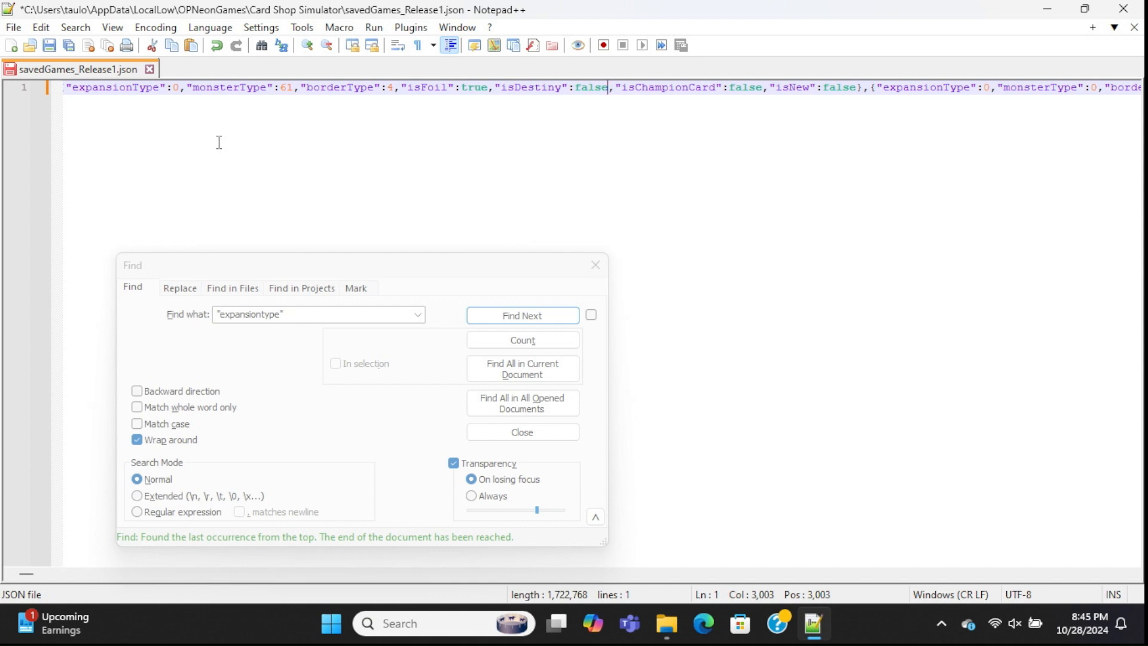
left_click(521, 314)
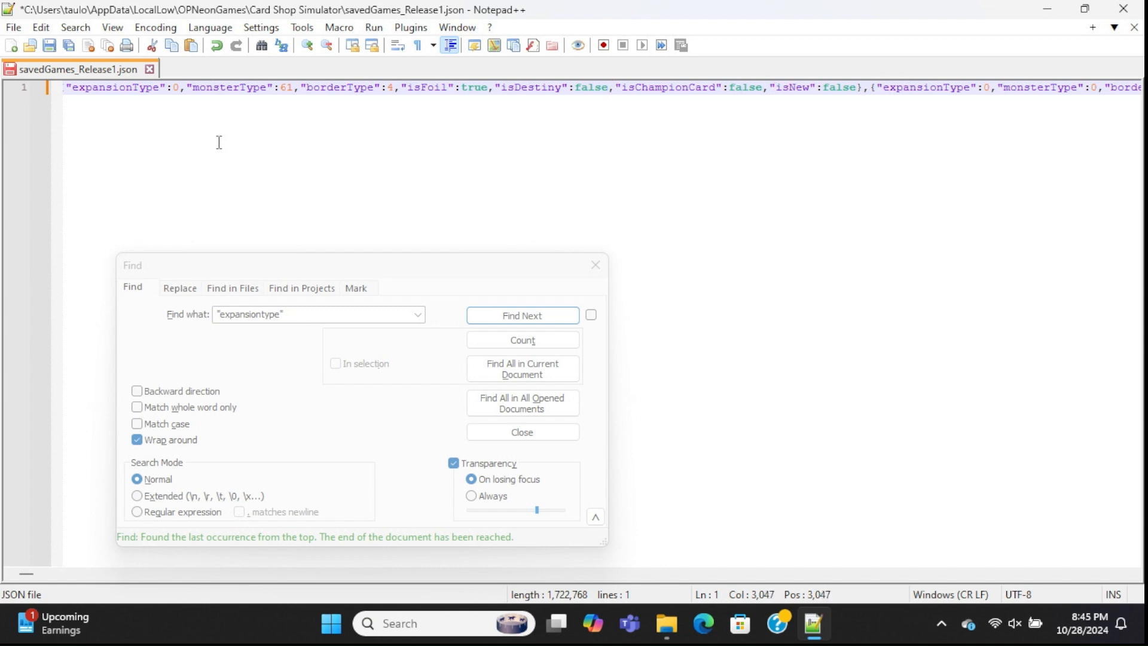
left_click(521, 315)
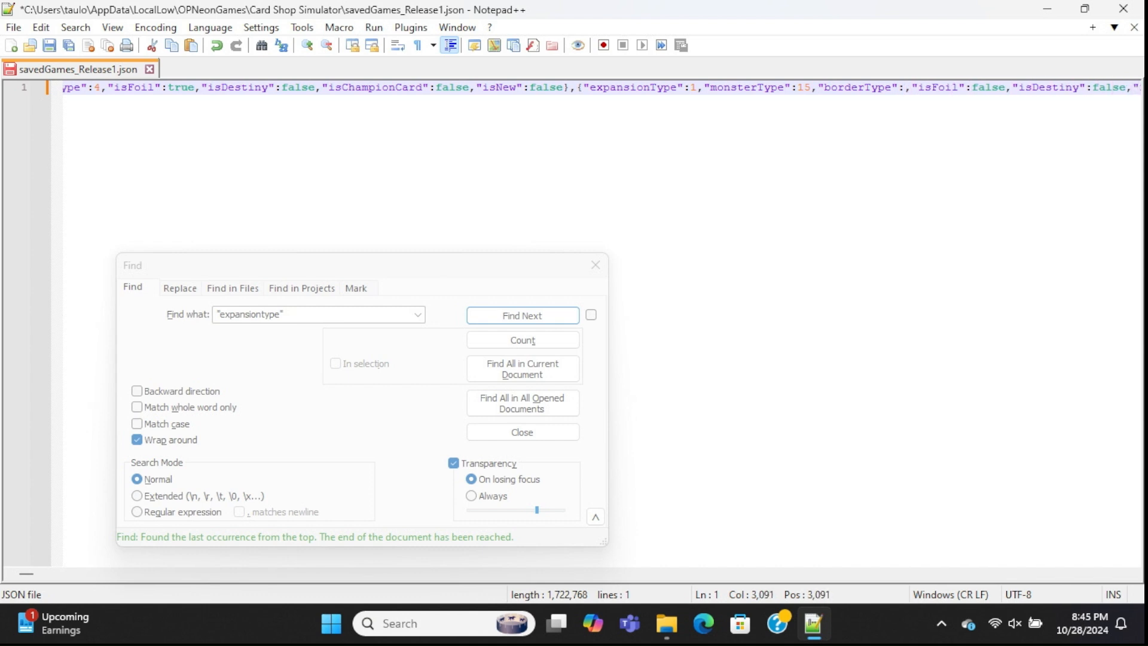
- Finish the card's borderType value 5, then find the next expansionType entry and place the cursor after its value
type("5")
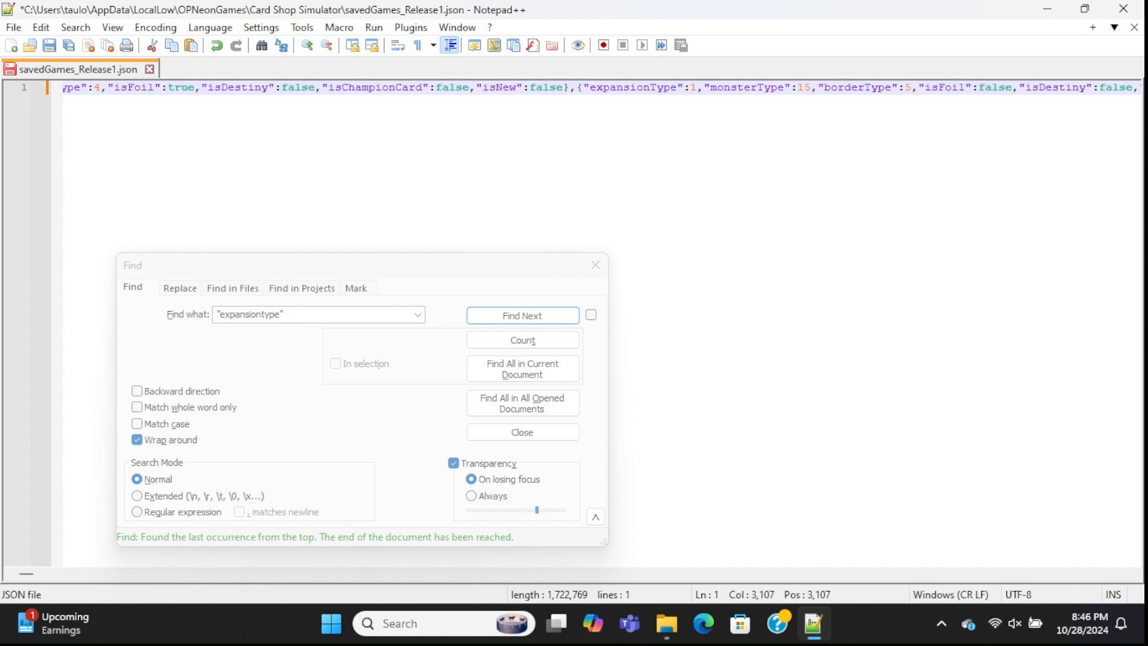
left_click(521, 314)
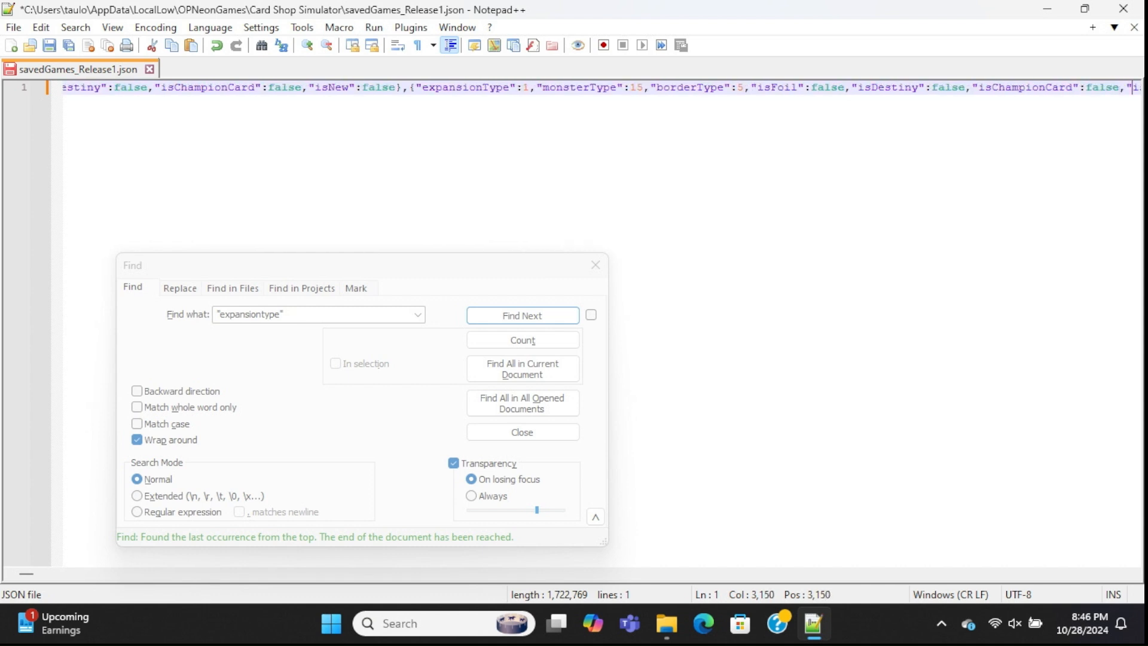
left_click(521, 314)
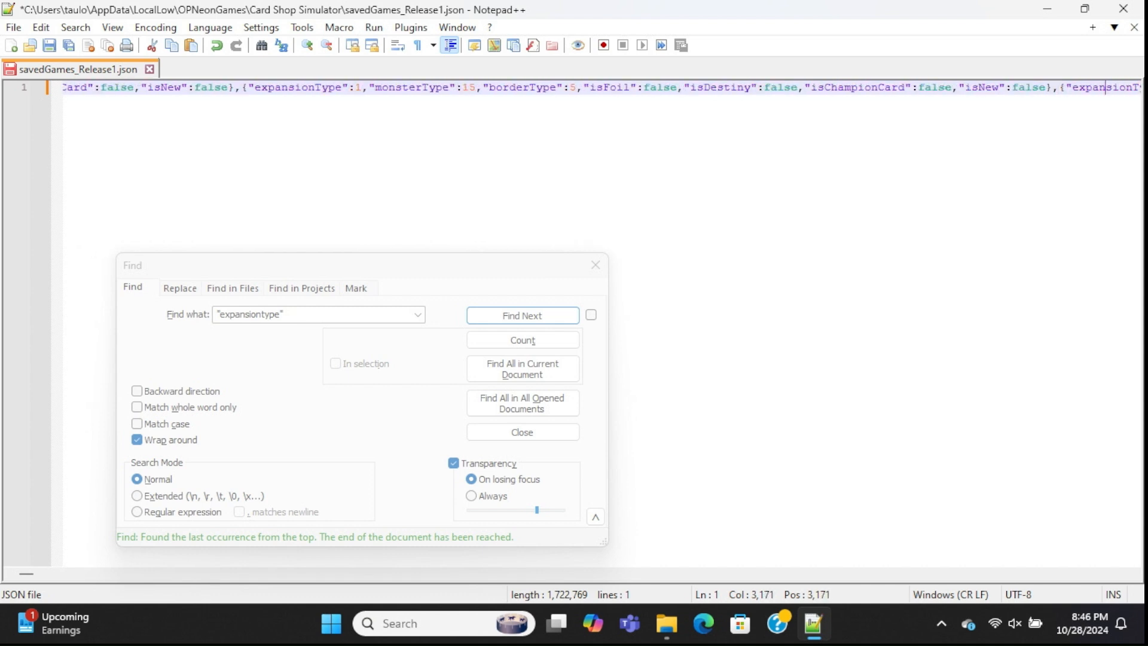
left_click(522, 316)
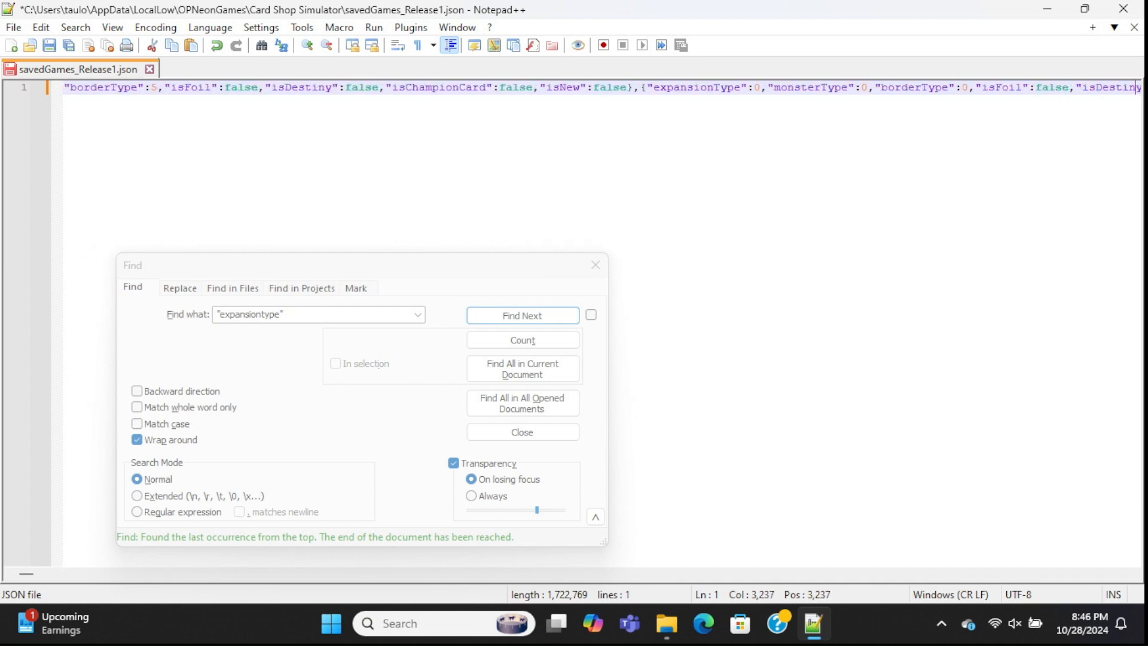
left_click(522, 314)
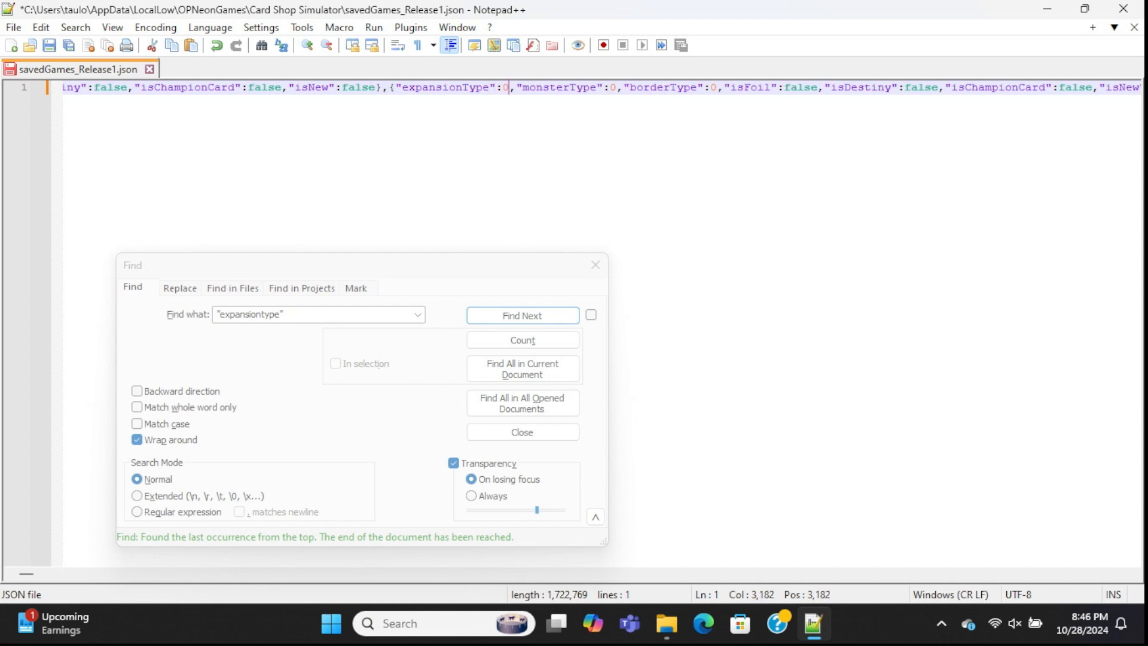
- Set this card to expansionType 2, monsterType 24 and isFoil true
type("2")
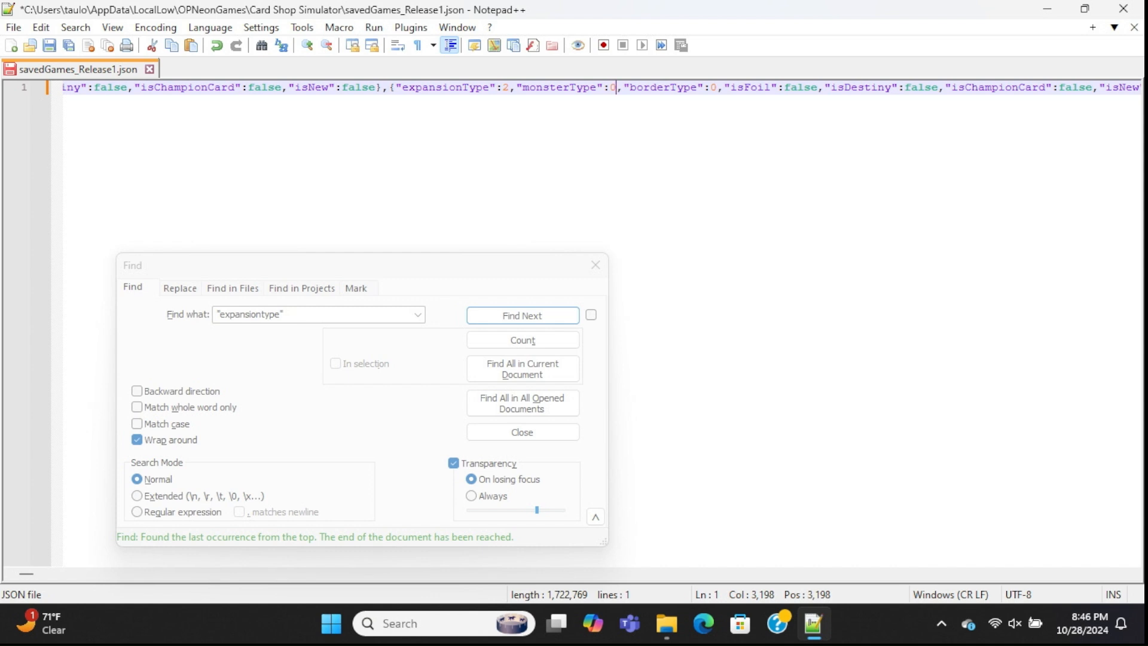
type("24")
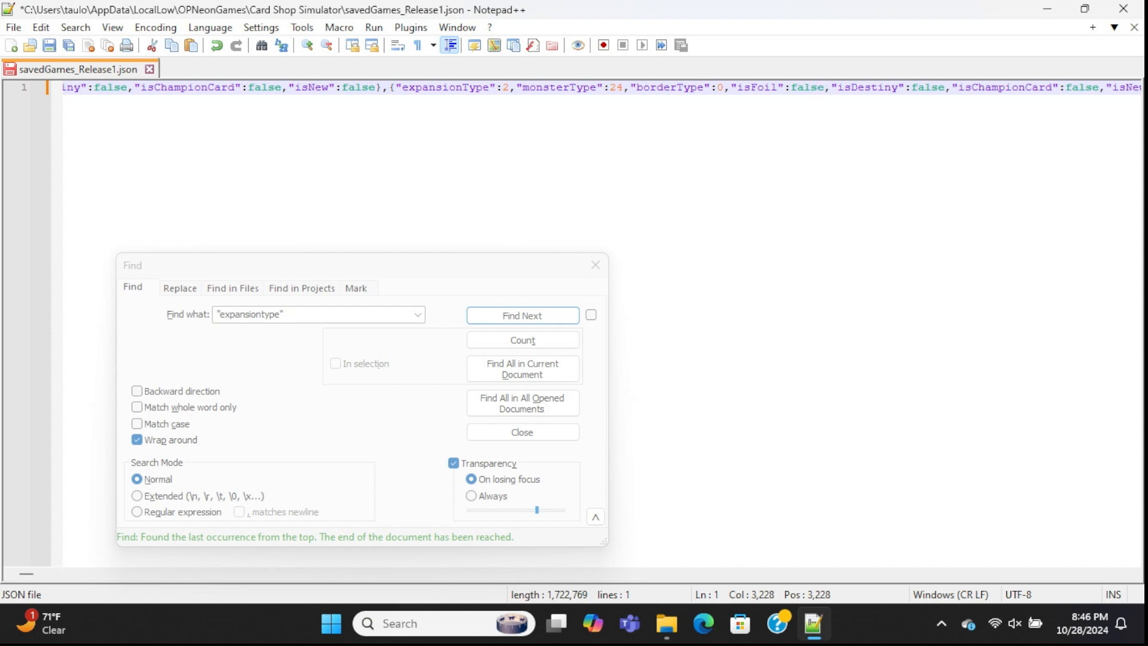
type("tru")
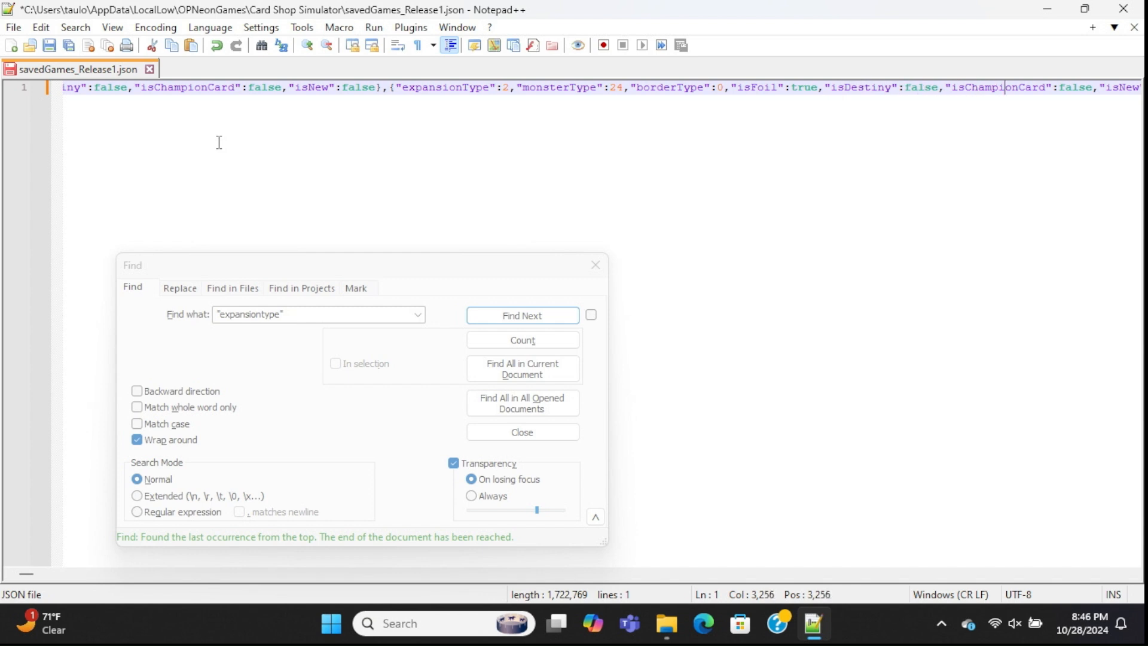
- Set the next card to monsterType 24 with isFoil and isDestiny true
left_click(522, 314)
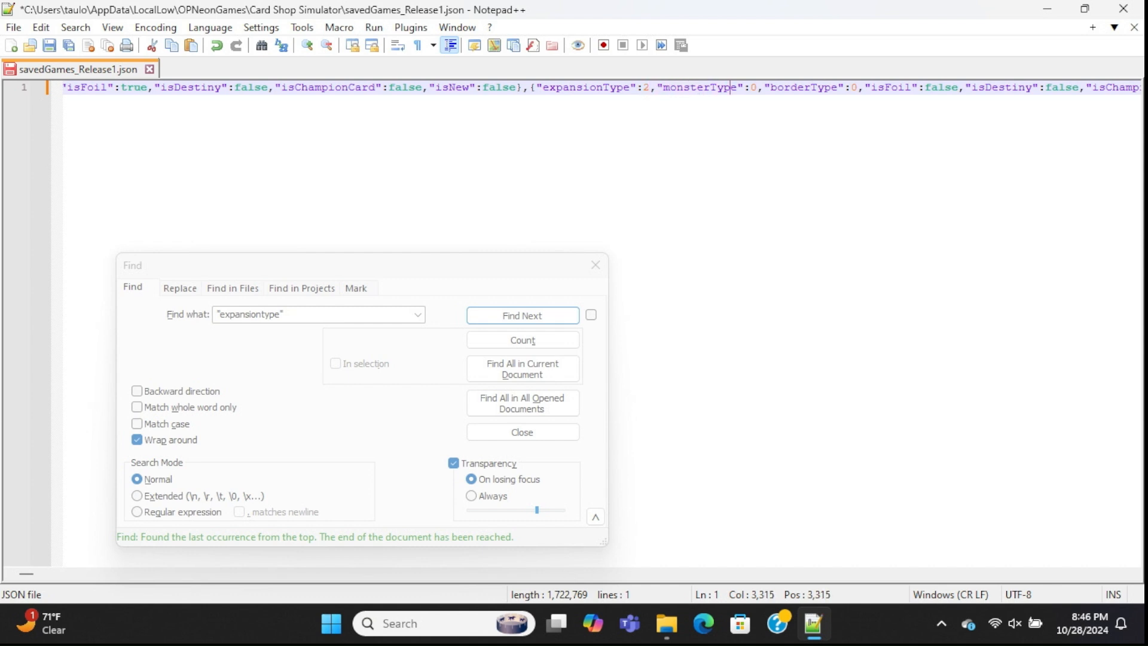
type("24")
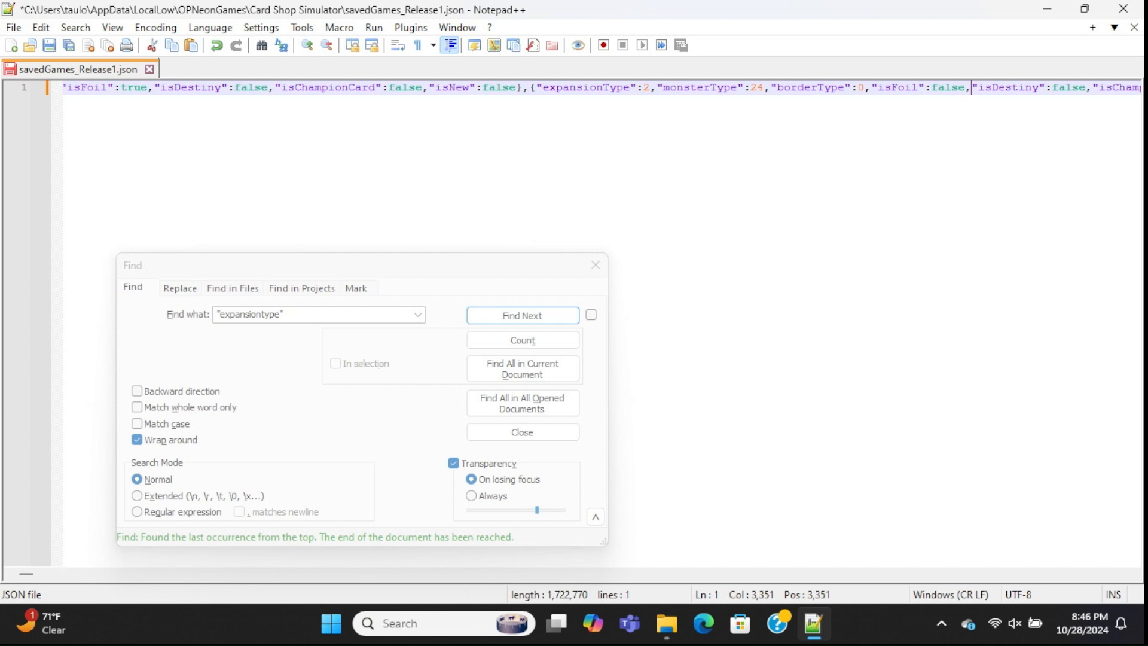
type("t")
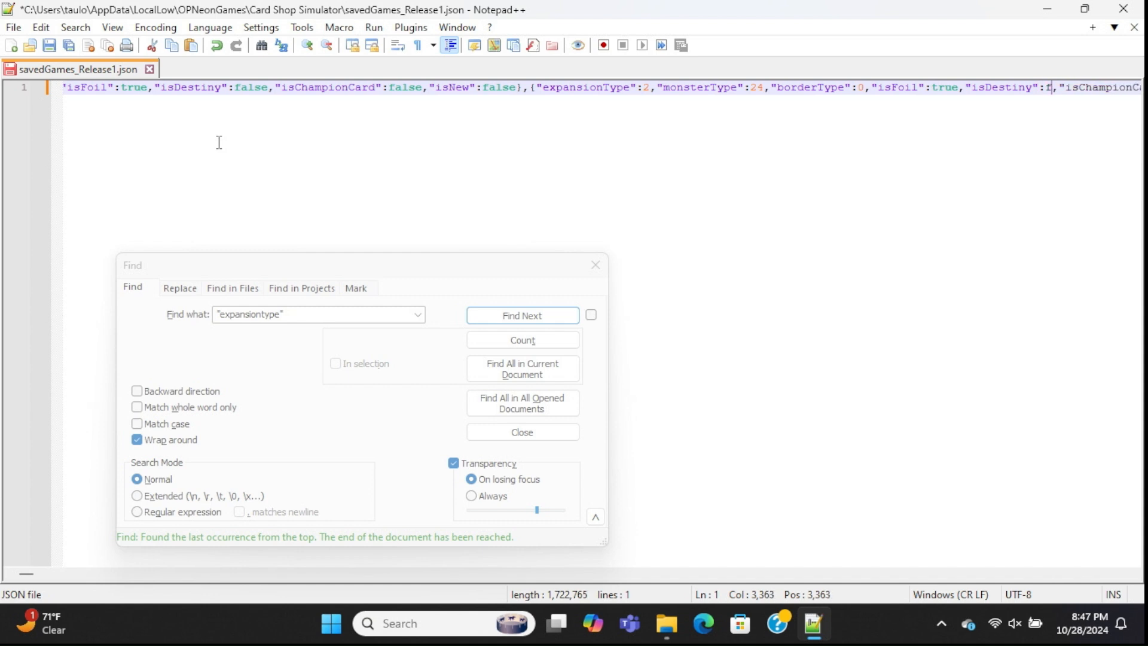
type("rue")
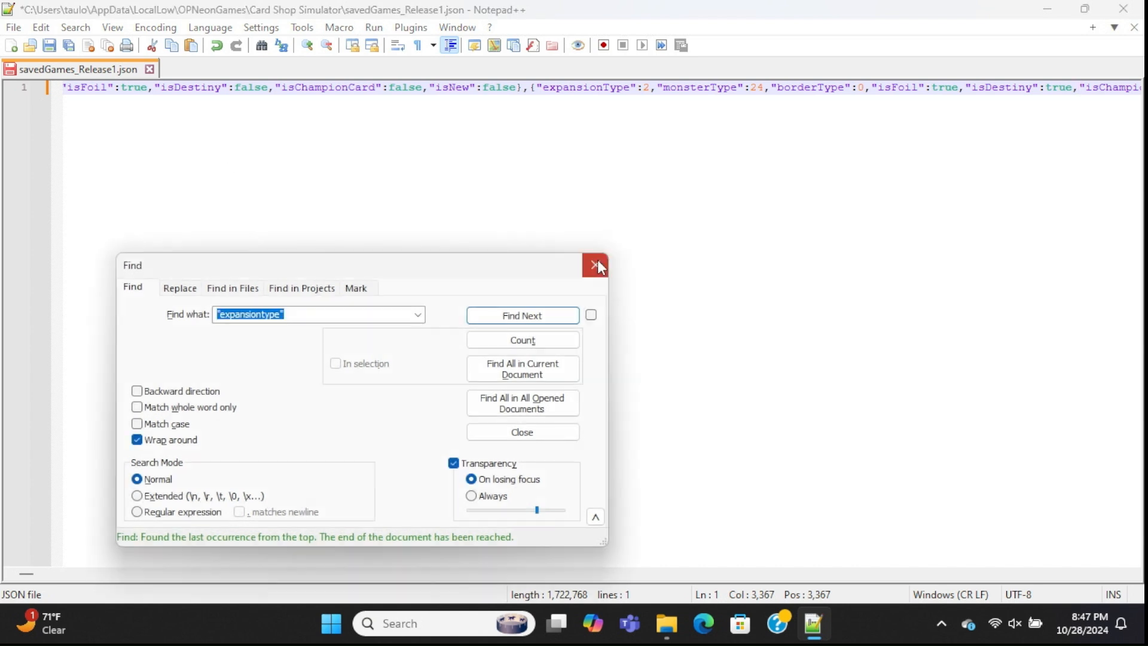
- Save savedGames_Release1.json and close Notepad++ back to the desktop
left_click(596, 266)
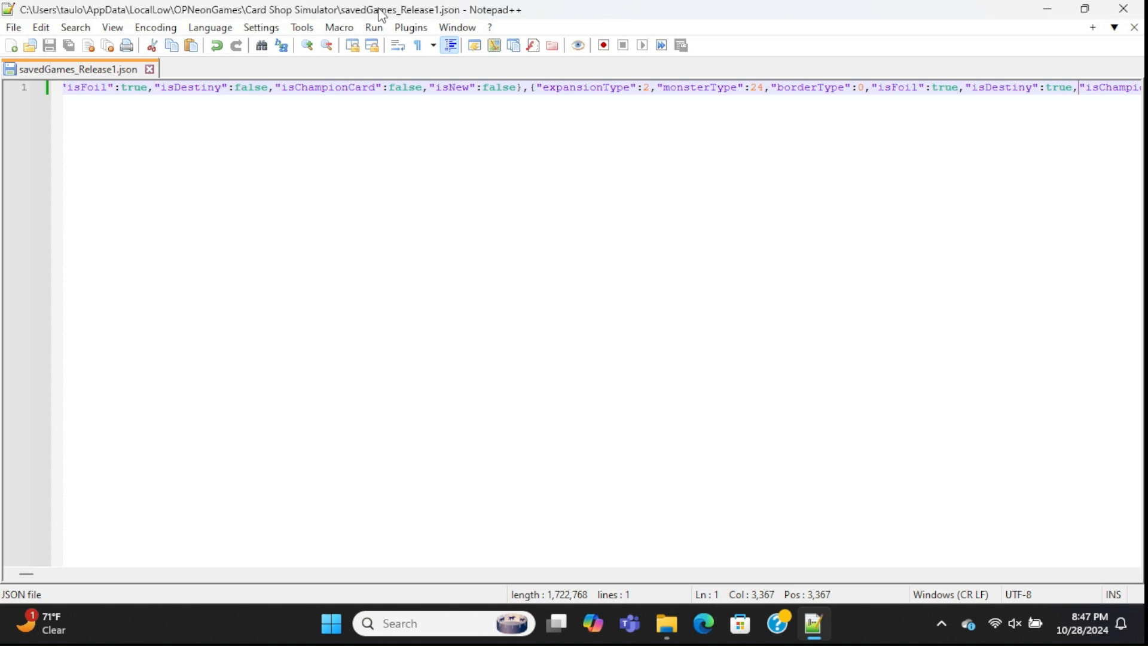
mouse_move(582, 13)
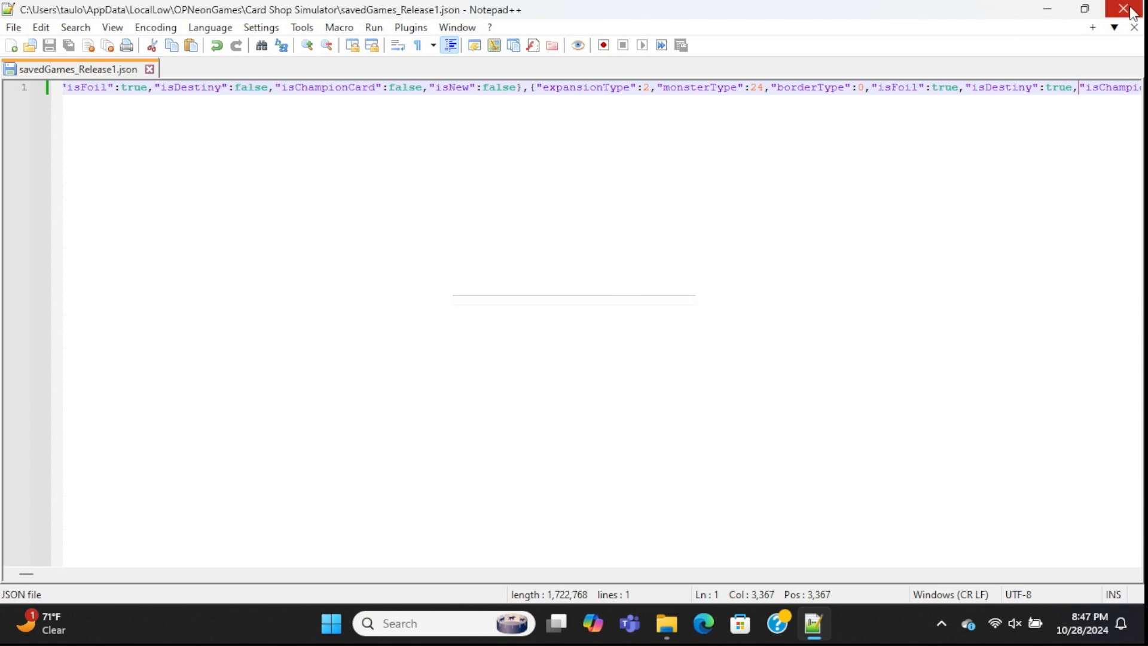
left_click(1134, 9)
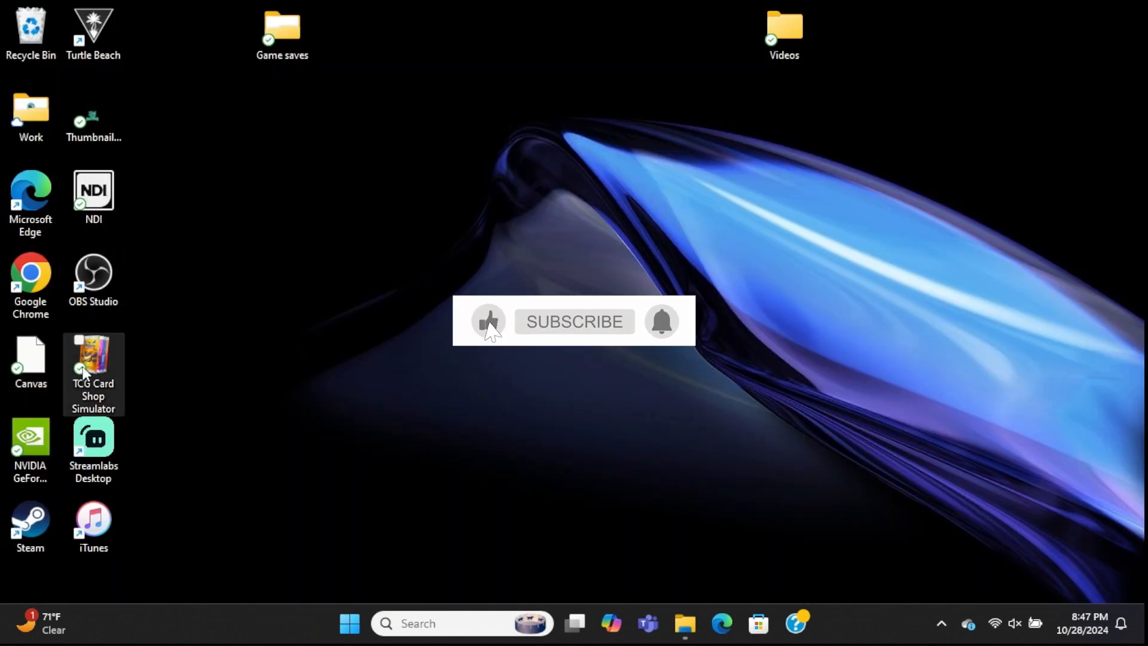
- Launch the game and load the Slot 1 TCG HACKS save showing day 81, level 81, $6,900,001
double_click(93, 364)
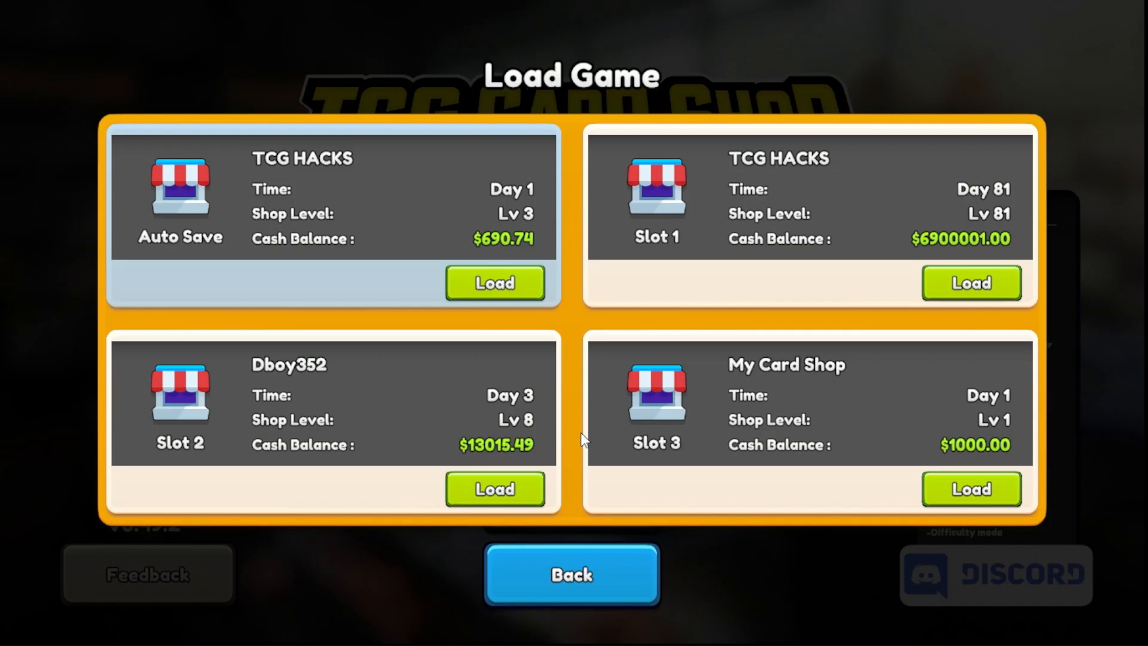
mouse_move(723, 190)
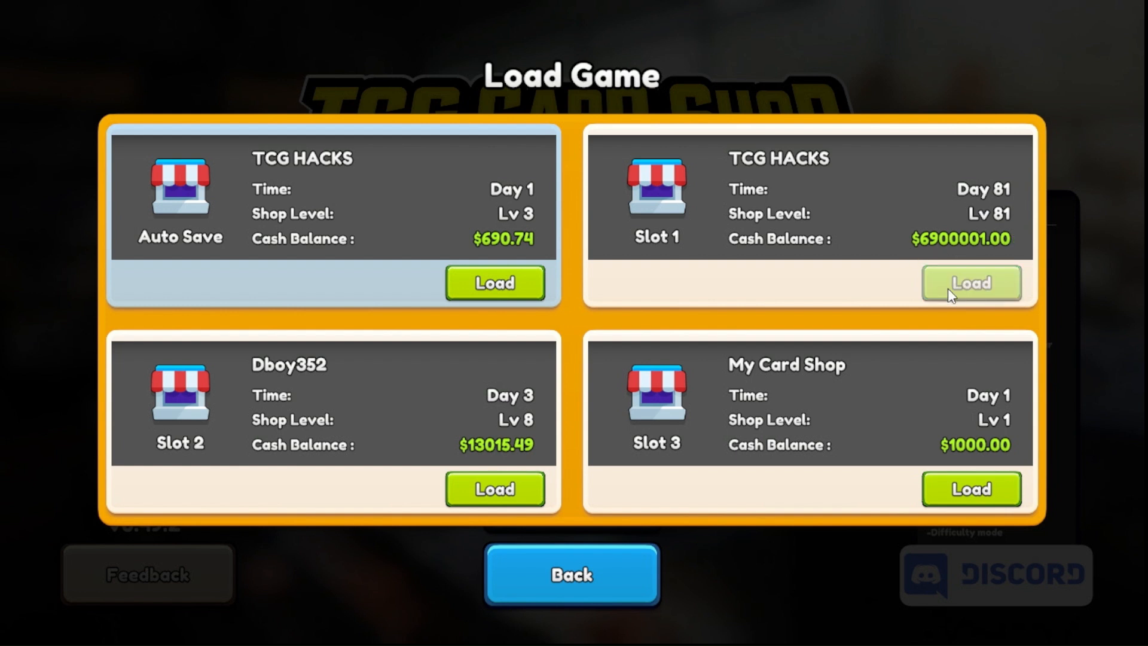
left_click(971, 283)
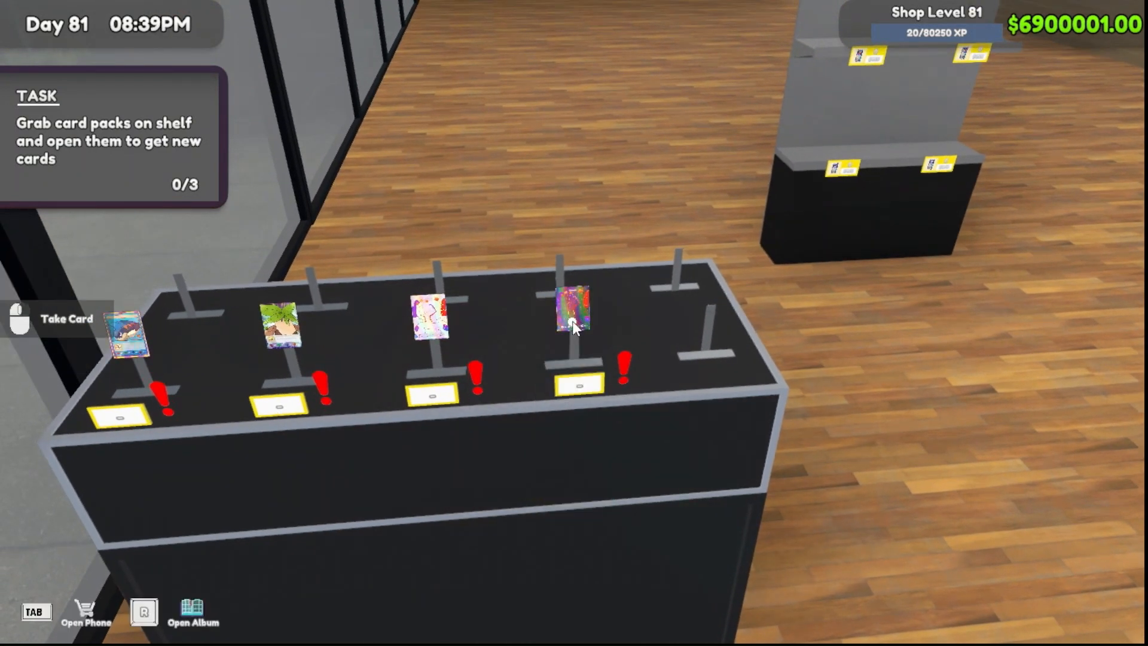
left_click(87, 611)
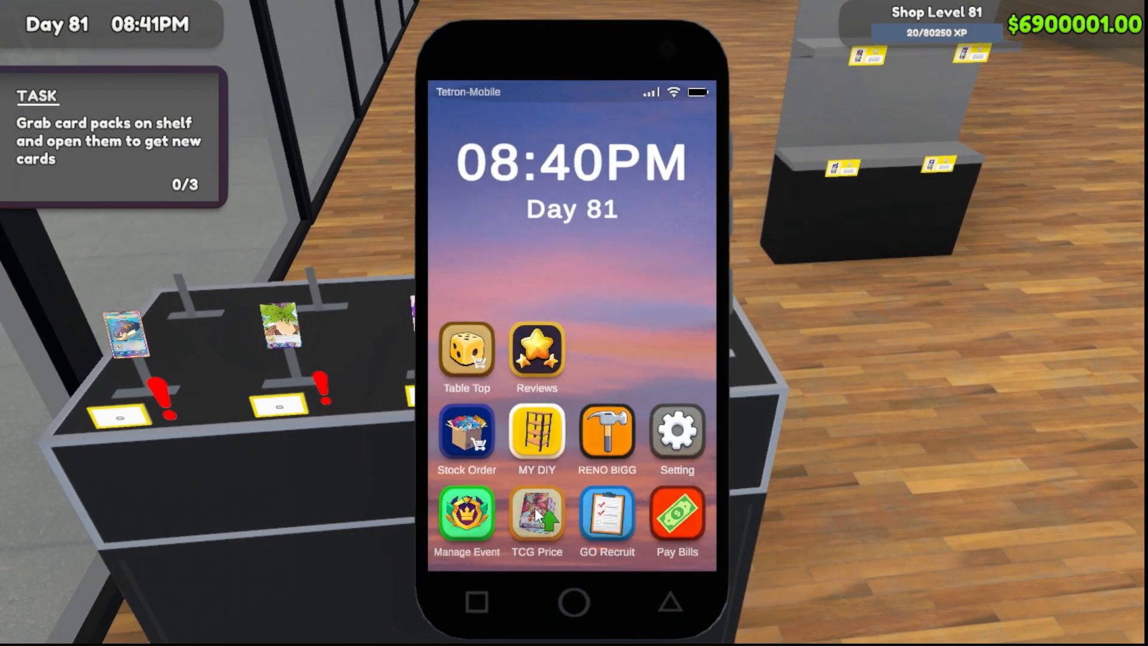
left_click(536, 513)
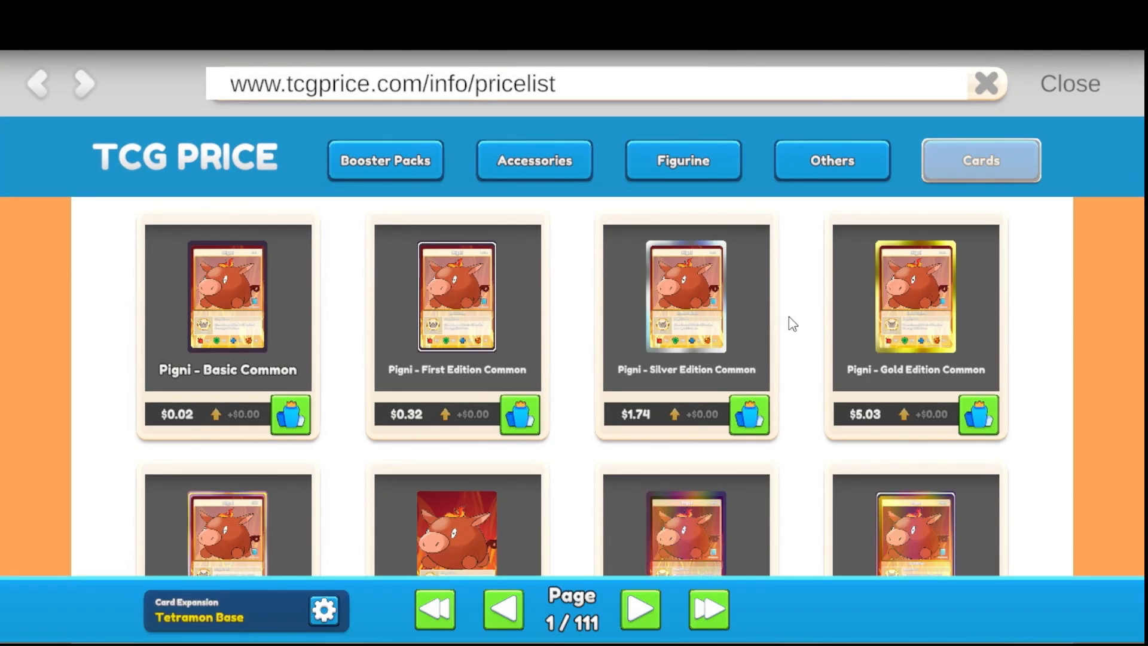
left_click(639, 609)
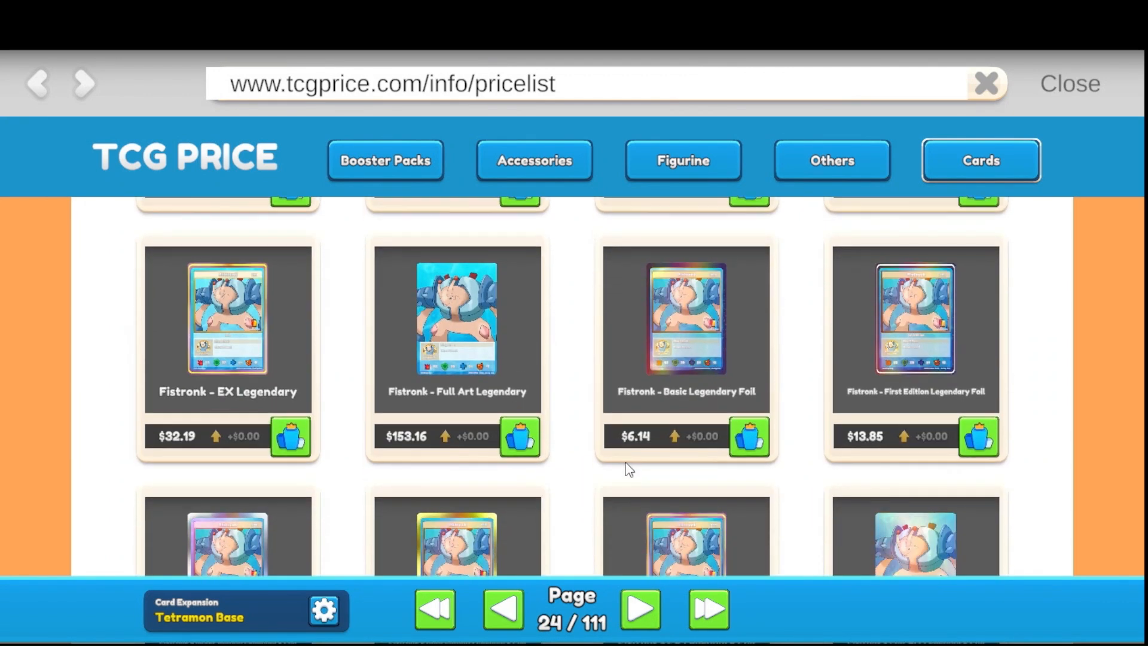
left_click(1069, 83)
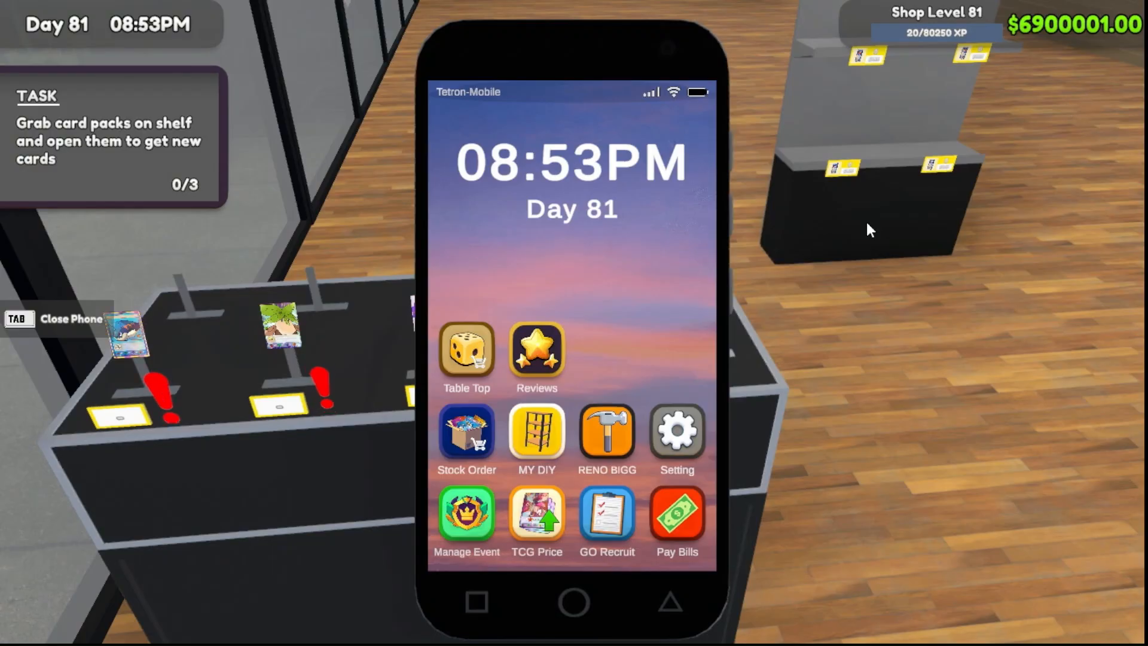
key("Tab")
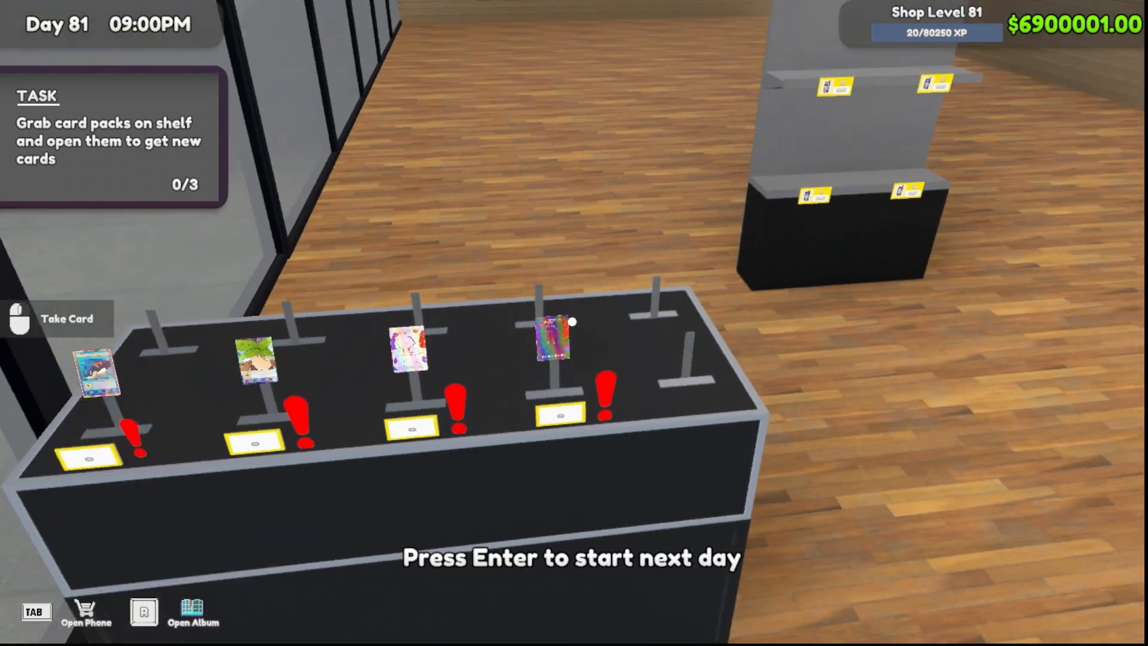
- Browse to the Holo Heaven game format, cancel ending the day, and bring up the phone
key("Tab")
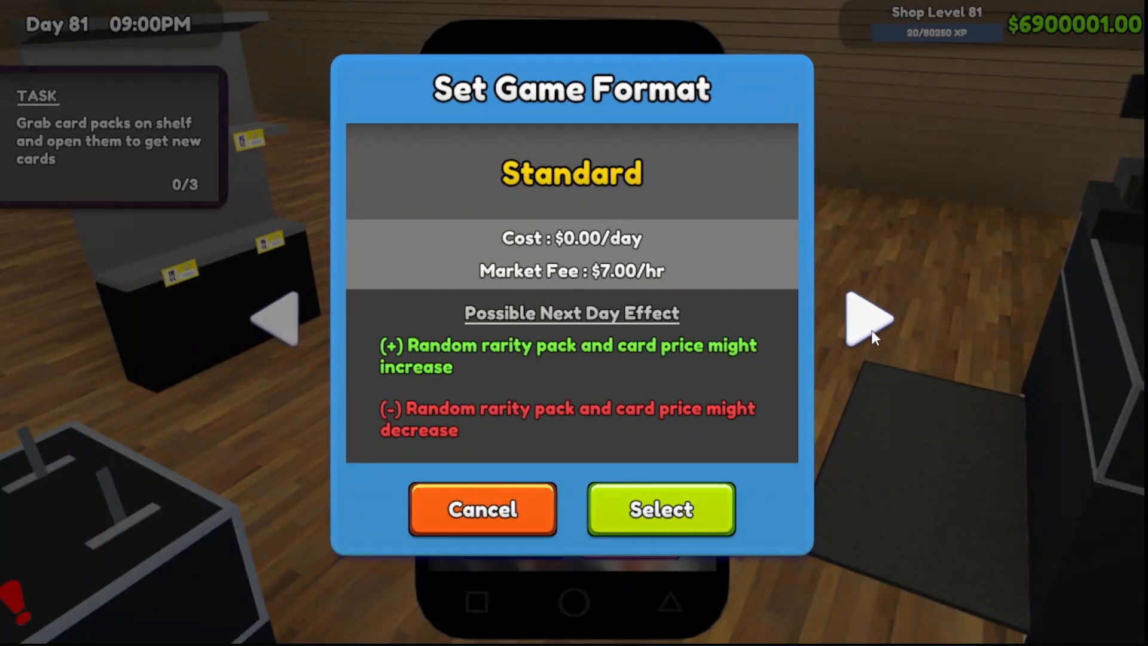
left_click(868, 321)
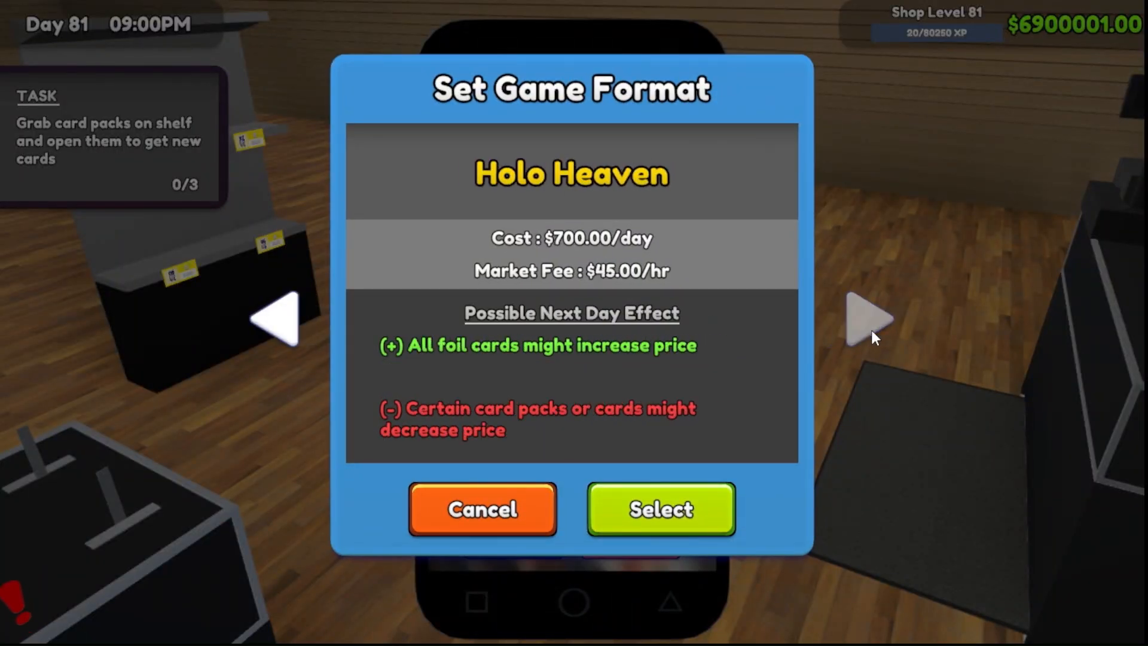
mouse_move(529, 495)
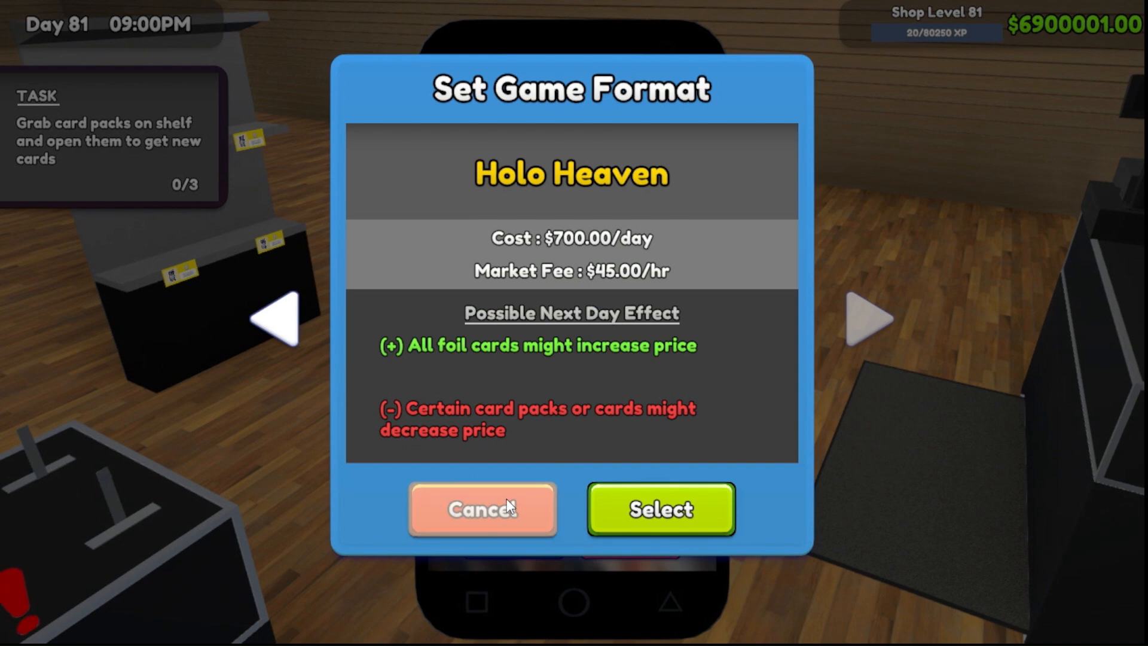
left_click(660, 509)
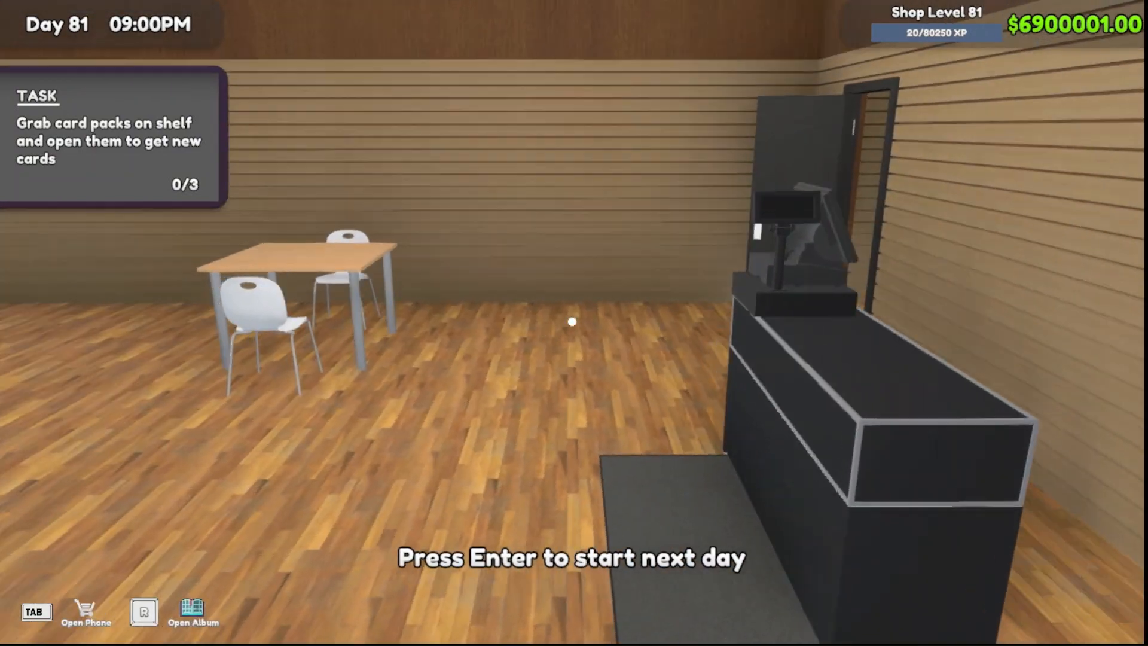
mouse_move(574, 322)
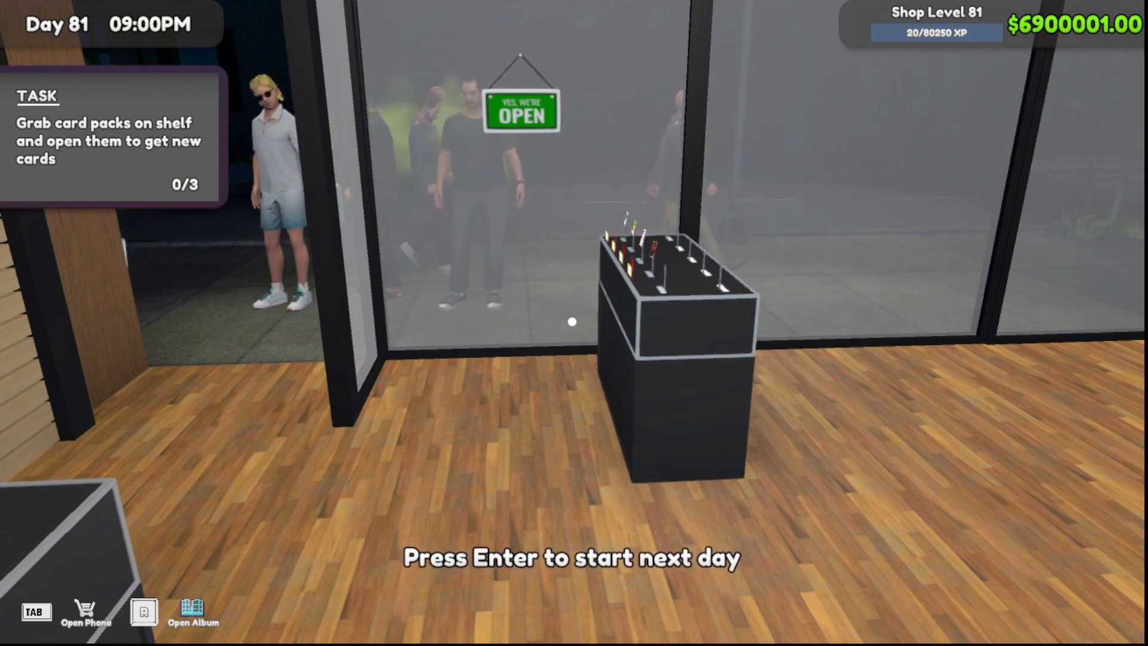
key("tab")
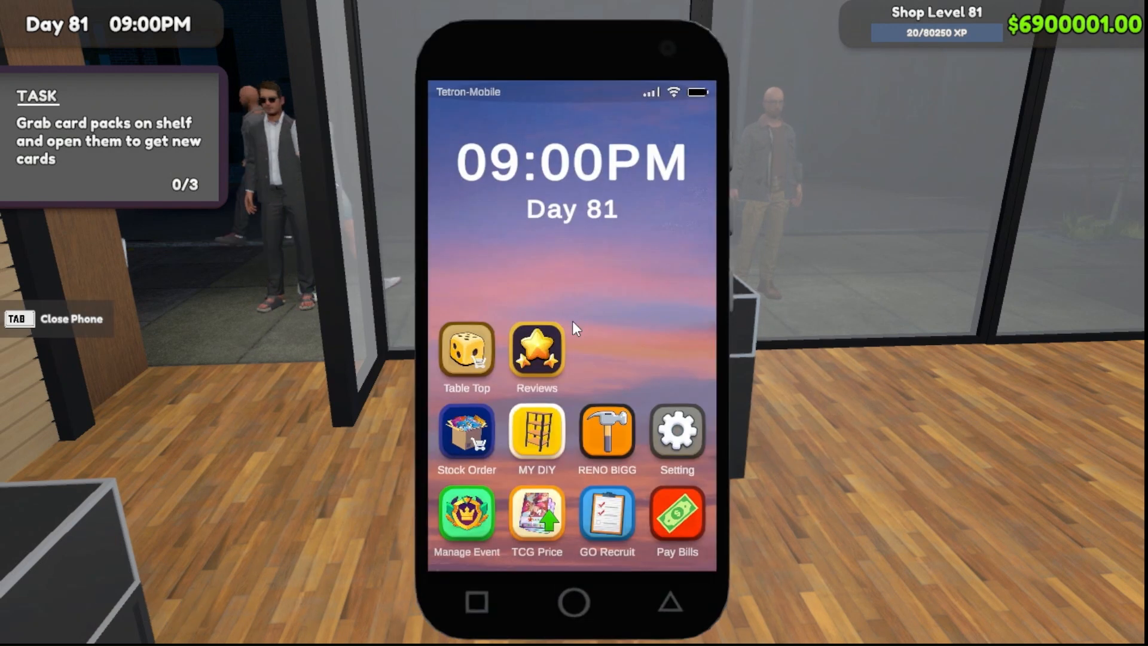